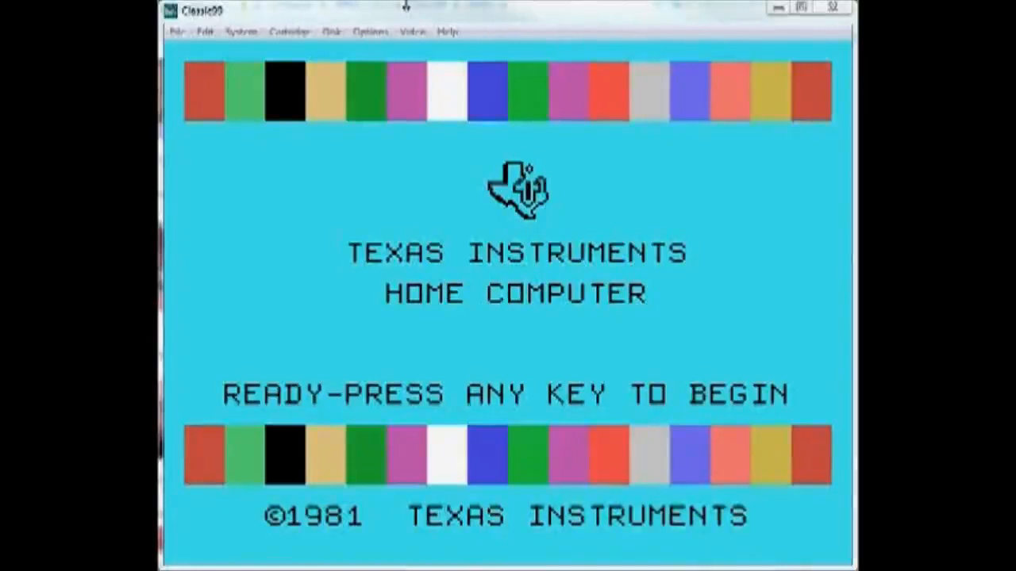
Review the Edit menu paste options, then start TI BASIC from the title screen.
left_click(205, 32)
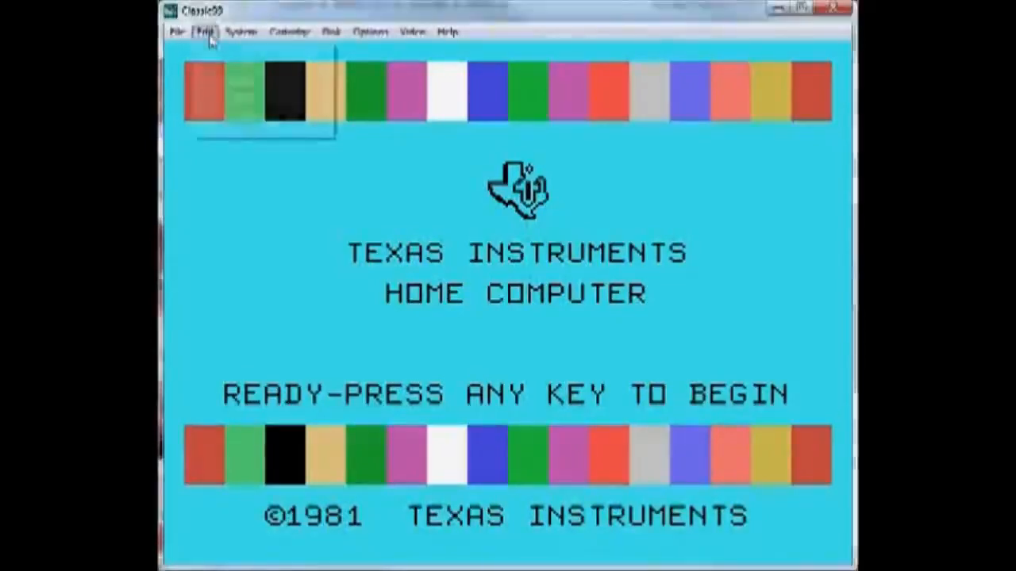
left_click(203, 31)
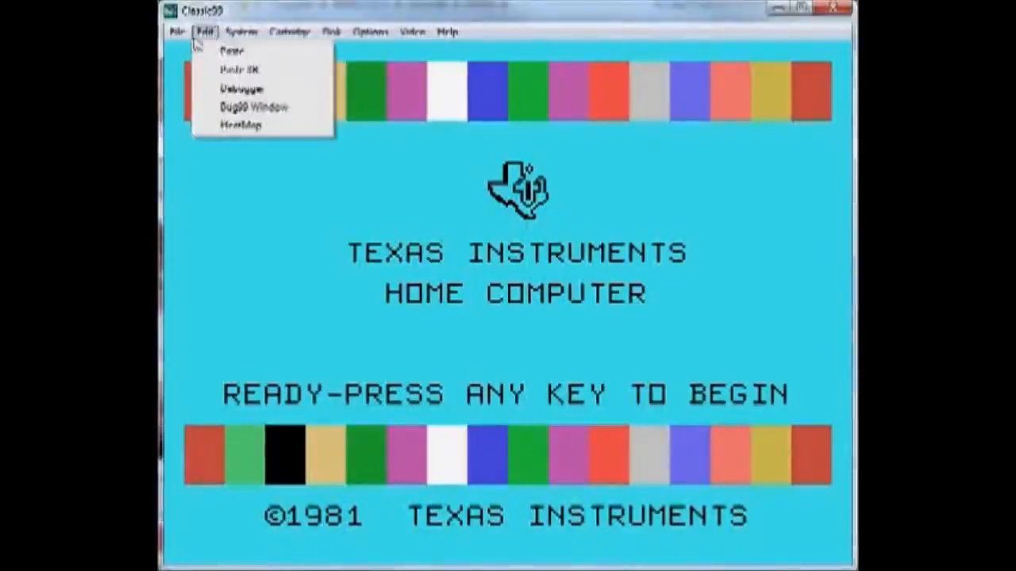
mouse_move(230, 52)
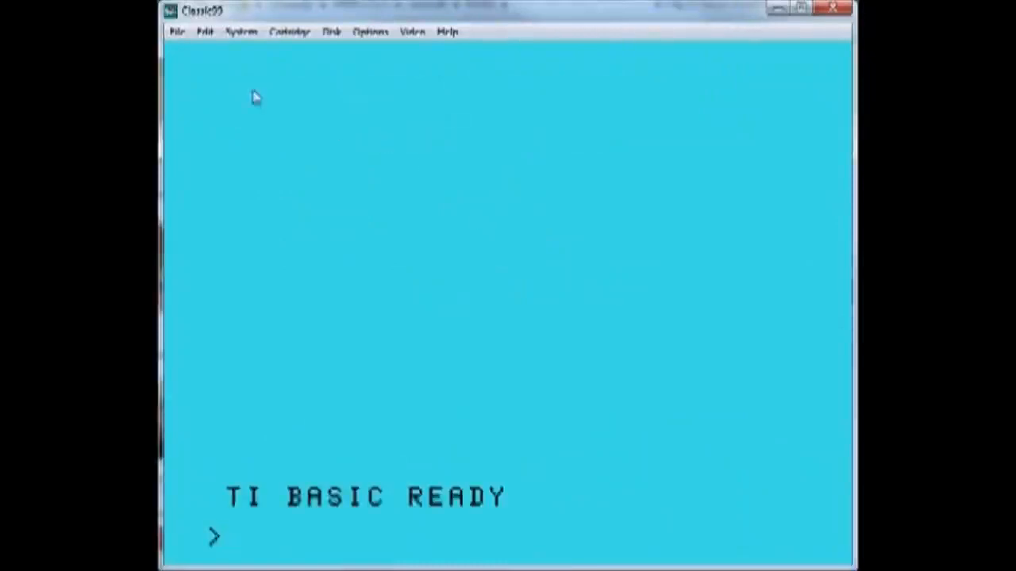
left_click(289, 32)
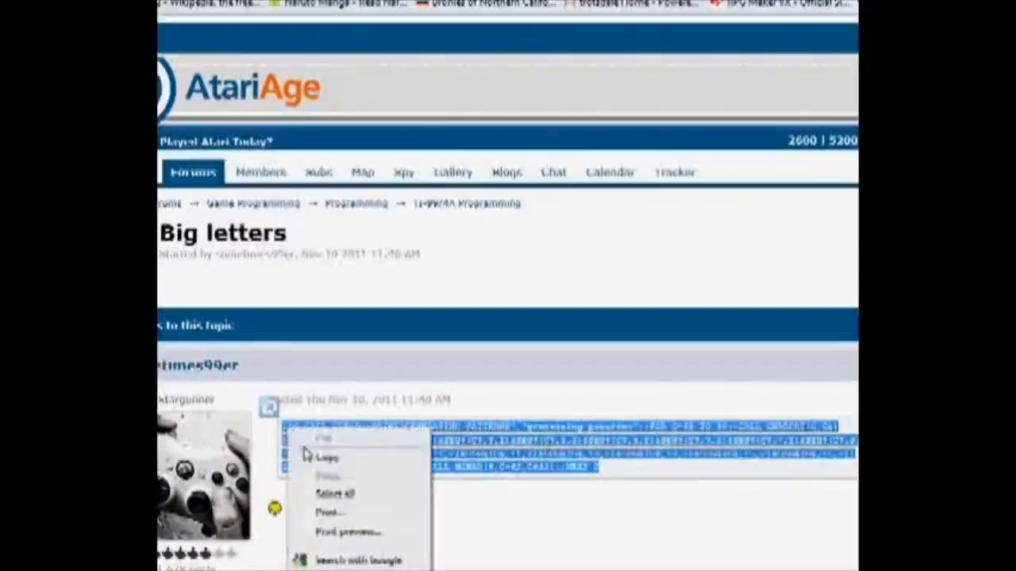
Copy the selected Big letters program code from the forum post.
left_click(326, 457)
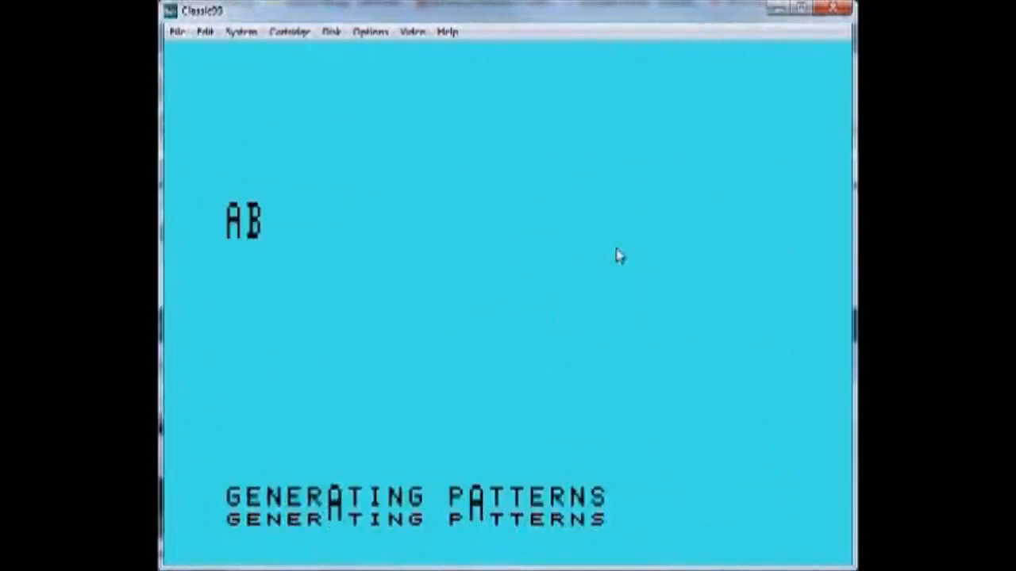
Enter letters CDE at the running program's prompt to display them large.
type("CDEFGHIJKLMNOPQRSTUVWXYZ")
type("NEW")
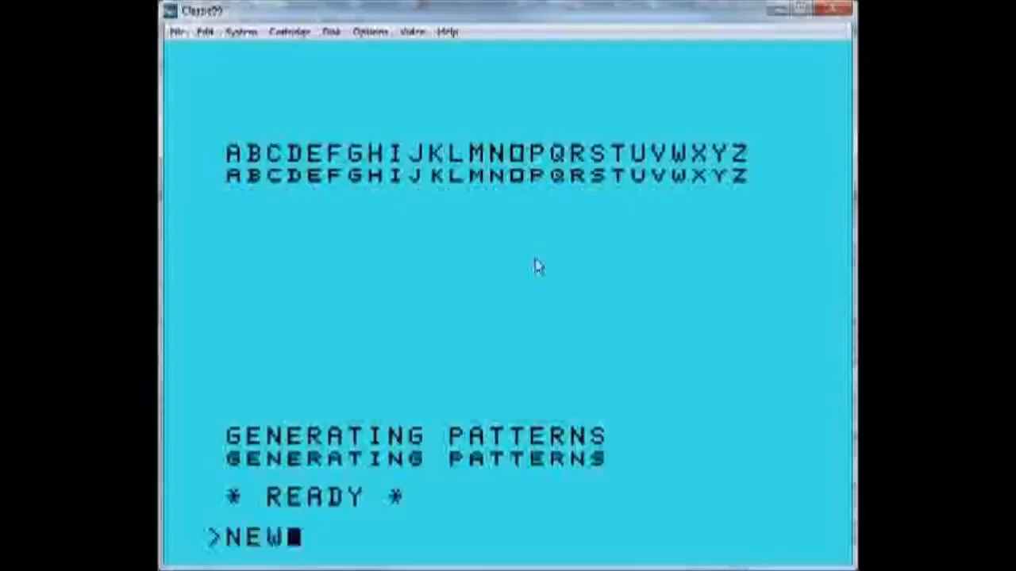
Paste the long program listing with its DATA lines through line 630 and submit it.
left_click(204, 32)
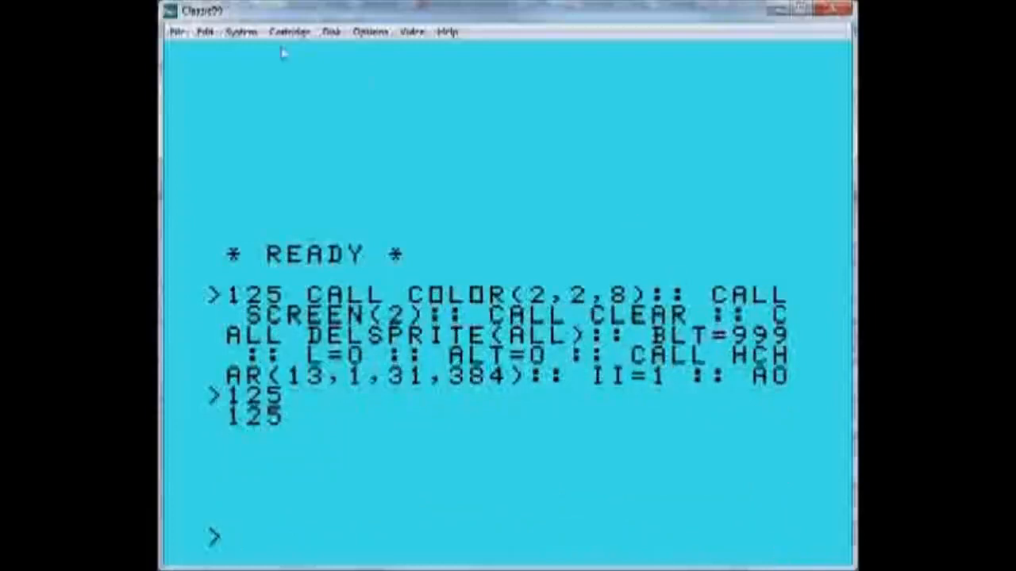
left_click(203, 32)
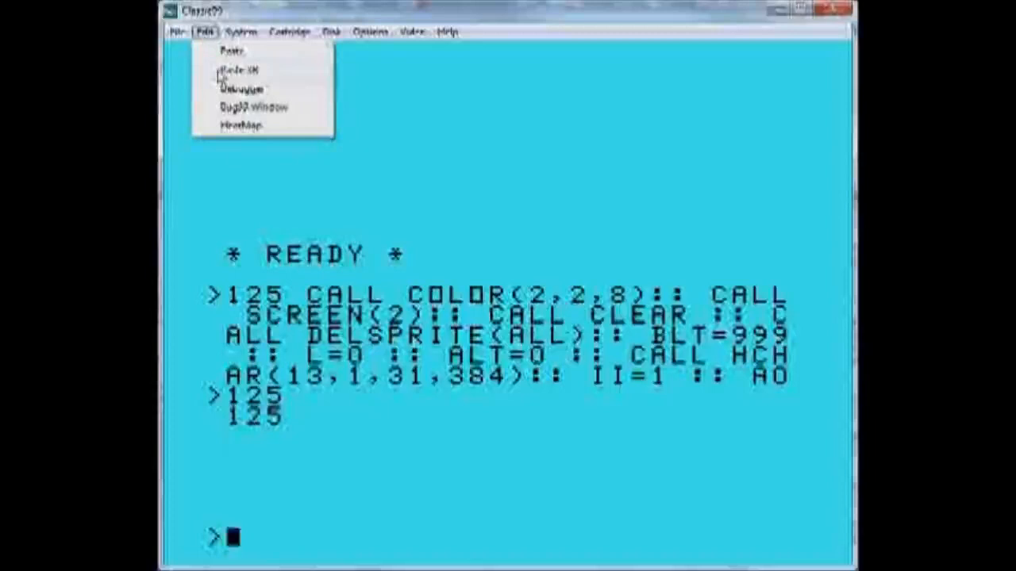
left_click(289, 32)
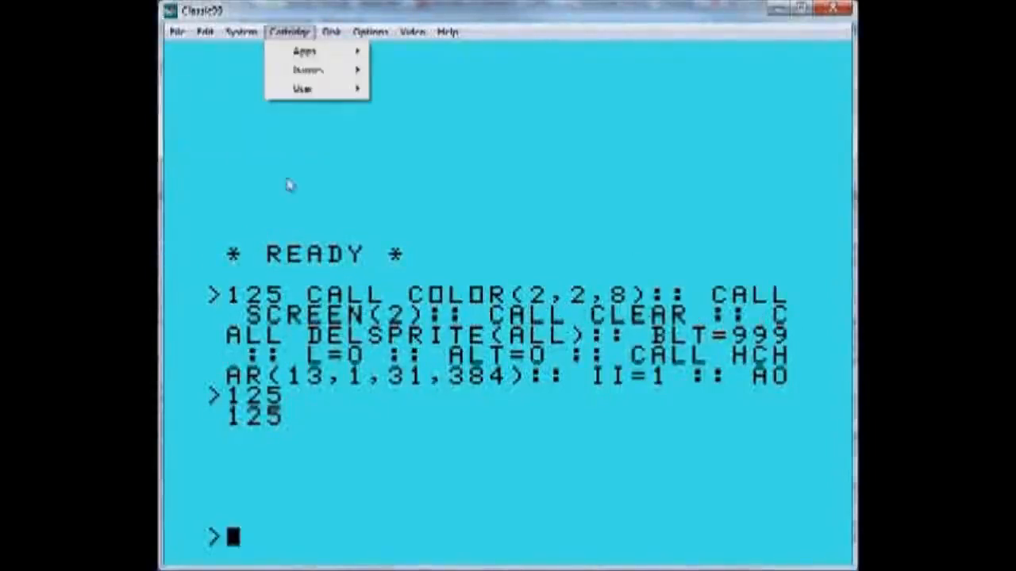
left_click(204, 32)
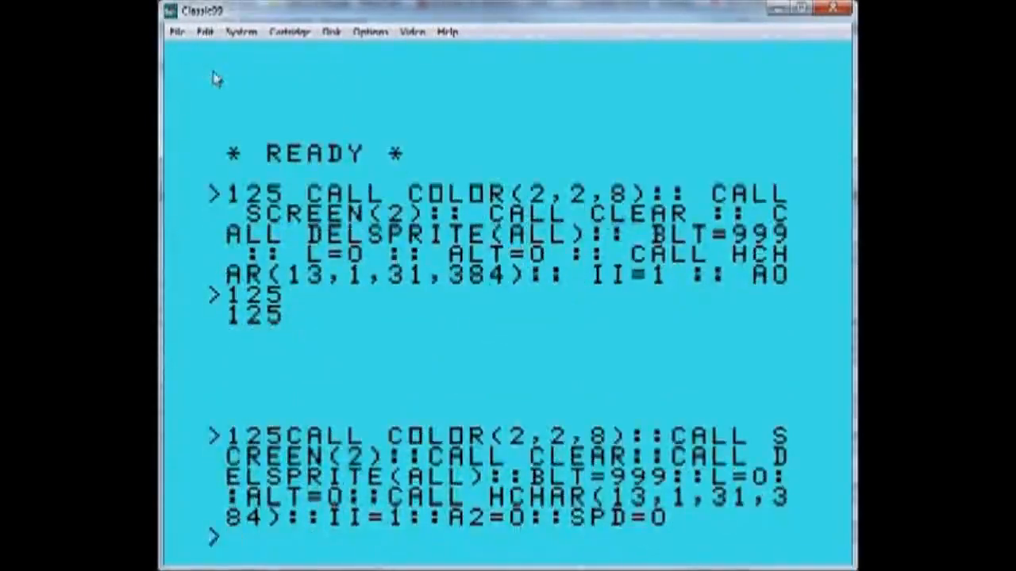
key("Return")
type("RUN")
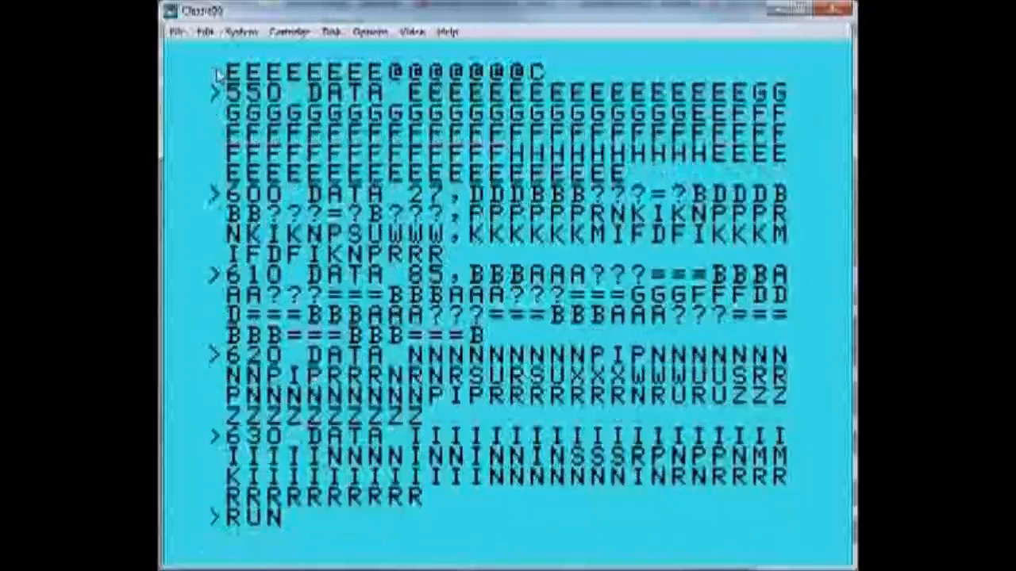
Reset the emulator back to the Texas Instruments title screen.
left_click(368, 32)
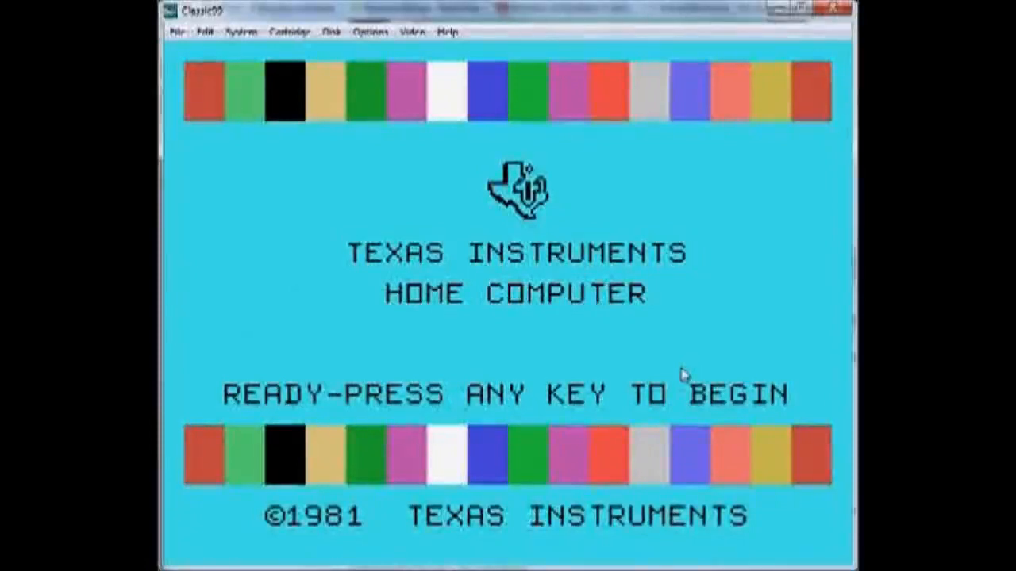
left_click(289, 32)
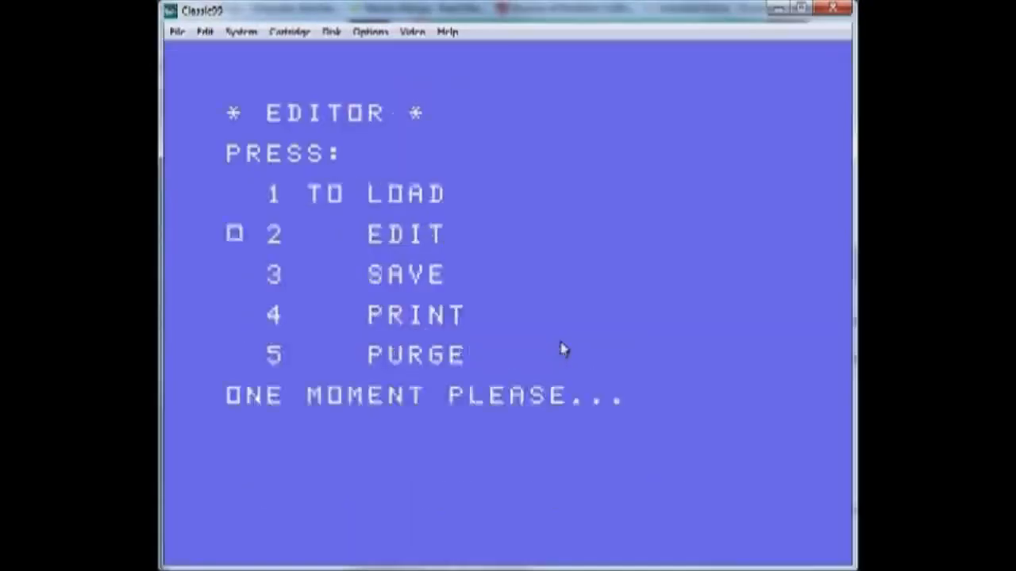
key("2")
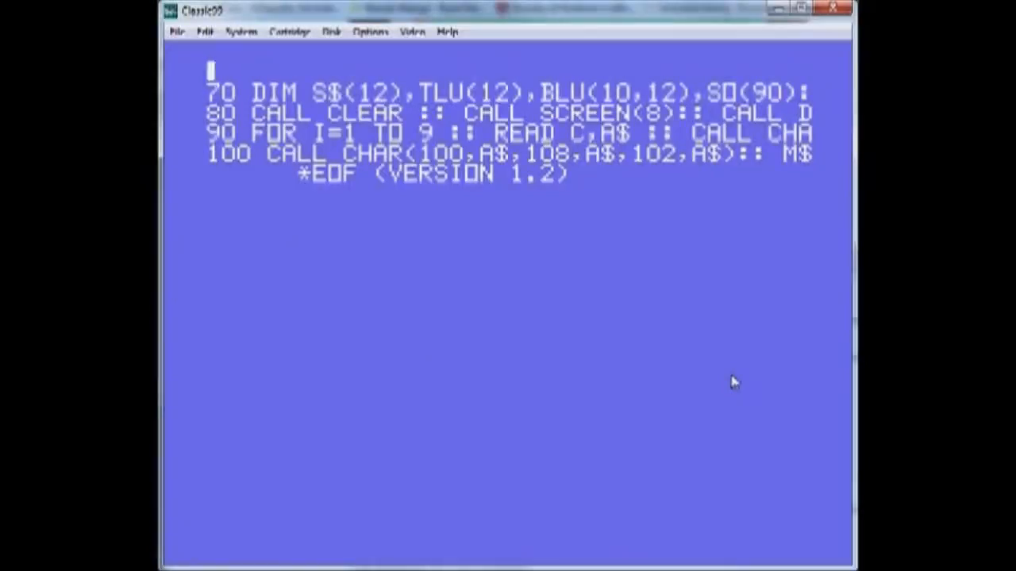
mouse_move(696, 359)
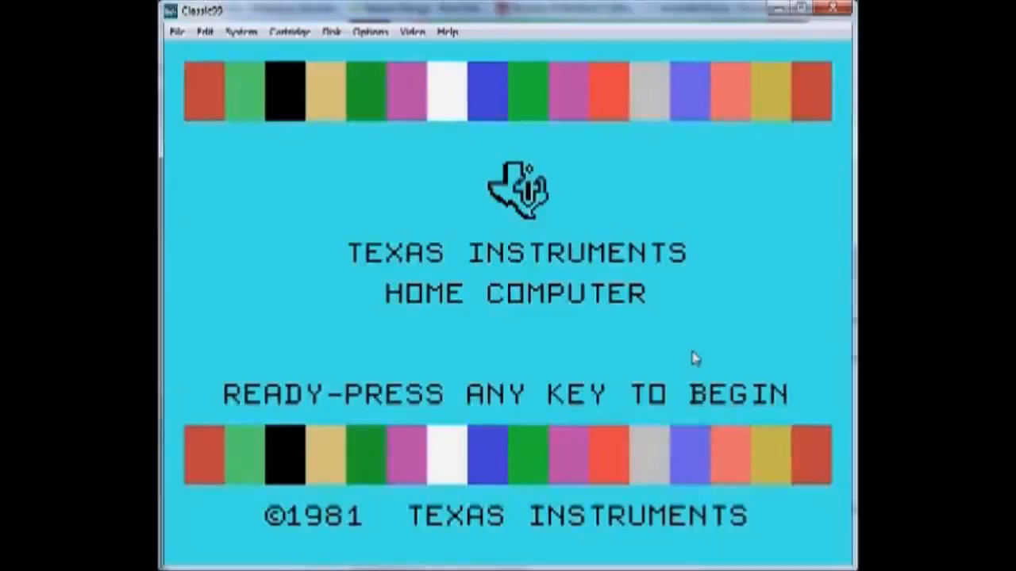
mouse_move(711, 353)
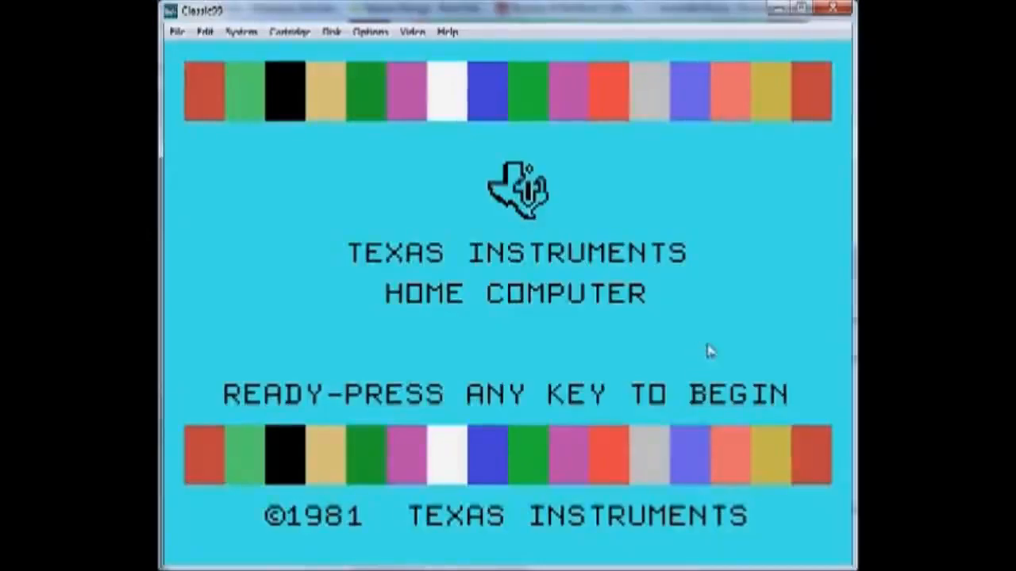
mouse_move(708, 352)
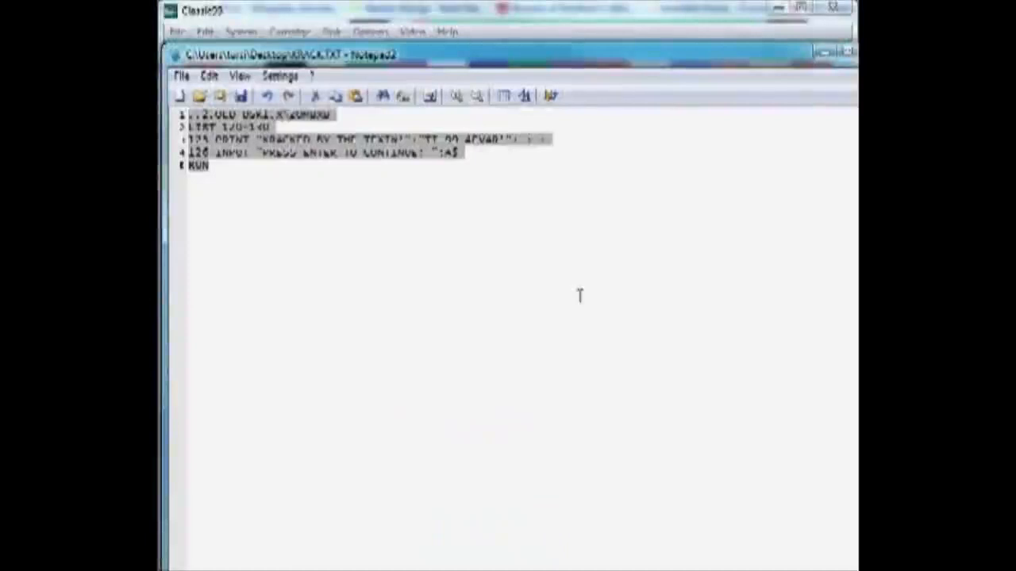
mouse_move(571, 295)
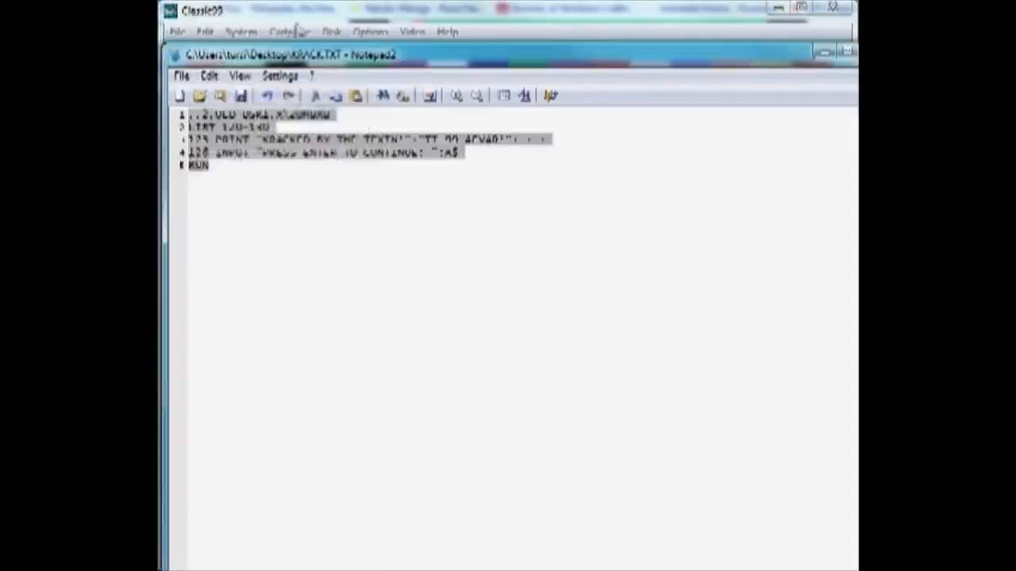
Load a cartridge from the Apps list and confirm the emulator reset.
left_click(289, 31)
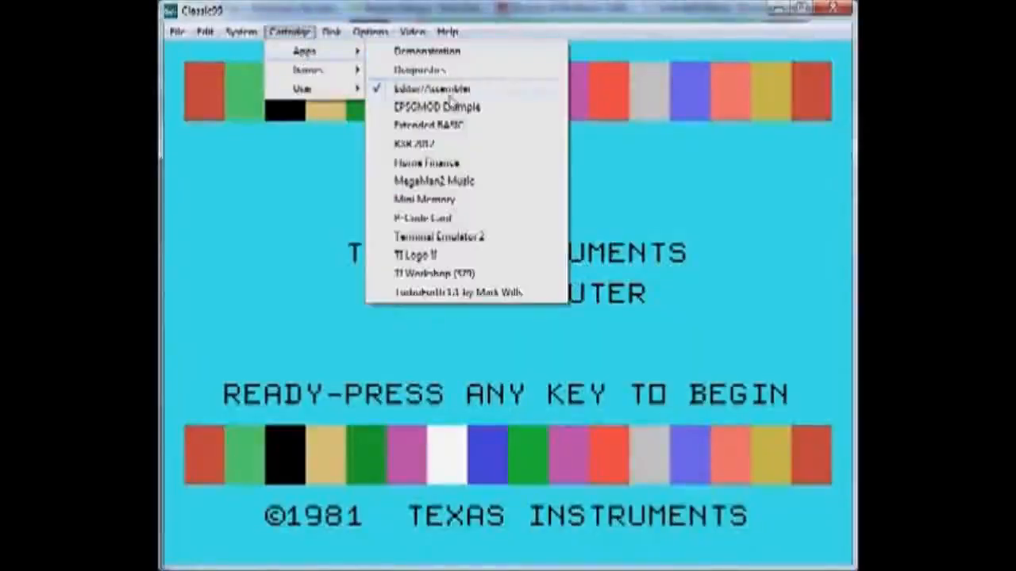
left_click(433, 105)
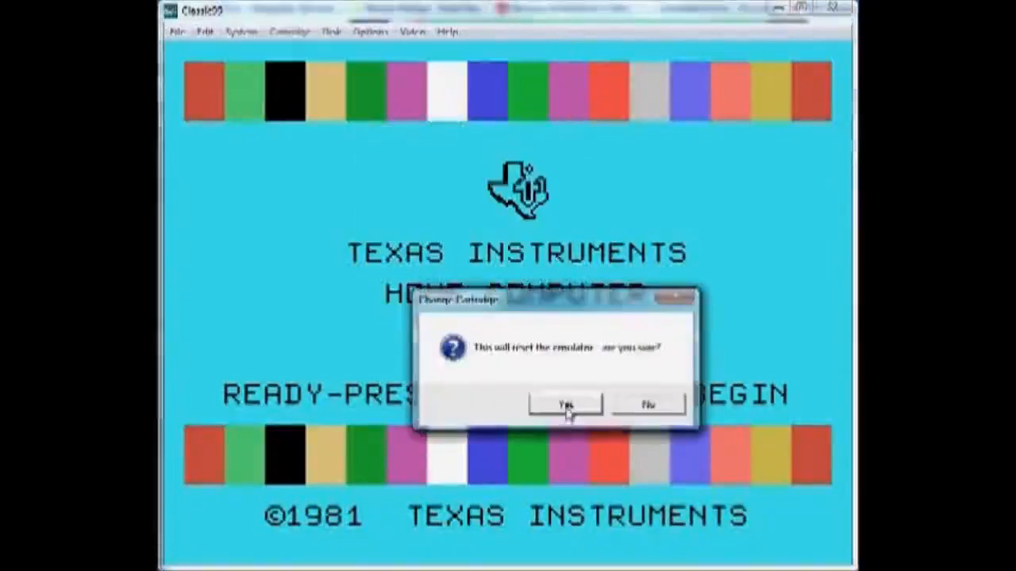
left_click(565, 406)
type("RUN")
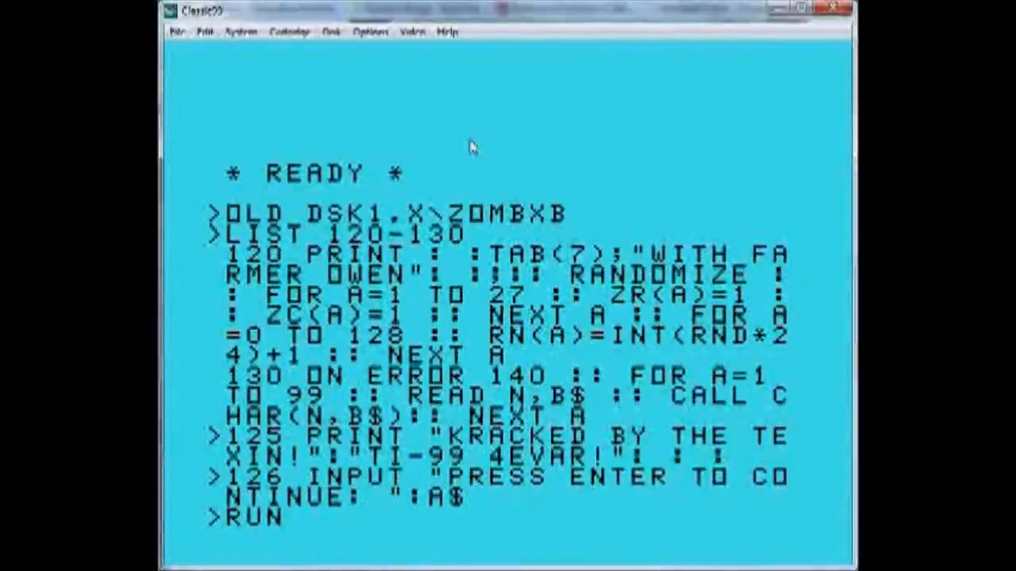
Paste the zombie game commands so it runs, then reset the emulator via File > Reset.
left_click(371, 32)
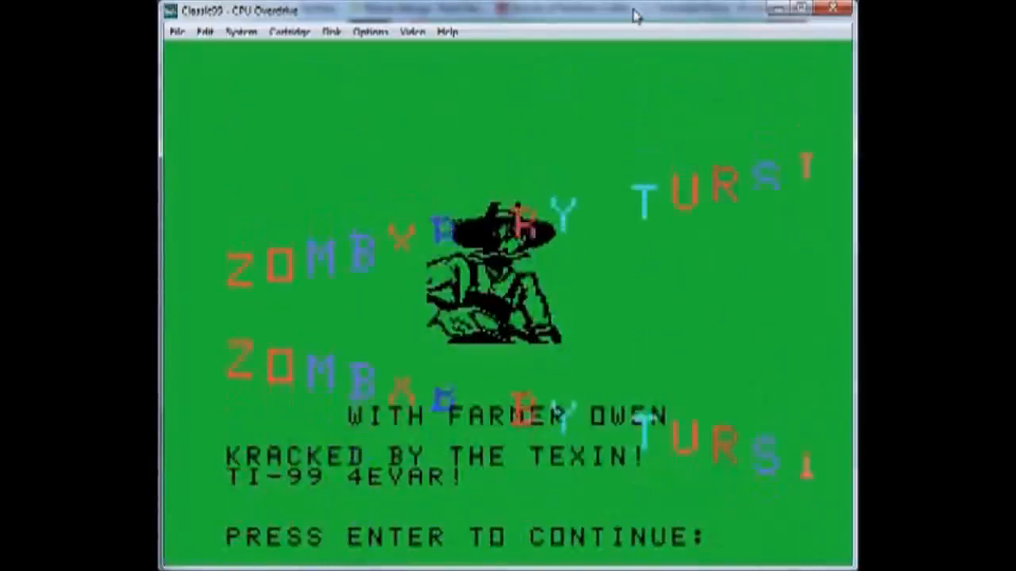
left_click(178, 31)
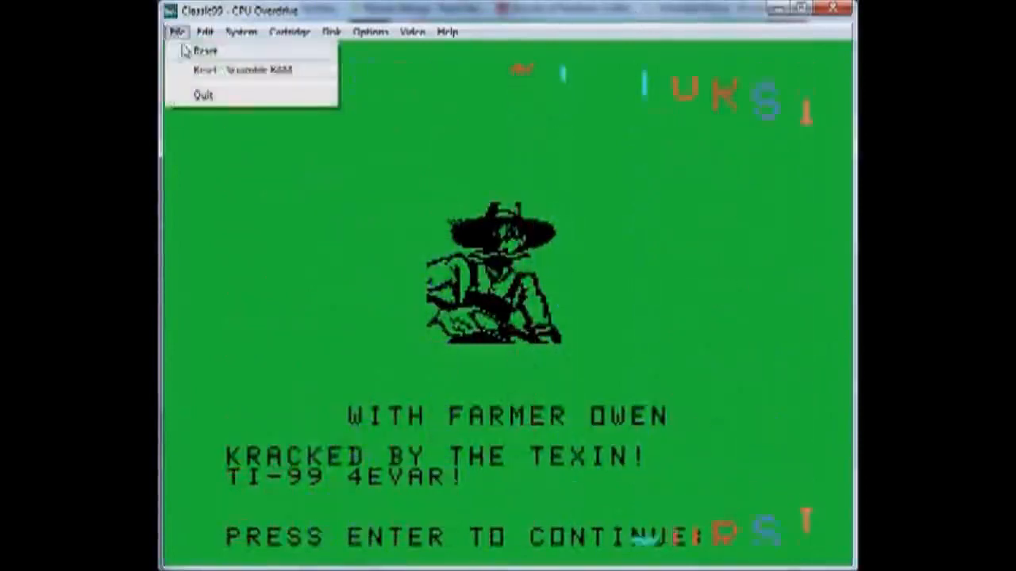
left_click(205, 51)
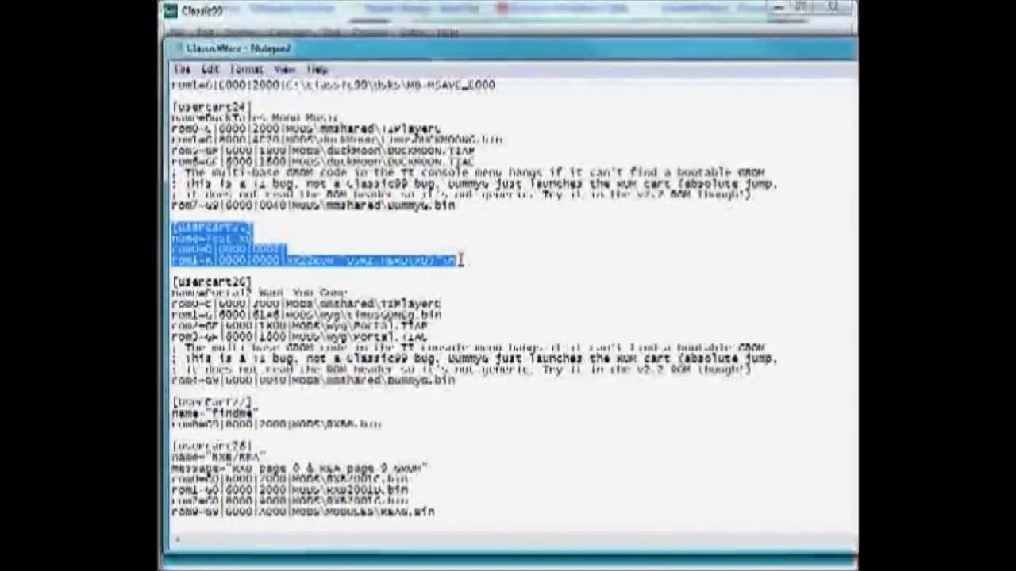
Paste the copied cartridge entry into TI BASIC, yielding syntax errors, then return to the title screen.
left_click(209, 69)
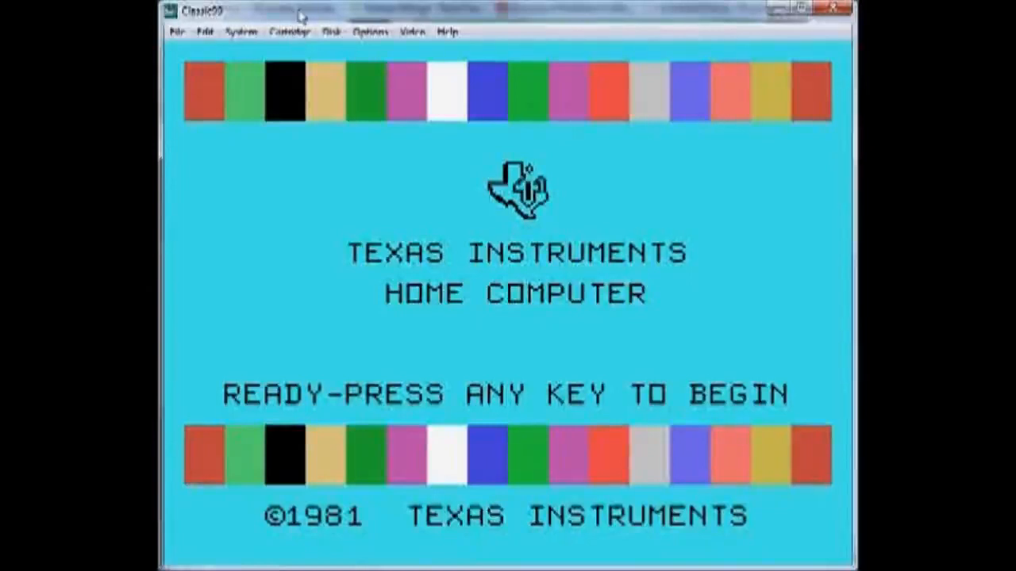
left_click(205, 32)
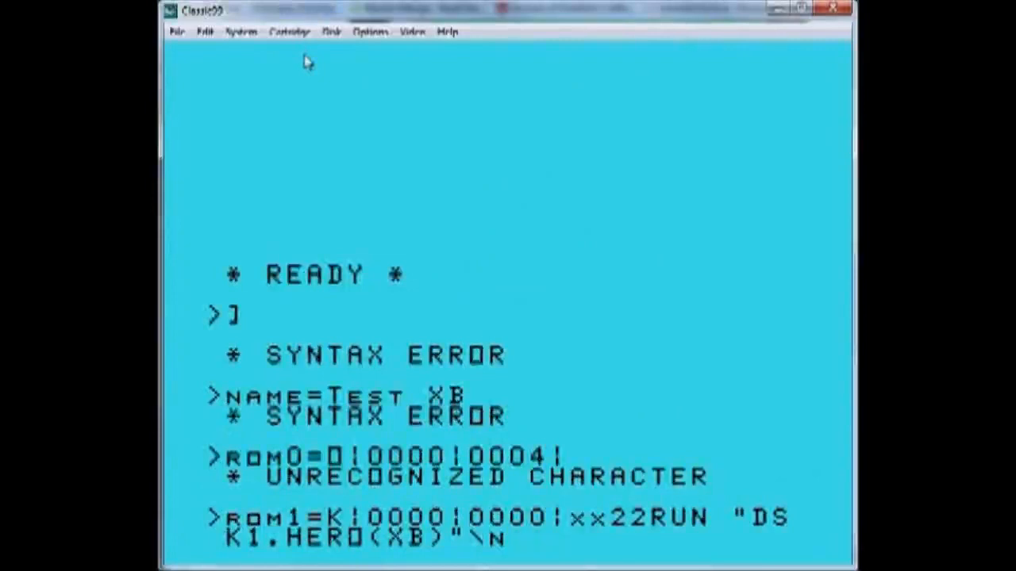
left_click(176, 31)
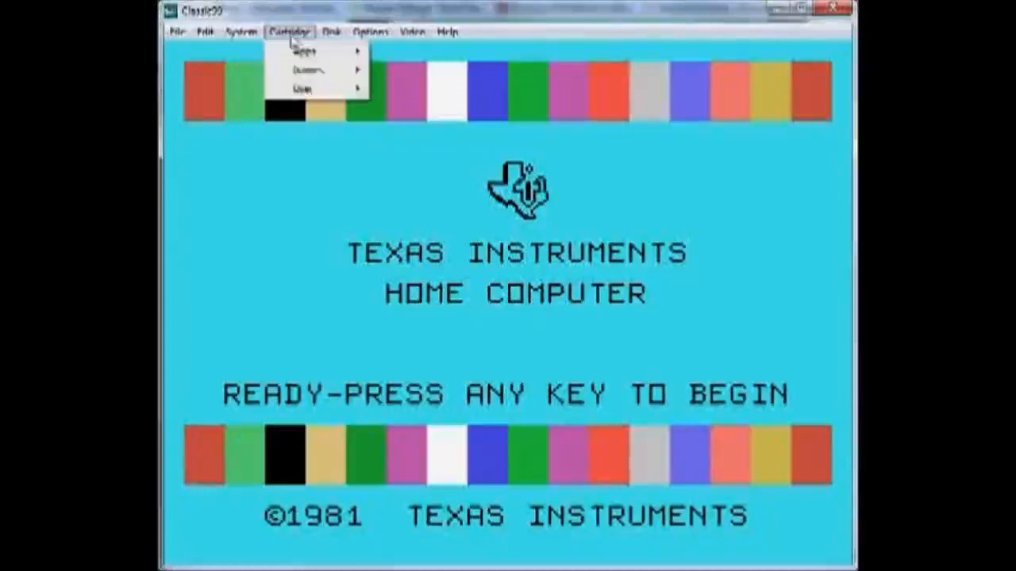
Break the running HERO program back to the BASIC prompt at line 120.
left_click(302, 89)
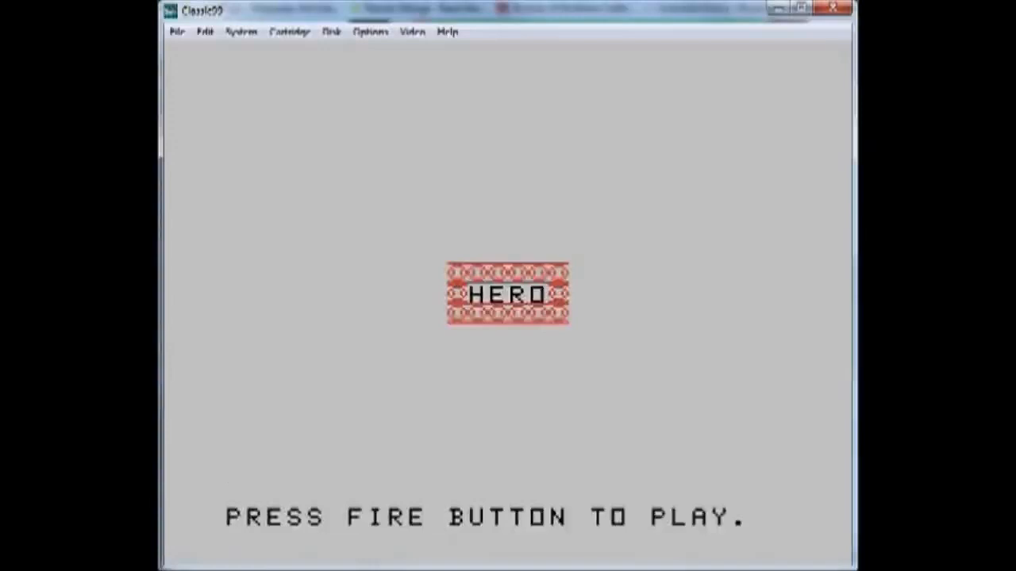
left_click(177, 32)
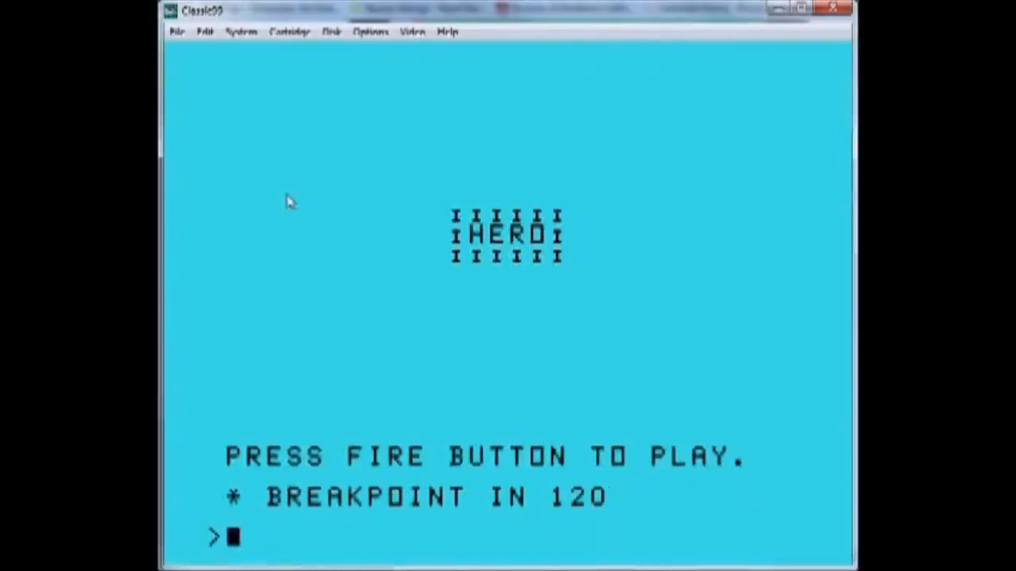
mouse_move(374, 49)
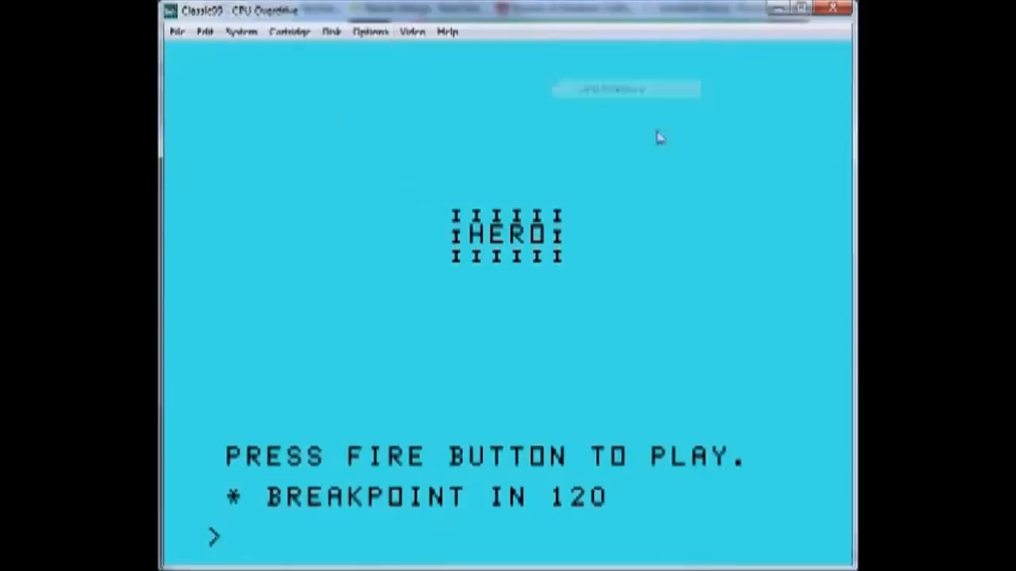
Enter LIST "CLIP" to send the program listing to the Windows clipboard.
type("LIST")
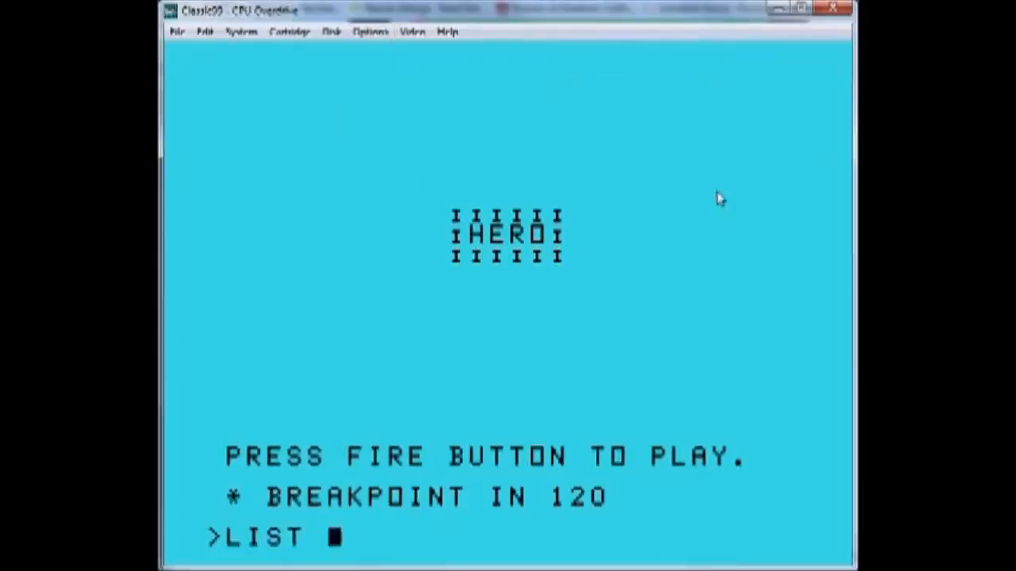
type("\"CLIP\"")
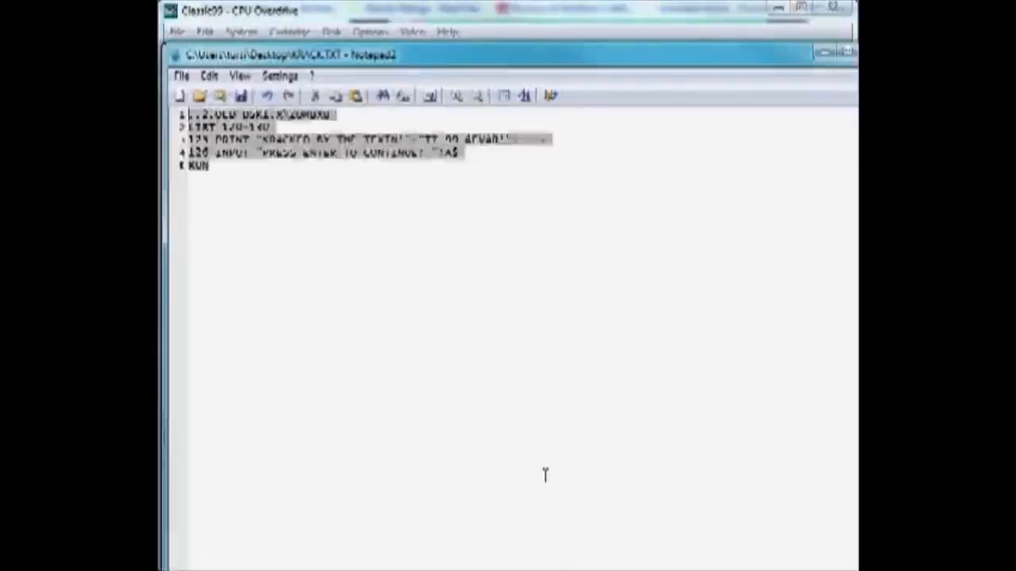
left_click(209, 76)
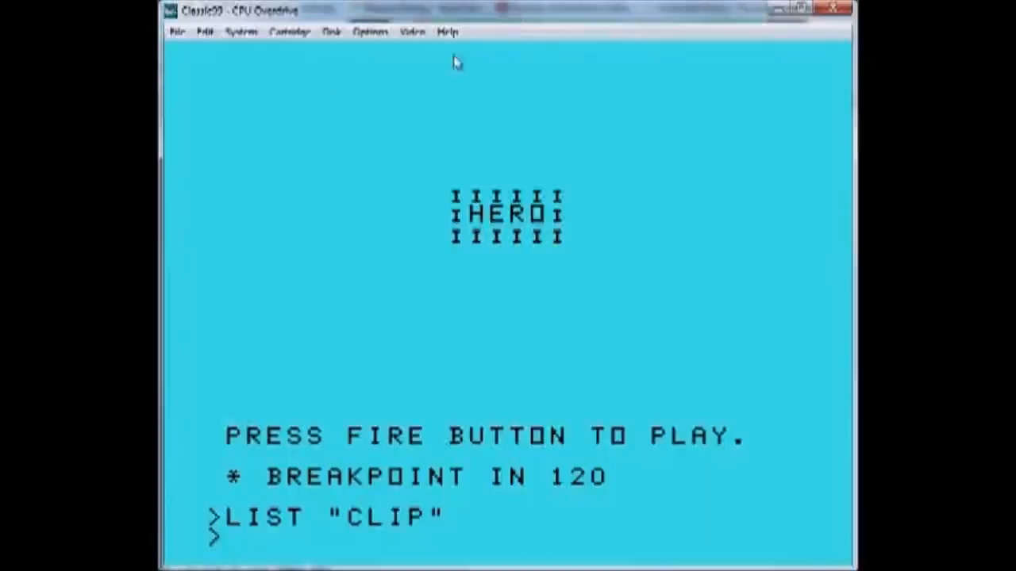
Switch to the Editor/Assembler cartridge and enter its text editor.
left_click(288, 31)
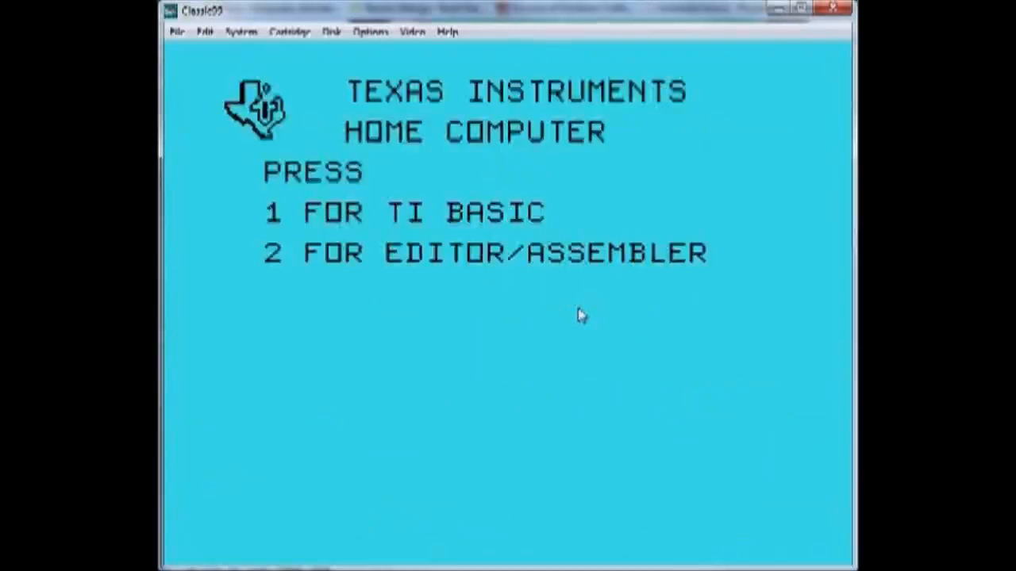
key("2")
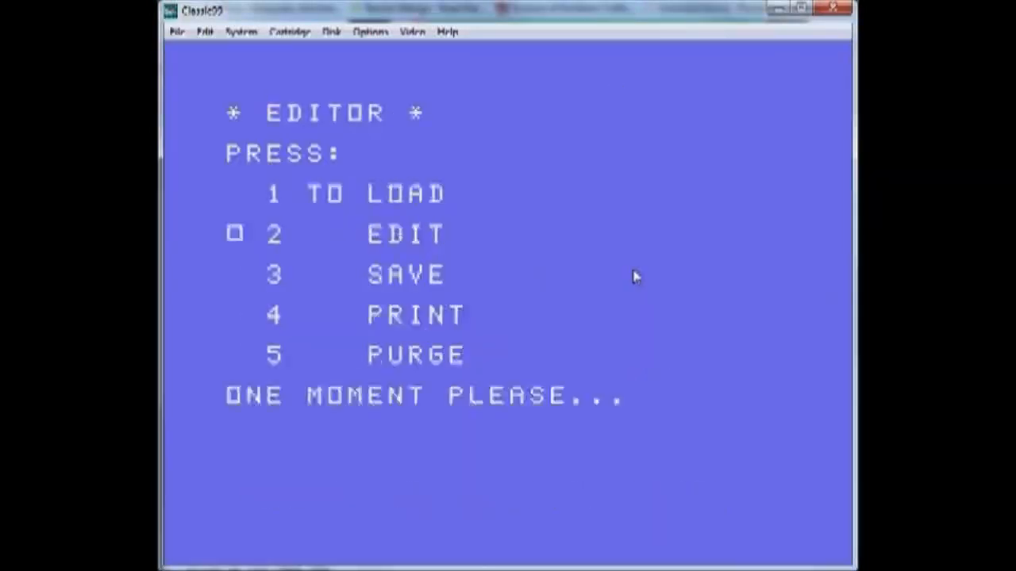
key("2")
type("THIS IS A LI")
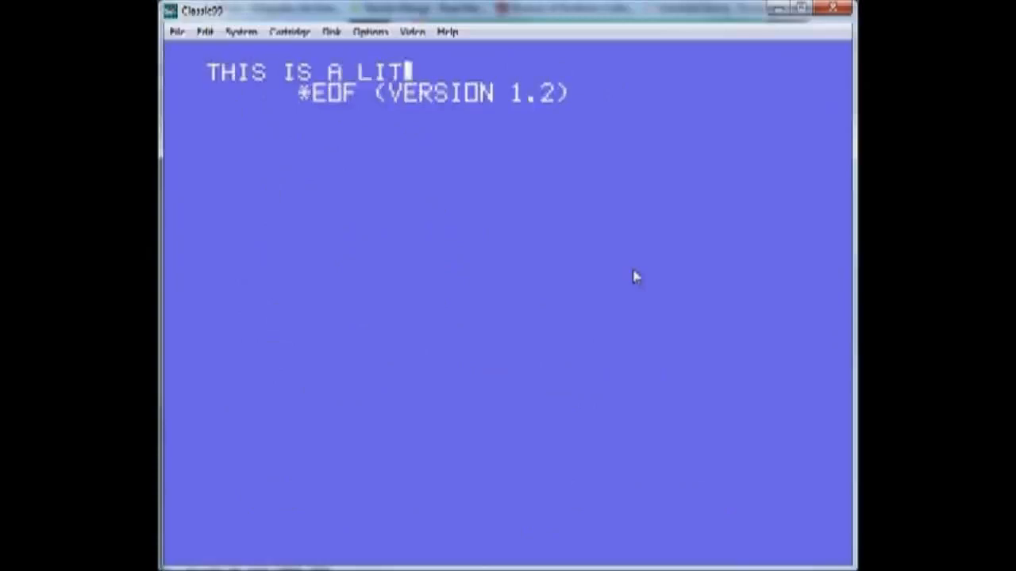
Write two lines of text ('...THING IN EDITOR/A', 'Mind the typos!') and save them as file CLIP.
type("TLE THING IN EDITOR/ASSEMBLR")
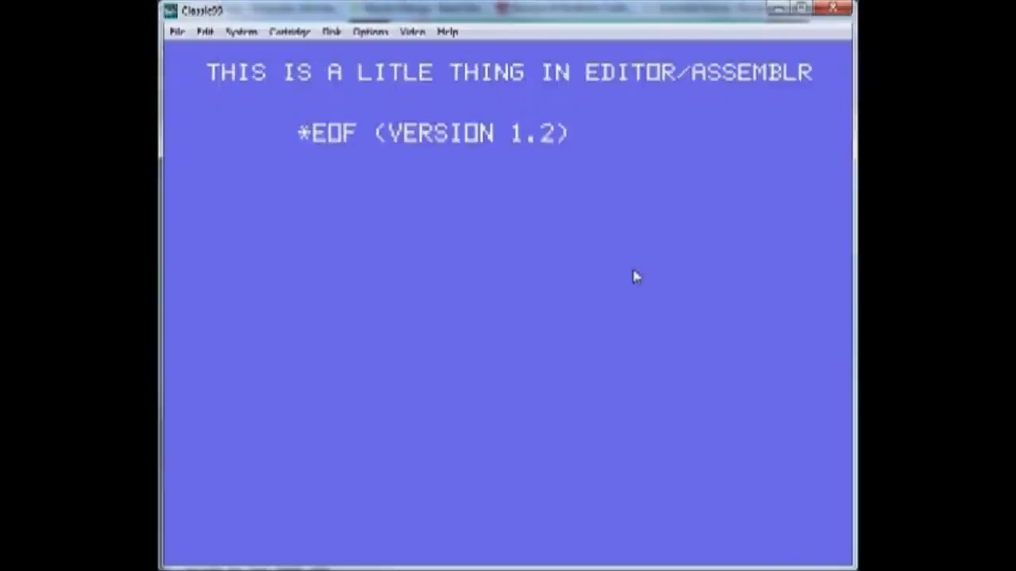
type("Mind the t")
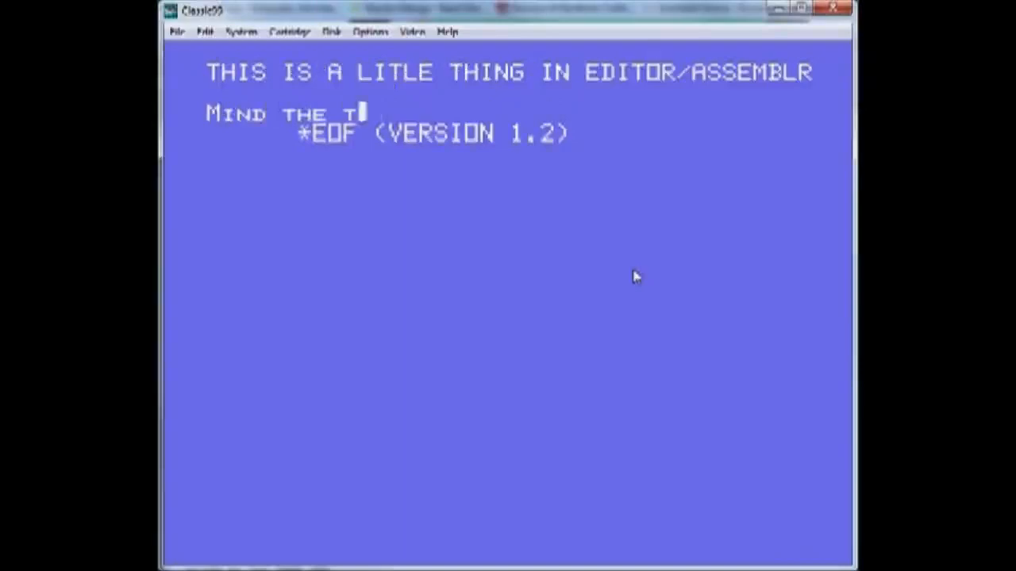
type("ypos!")
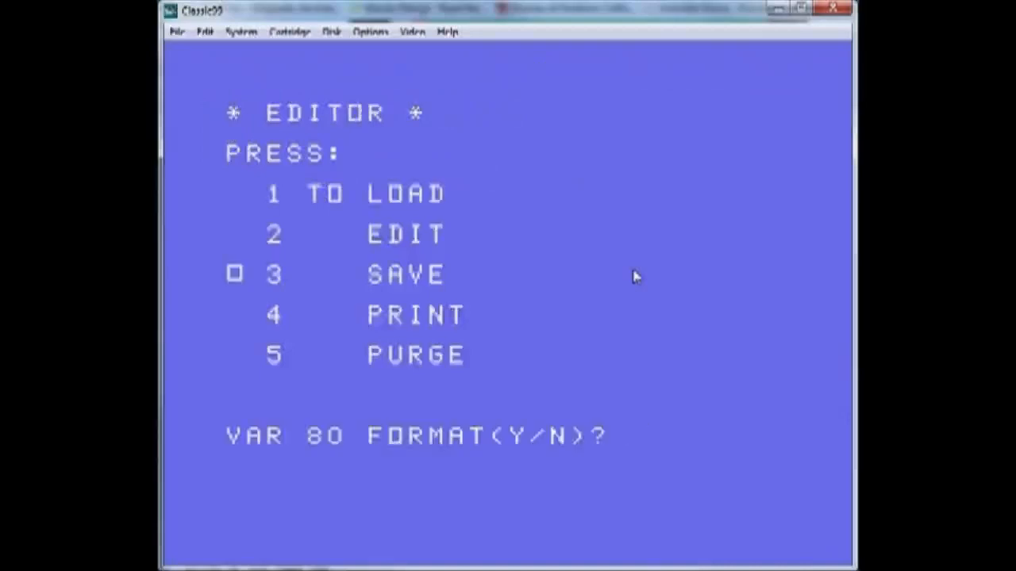
type("Y")
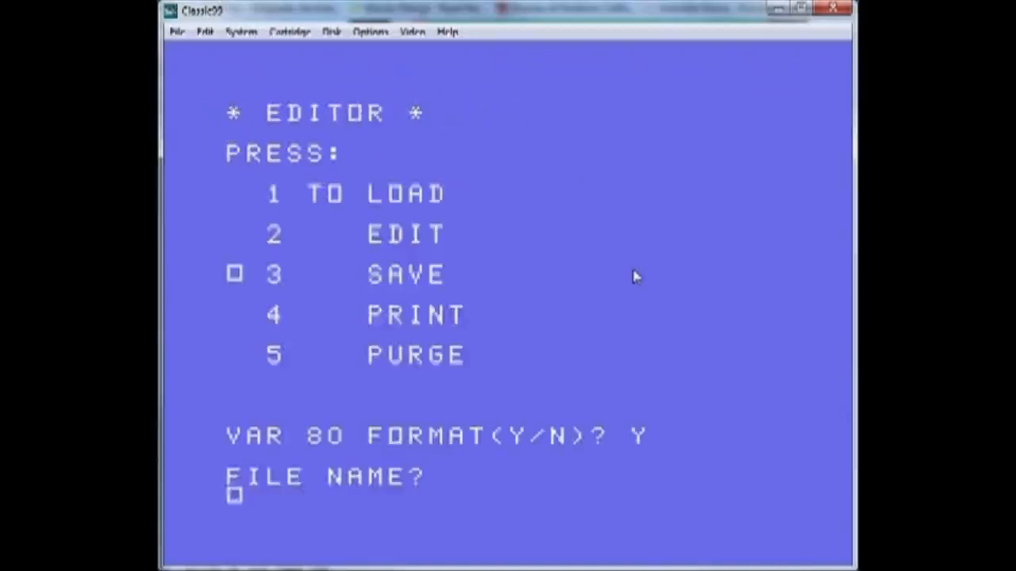
type("CLIP")
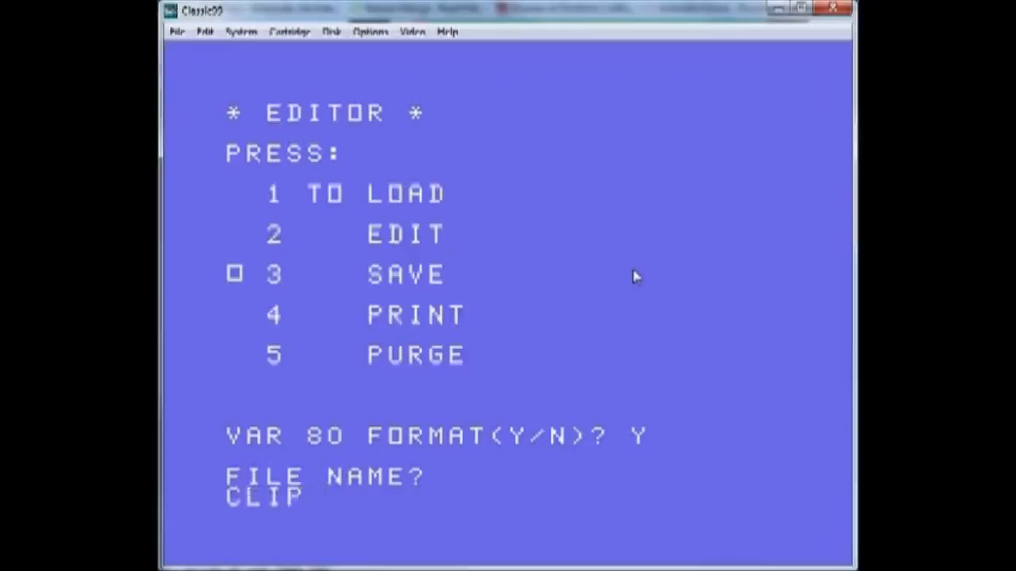
type(".o")
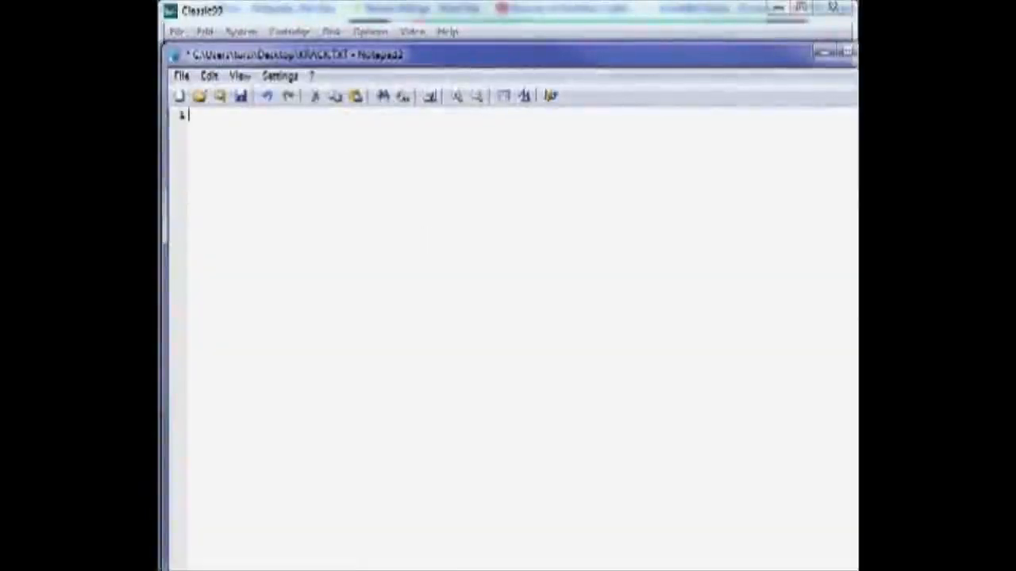
Paste the Editor/Assembler text from the clipboard into the empty Notepad++ document.
left_click(209, 76)
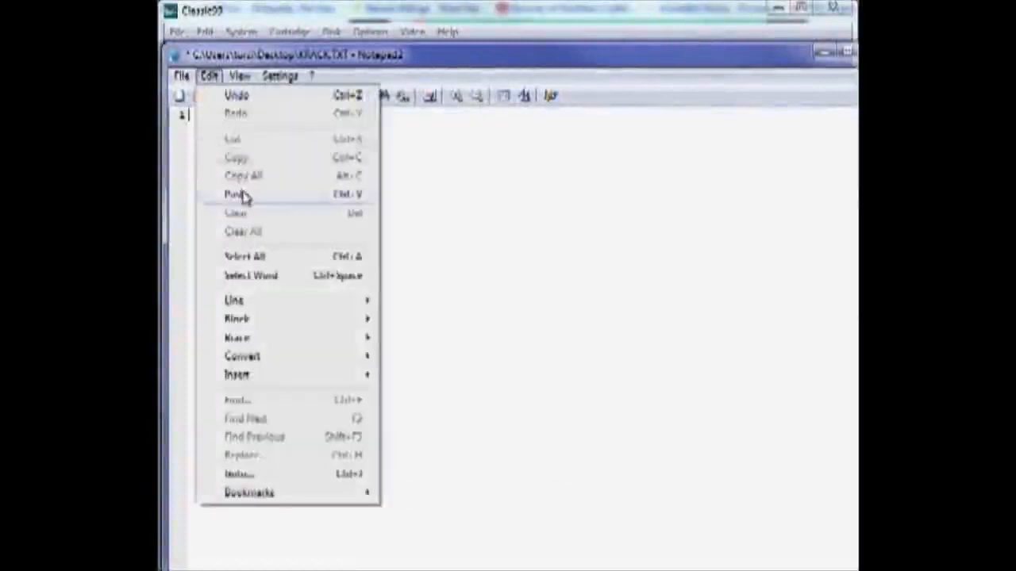
left_click(235, 194)
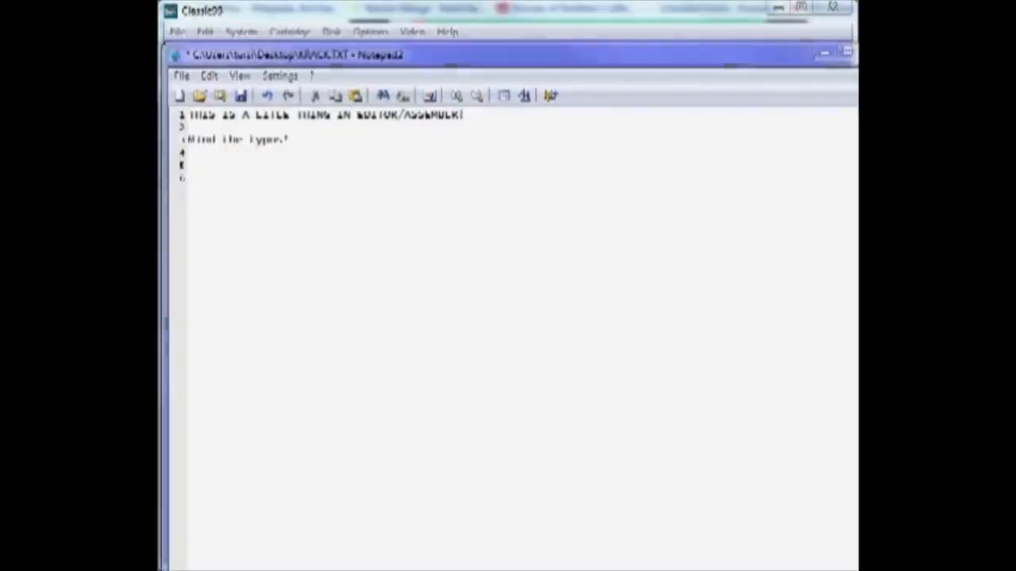
mouse_move(670, 280)
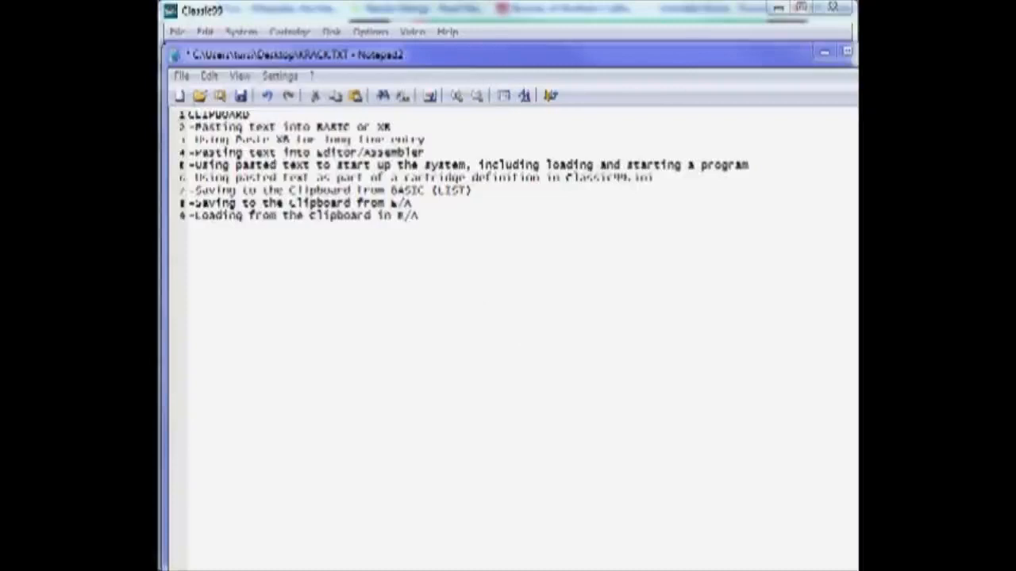
key("ctrl+a")
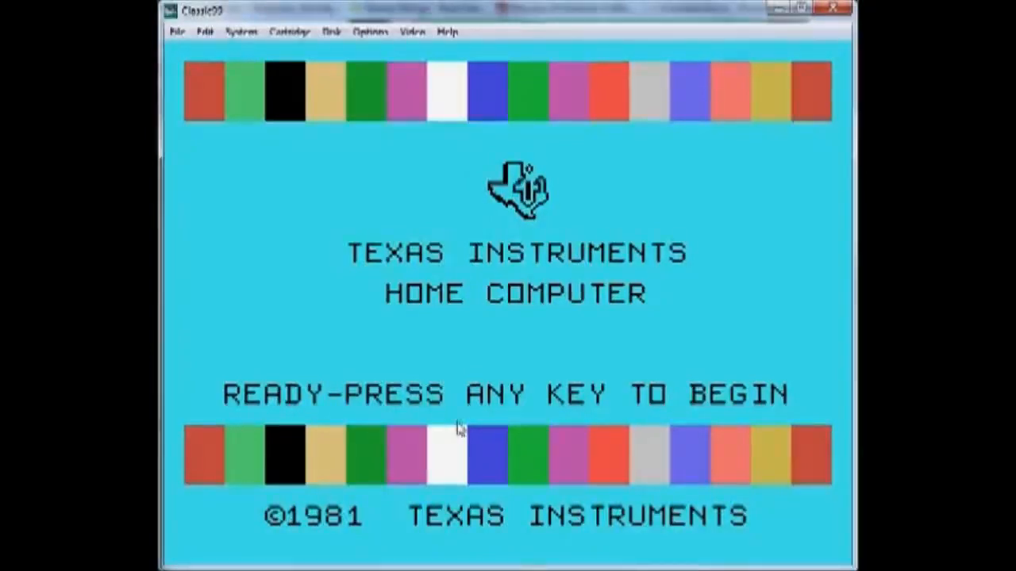
Bring up the Configure DSK1 dialog, agreeing to proceed despite open files, and review its settings.
left_click(370, 31)
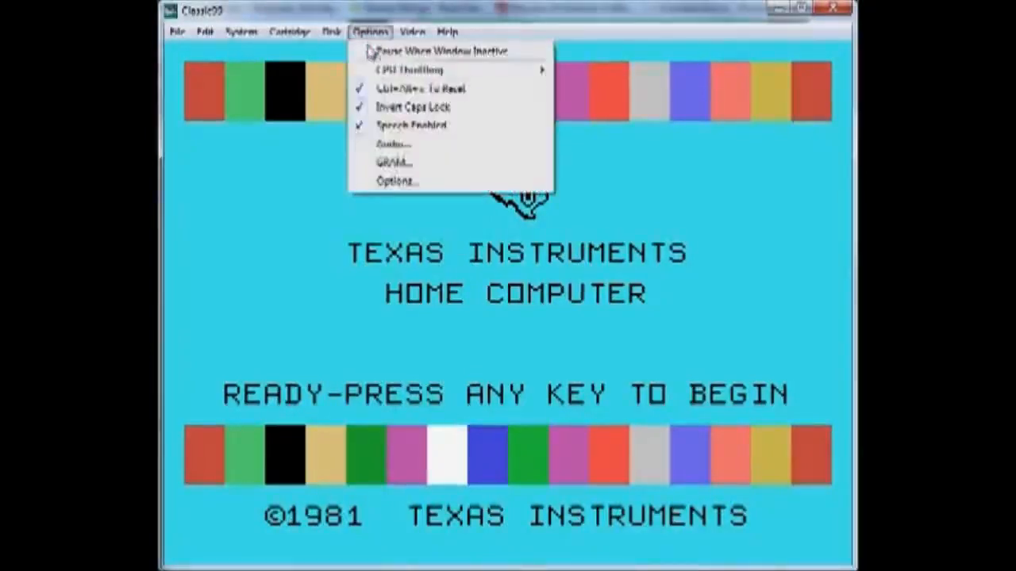
left_click(330, 31)
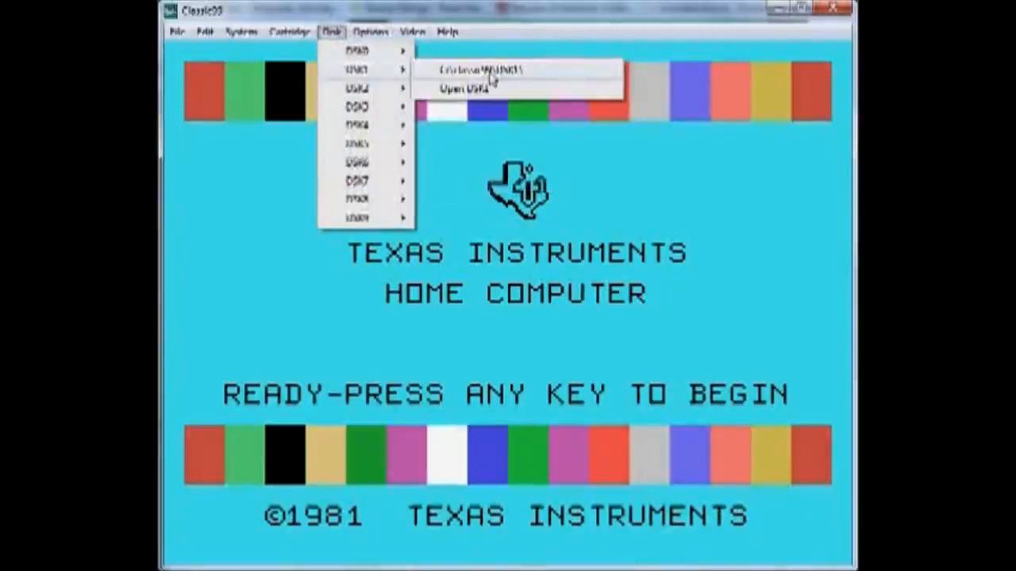
left_click(466, 87)
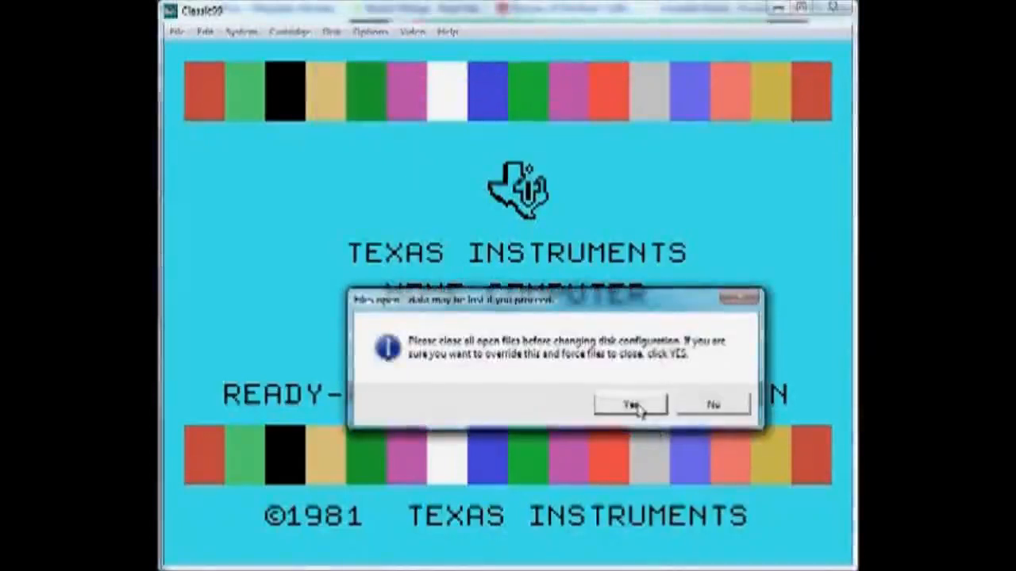
left_click(631, 404)
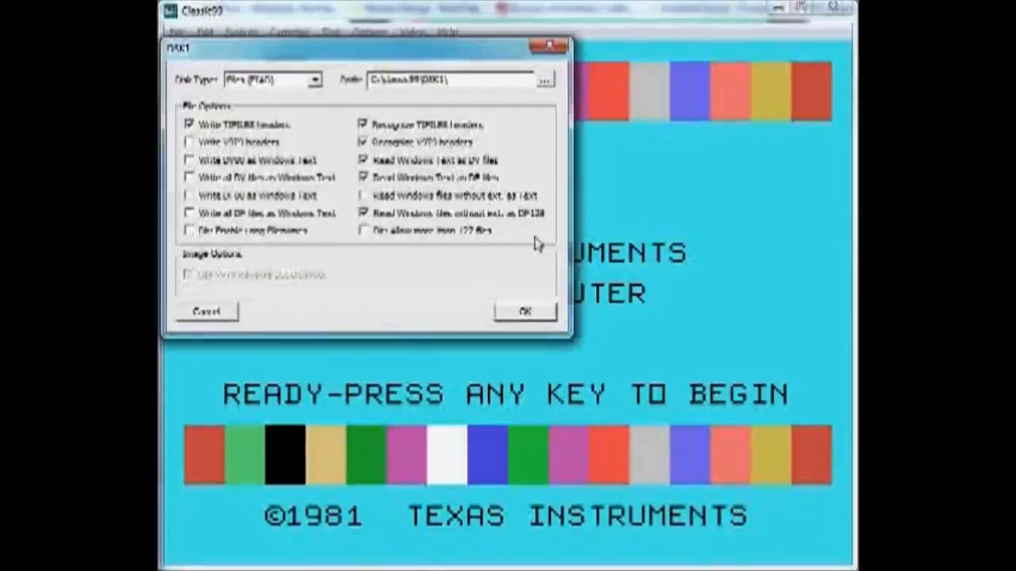
mouse_move(399, 302)
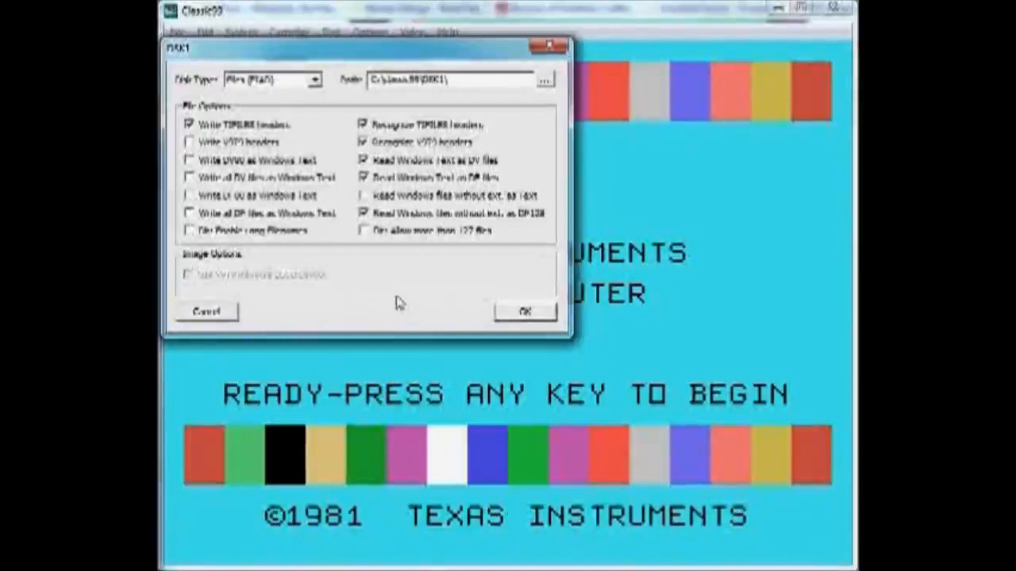
mouse_move(463, 163)
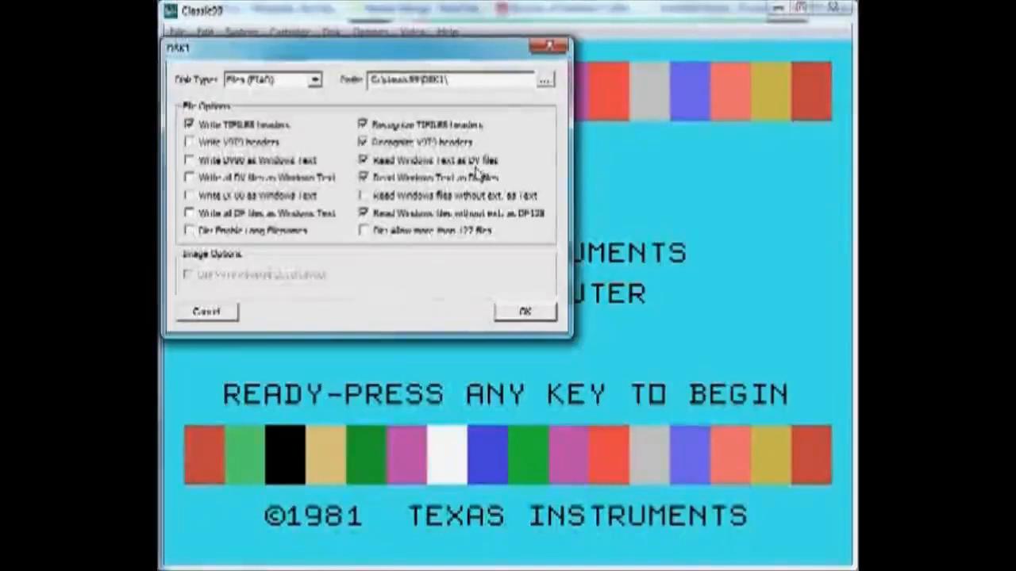
mouse_move(452, 174)
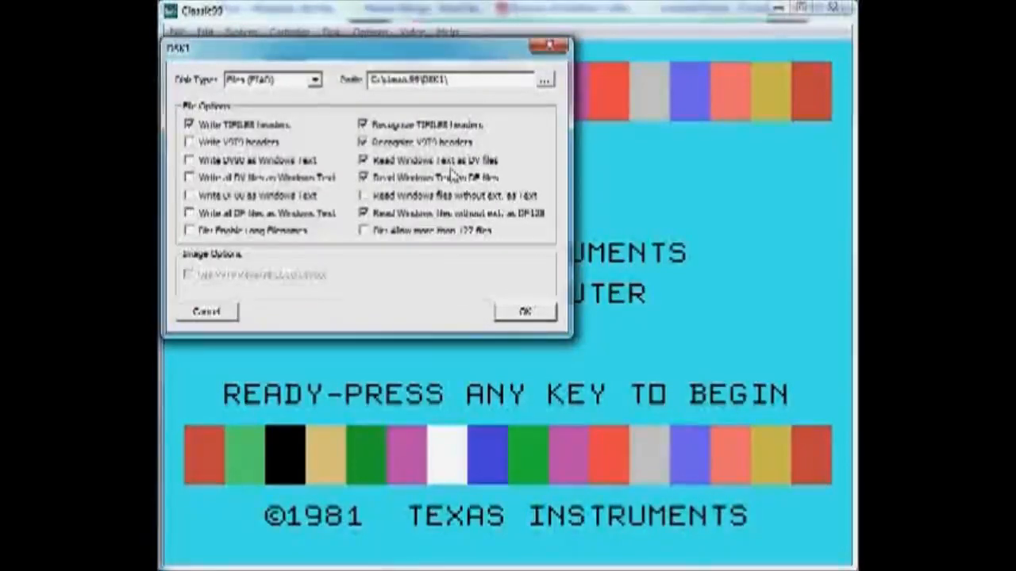
mouse_move(476, 184)
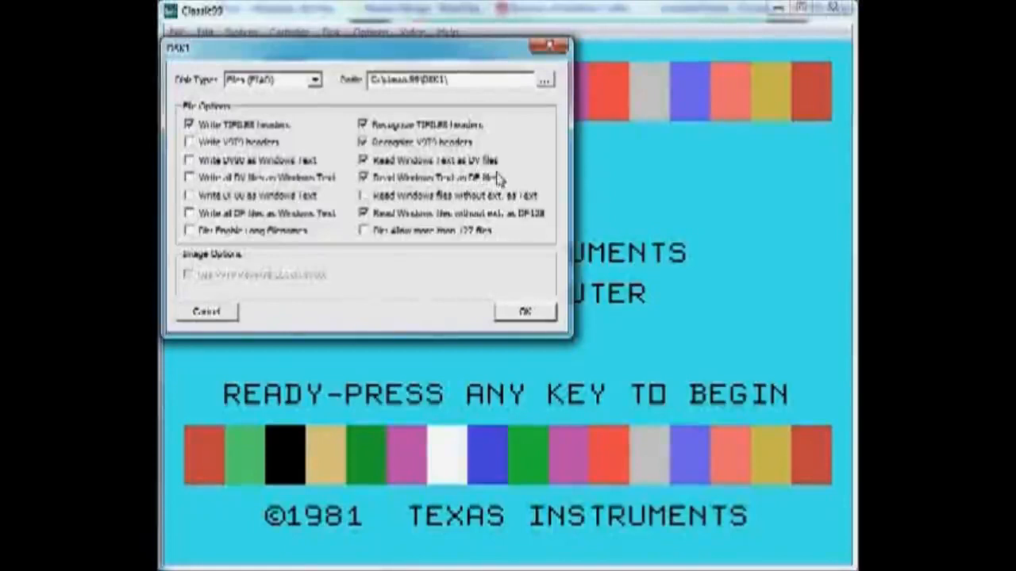
mouse_move(448, 257)
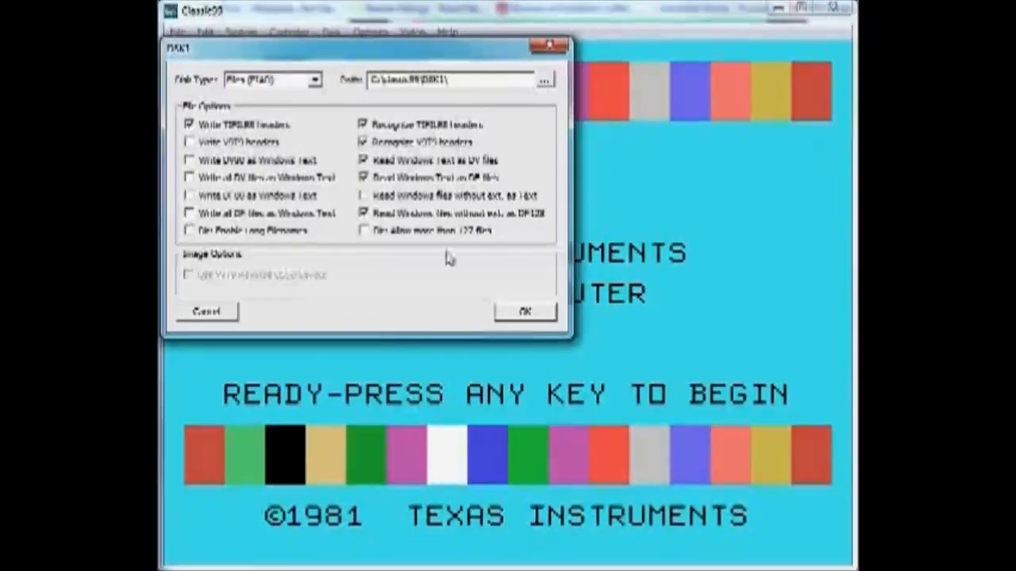
left_click(524, 311)
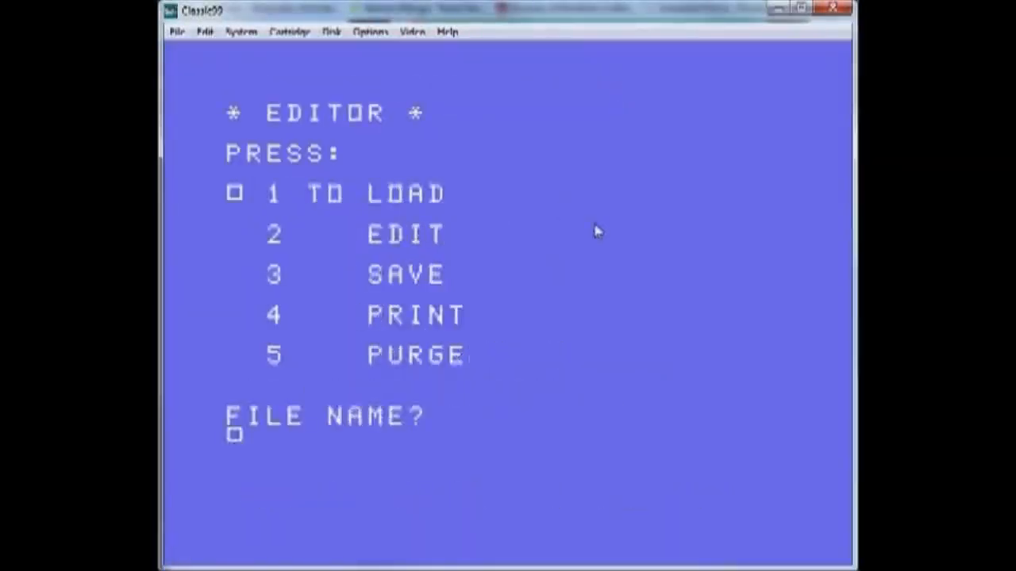
mouse_move(577, 245)
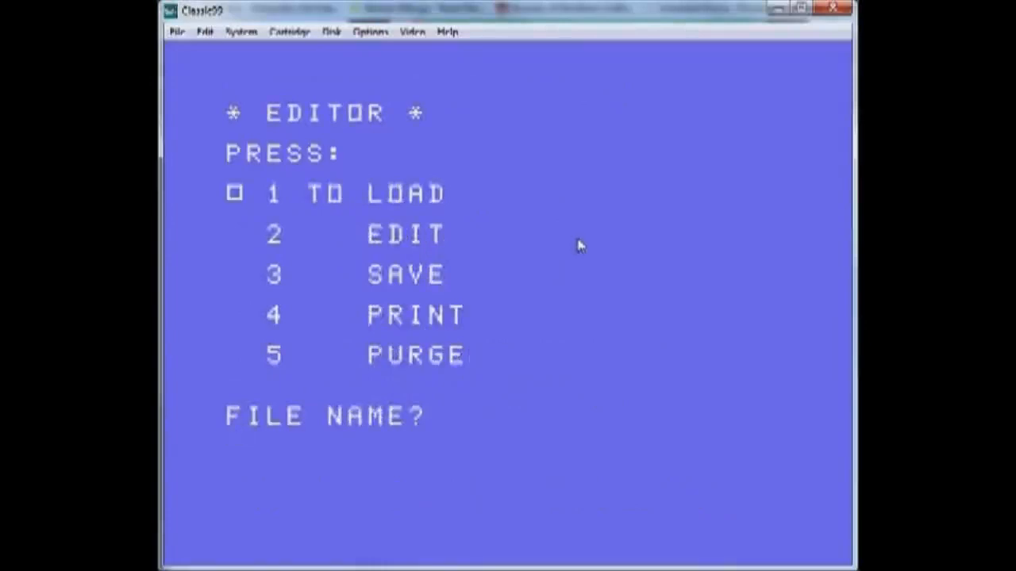
Enter DSK1.WHATSNEW.TXT at the Editor's LOAD FILE NAME? prompt.
type("DSK1.")
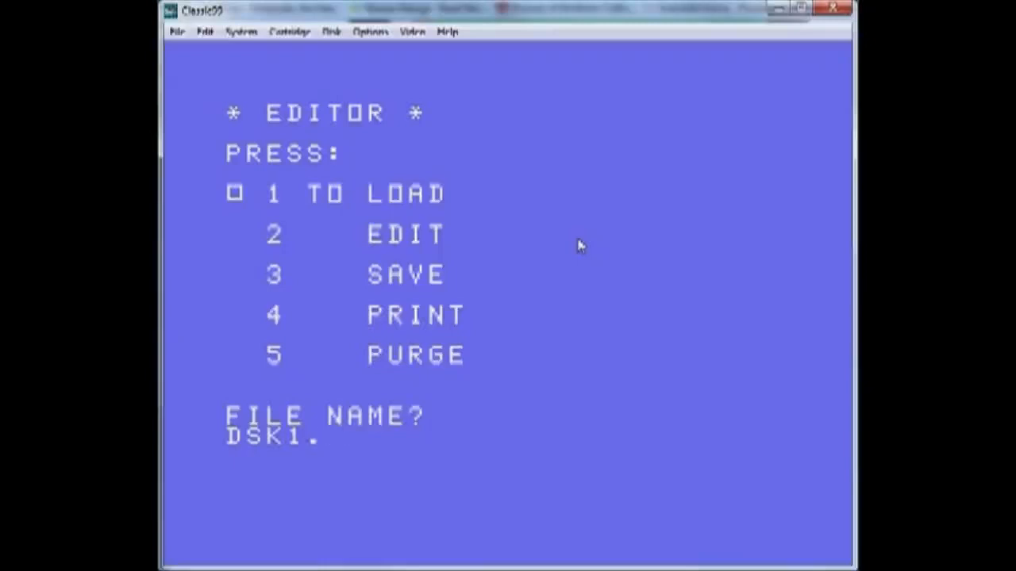
type("WHATSNEW")
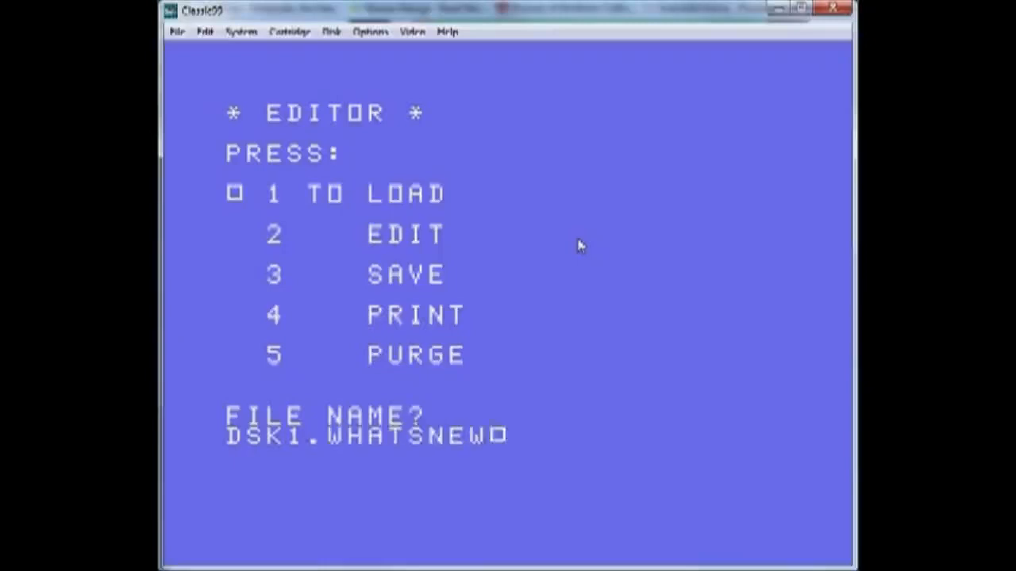
type(".TXT")
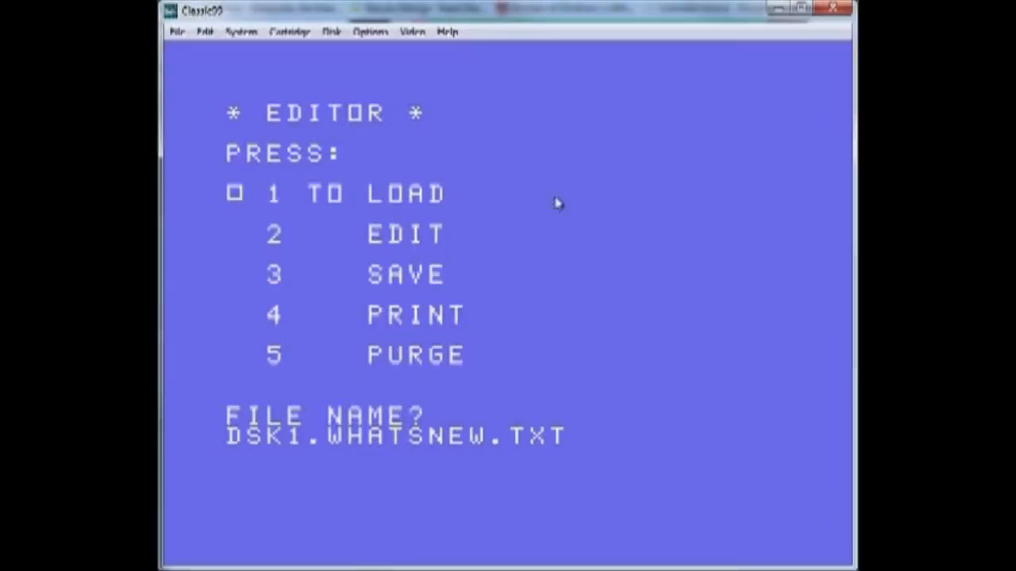
Switch CPU throttling to CPU Overdrive and scroll through the loaded what's-new text.
left_click(370, 32)
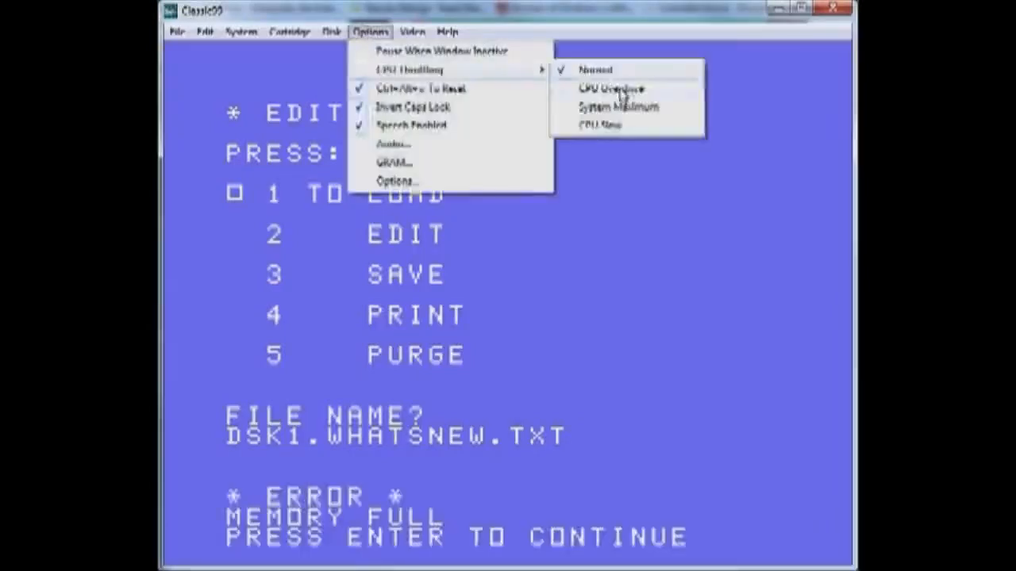
left_click(612, 89)
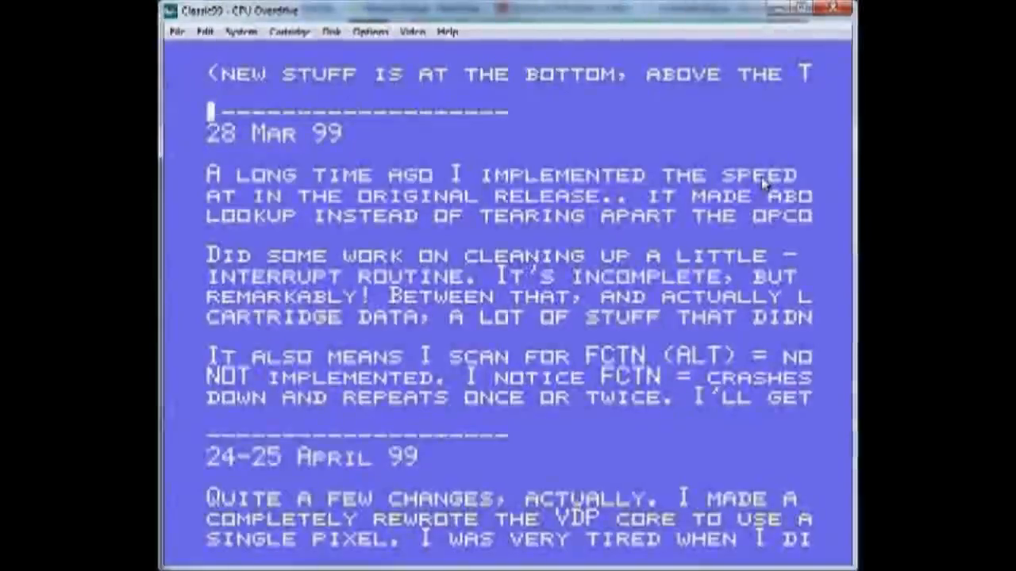
scroll("down", 3)
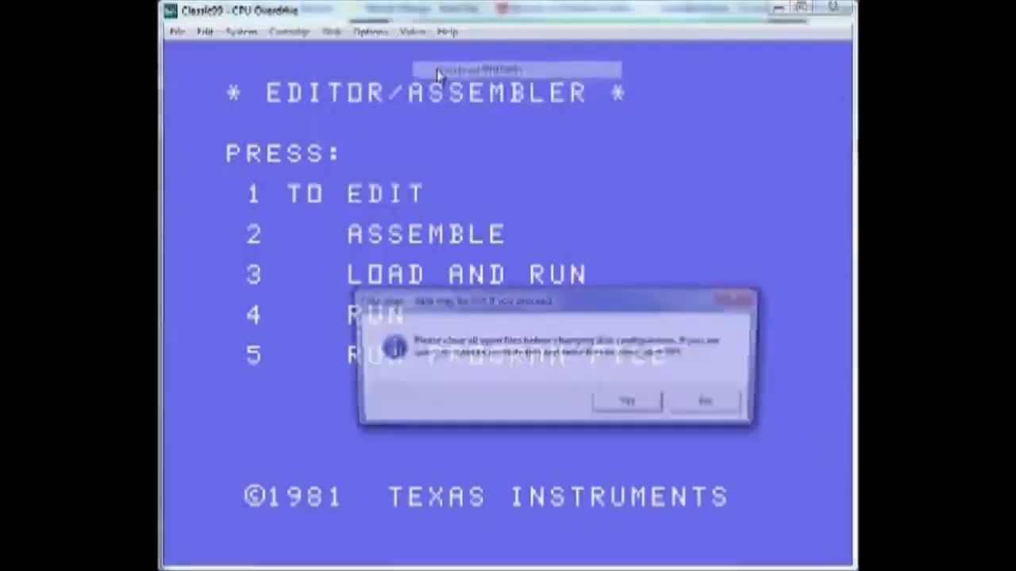
Accept the close-files warning so the DSK1 configuration dialog appears.
left_click(625, 400)
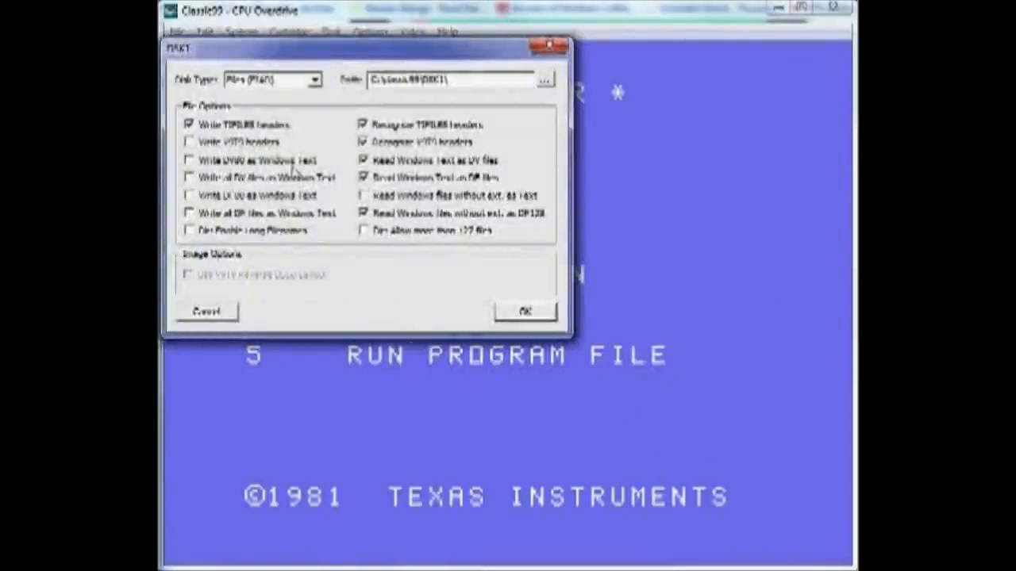
mouse_move(251, 190)
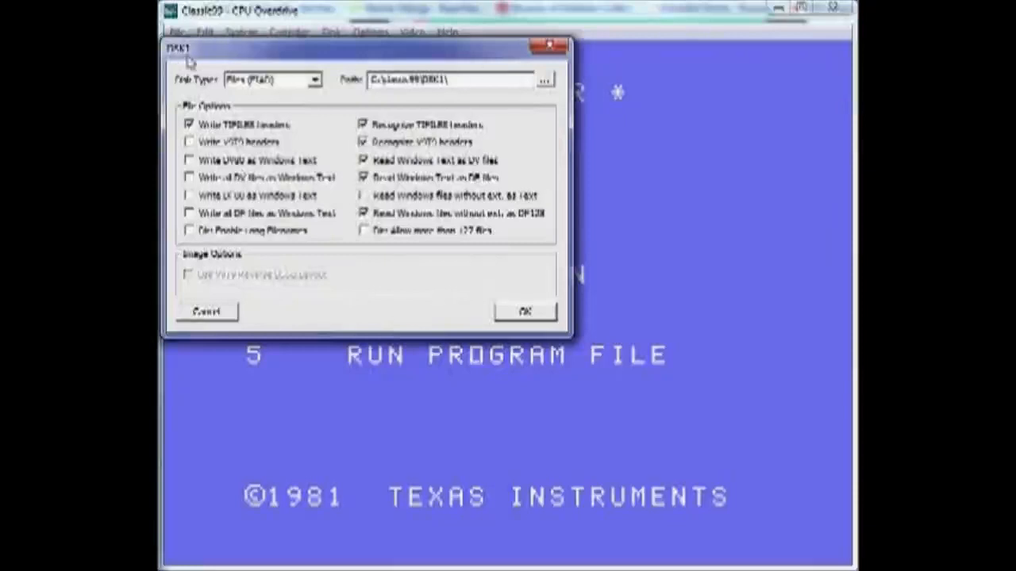
mouse_move(278, 167)
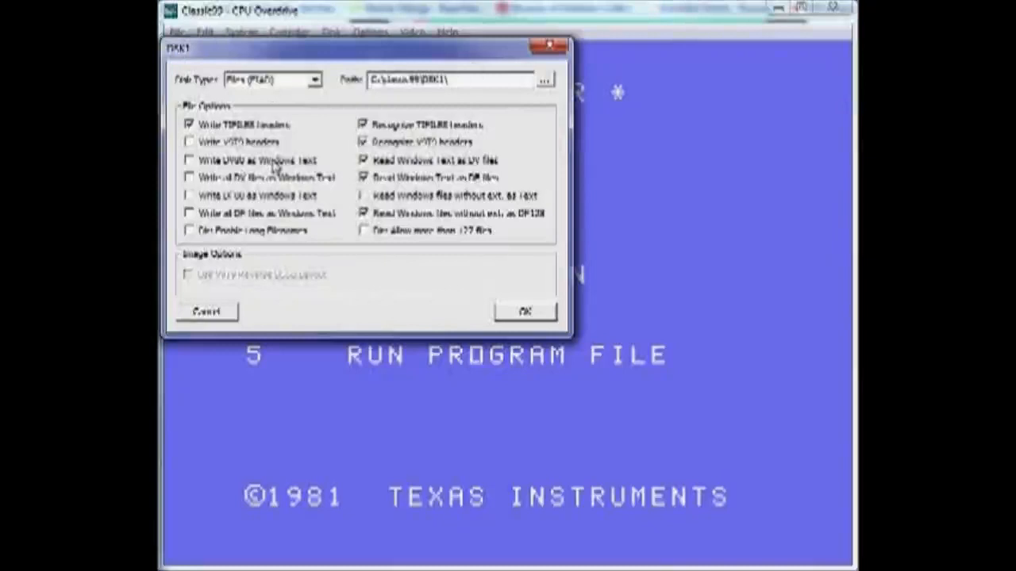
mouse_move(245, 188)
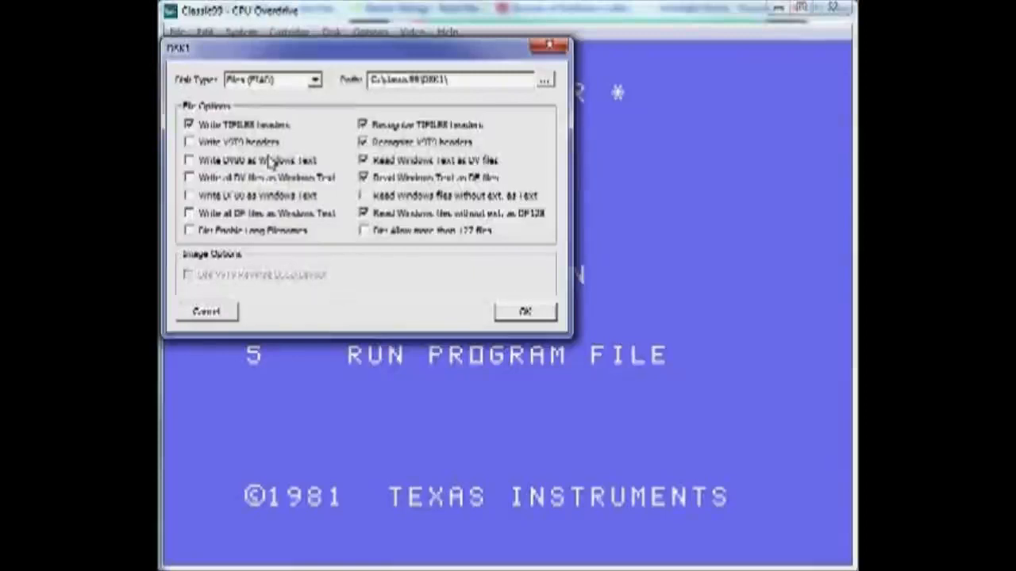
mouse_move(293, 315)
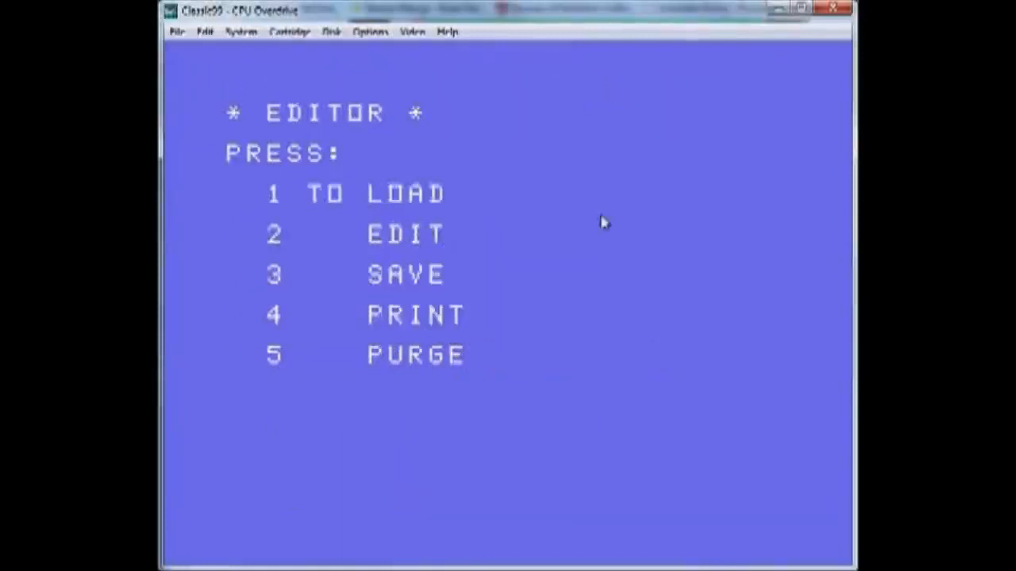
mouse_move(617, 219)
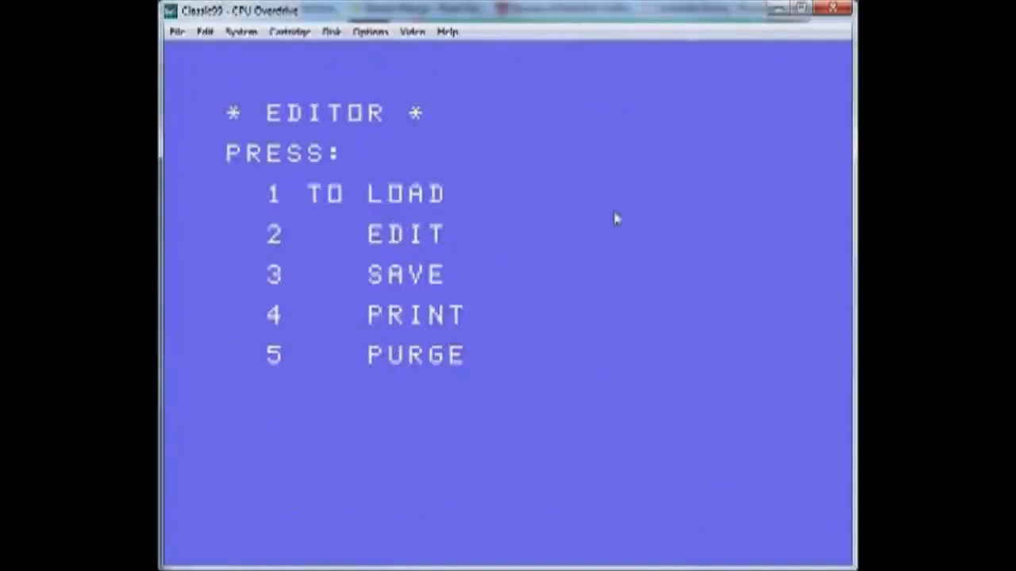
mouse_move(552, 246)
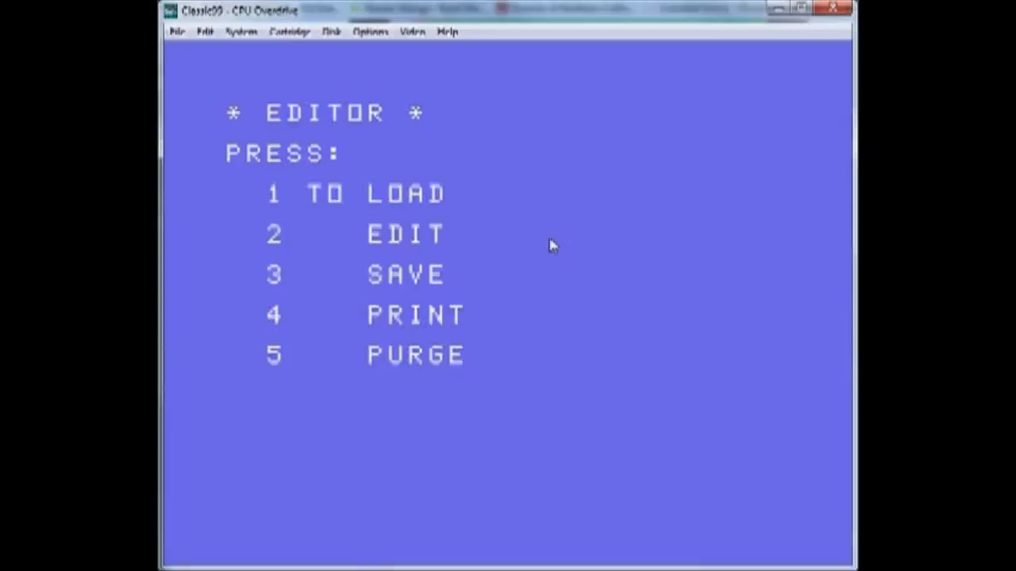
mouse_move(734, 269)
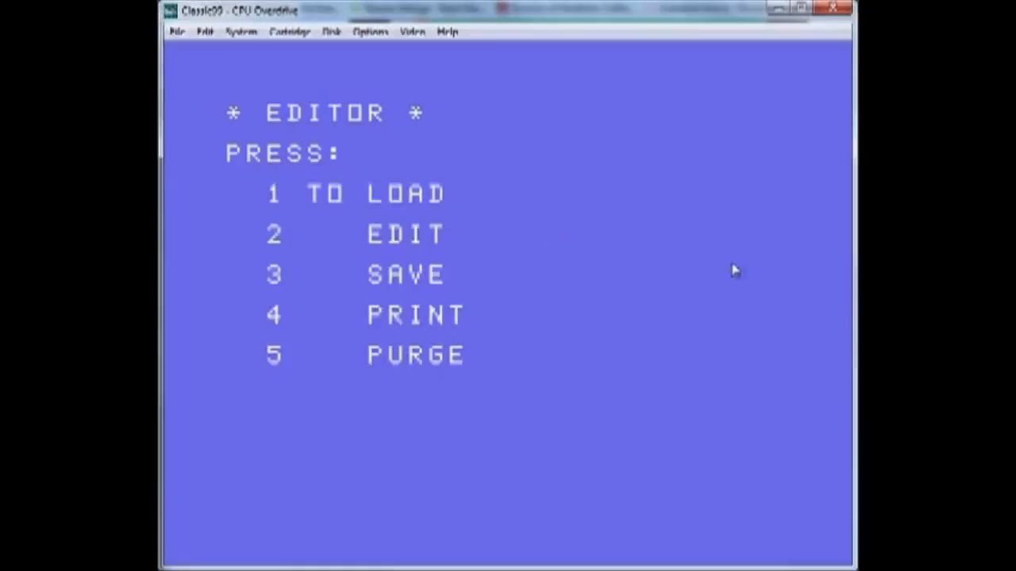
mouse_move(573, 276)
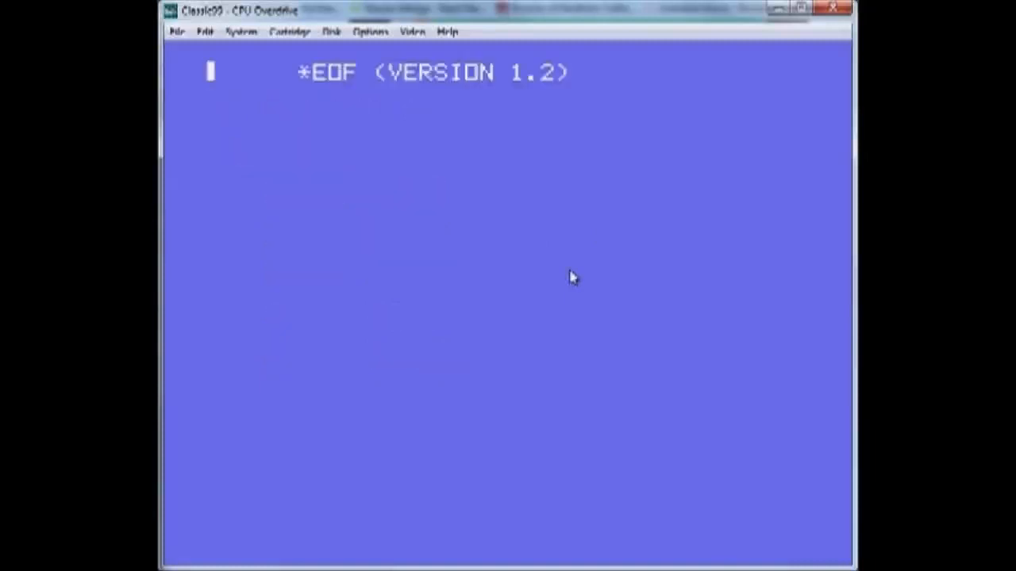
Write 'THIS IS A NEW EDITOR/ASSEMBLER' and 'It is a TI FILE WITH TI TEXT... HEHE!' in the editor.
type("T")
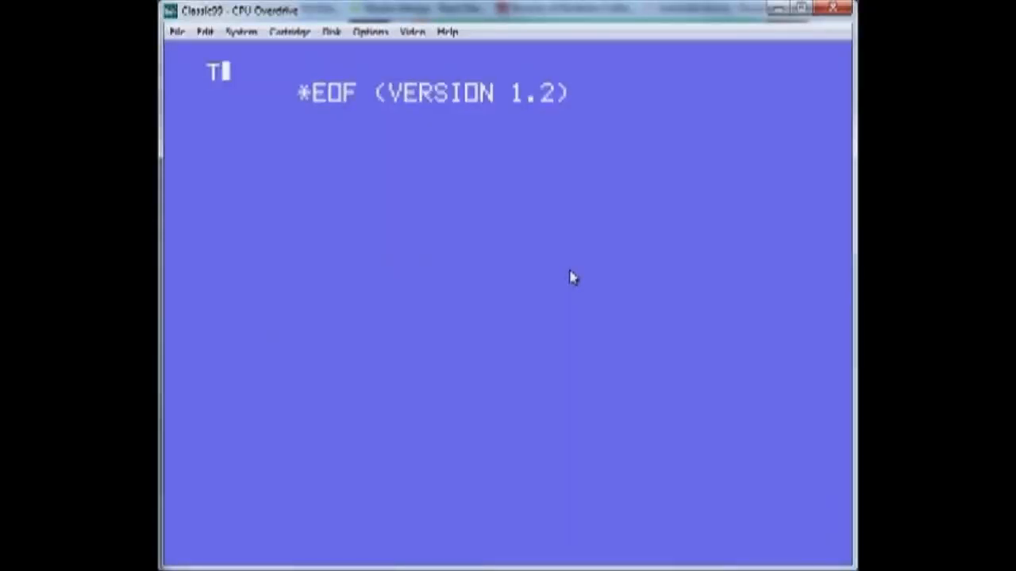
type("HIS IS A NEW")
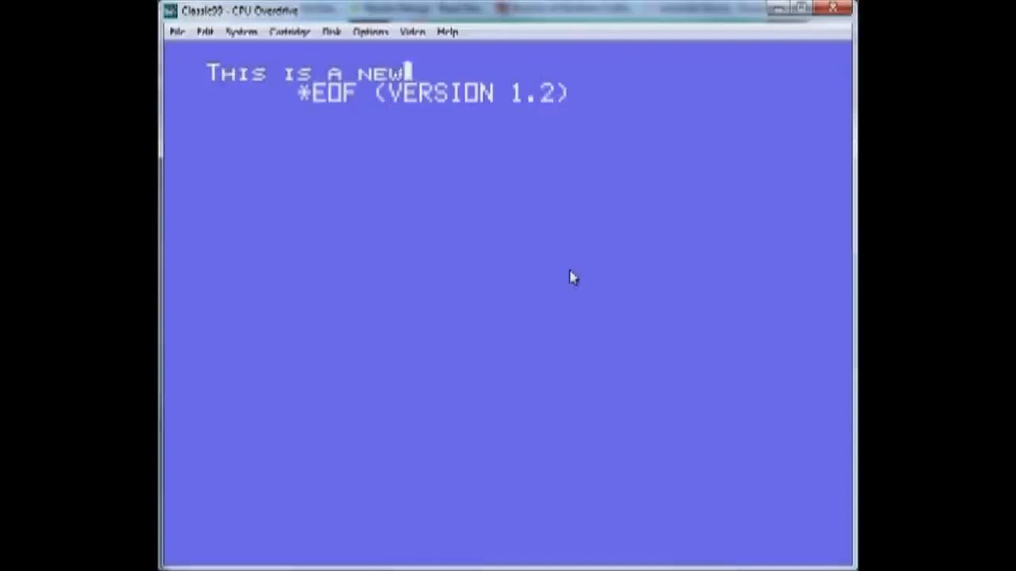
type("EDITOR/ASSEMBLER ENTERED F")
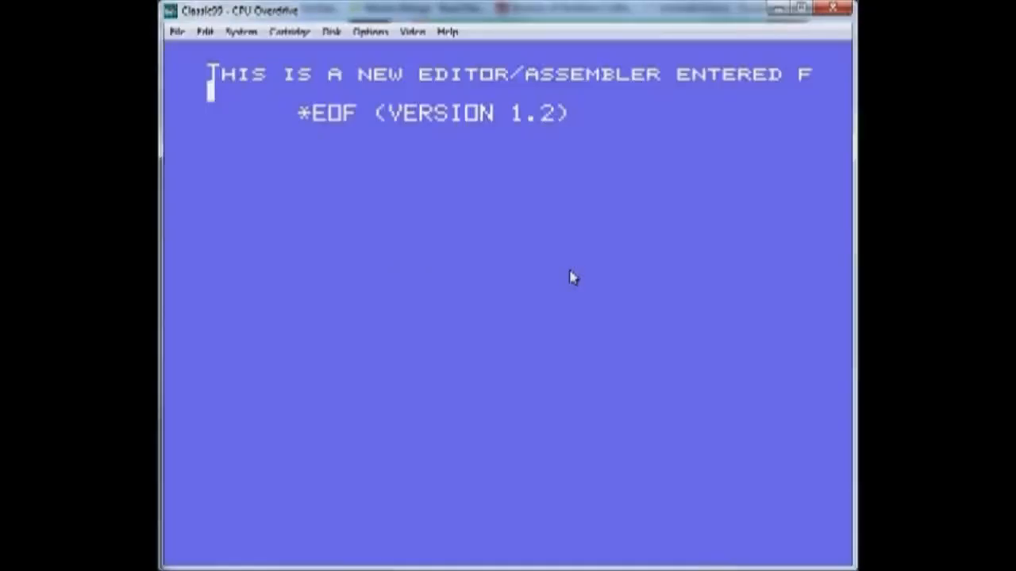
type("It is a TI FI")
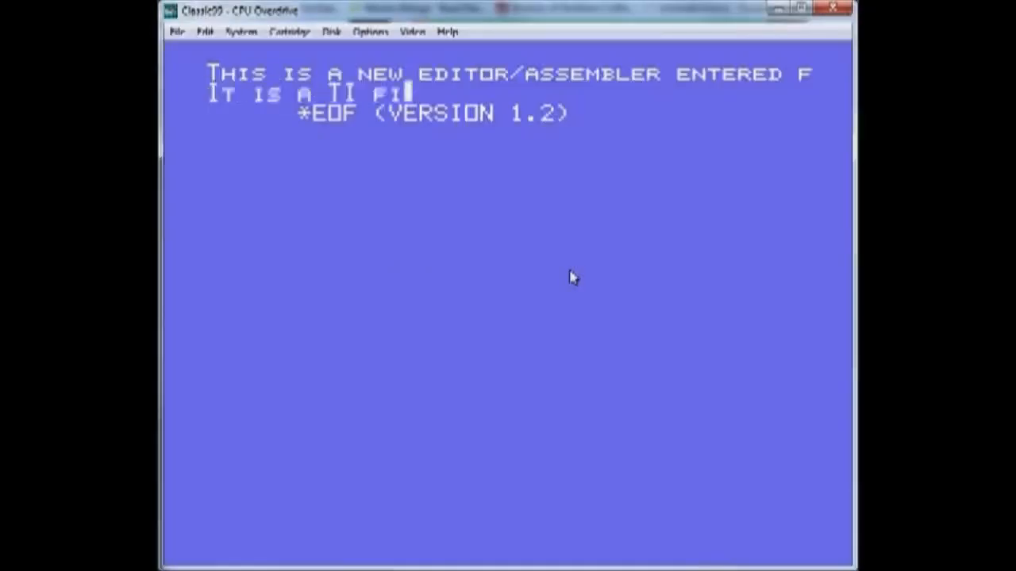
type("LE WITH TI TEXT...")
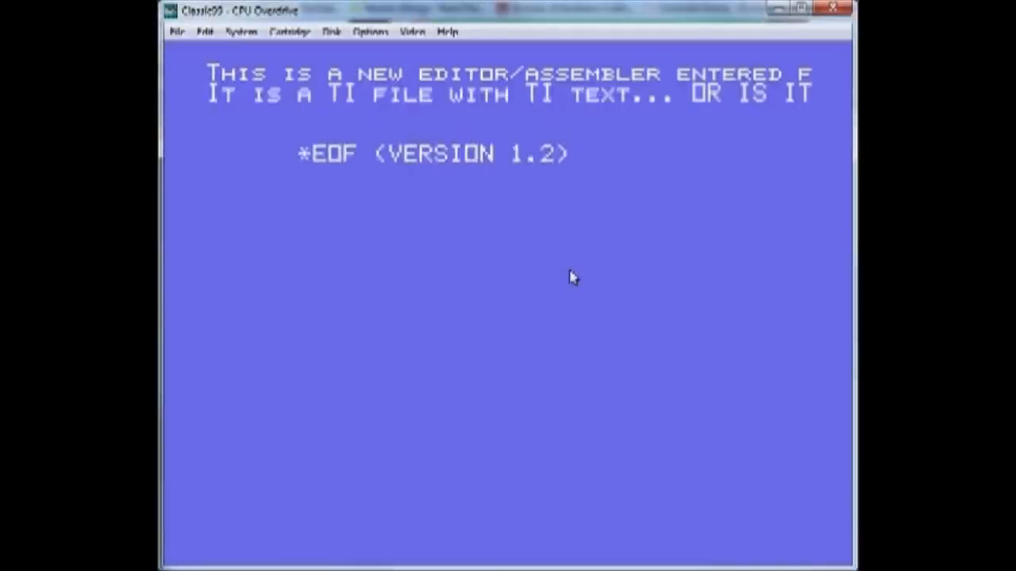
type("HEHE!")
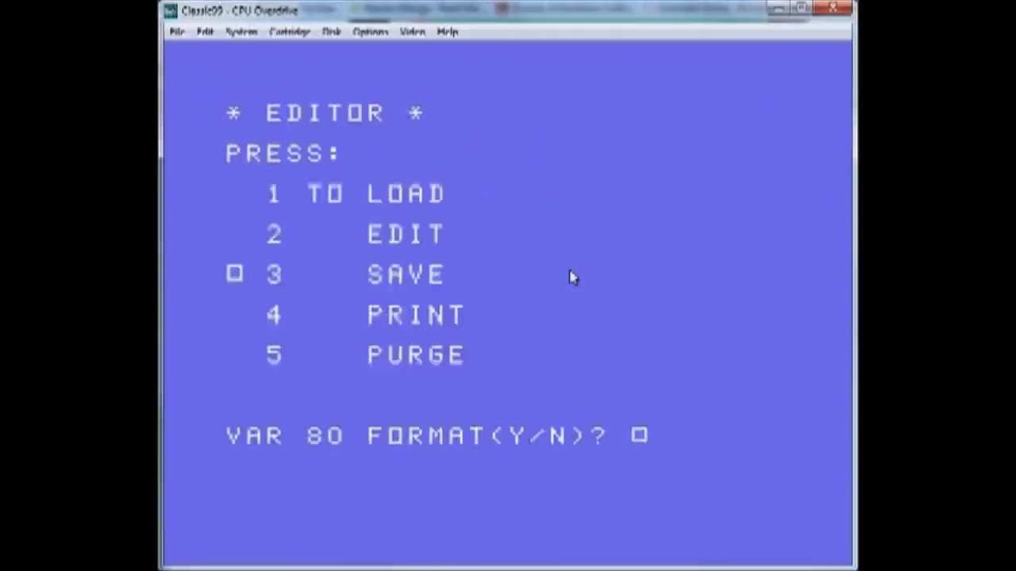
Confirm VAR 80 format with Y and save the text as DSK1.TEST.TXT.
type("Y")
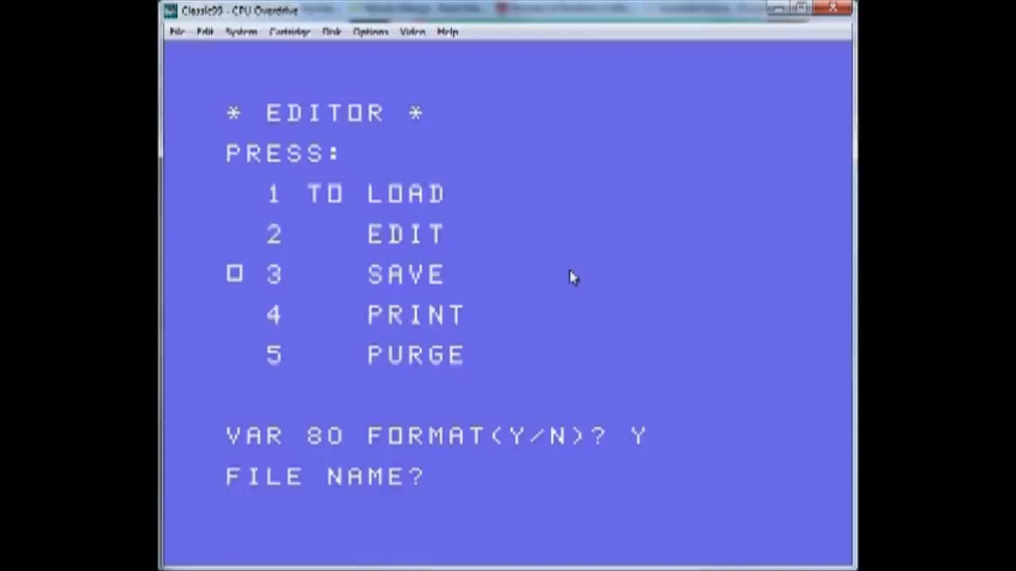
type("DSK1")
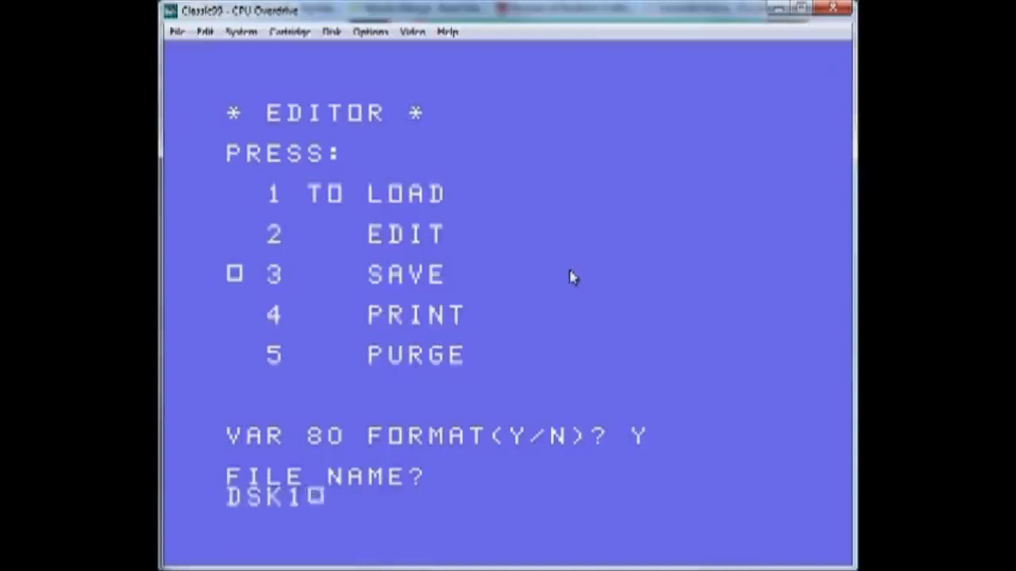
type(".TEST.T")
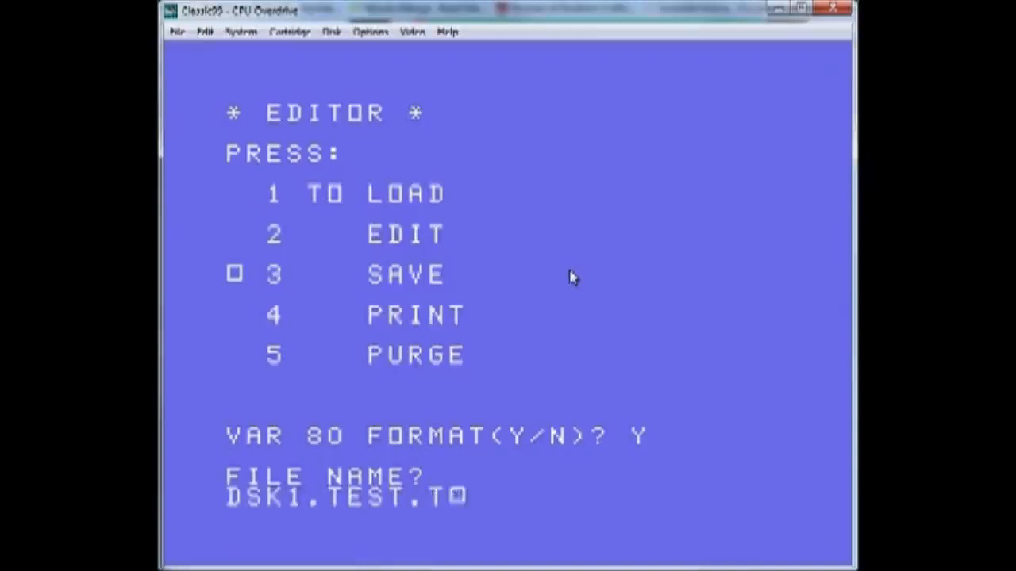
type("XT")
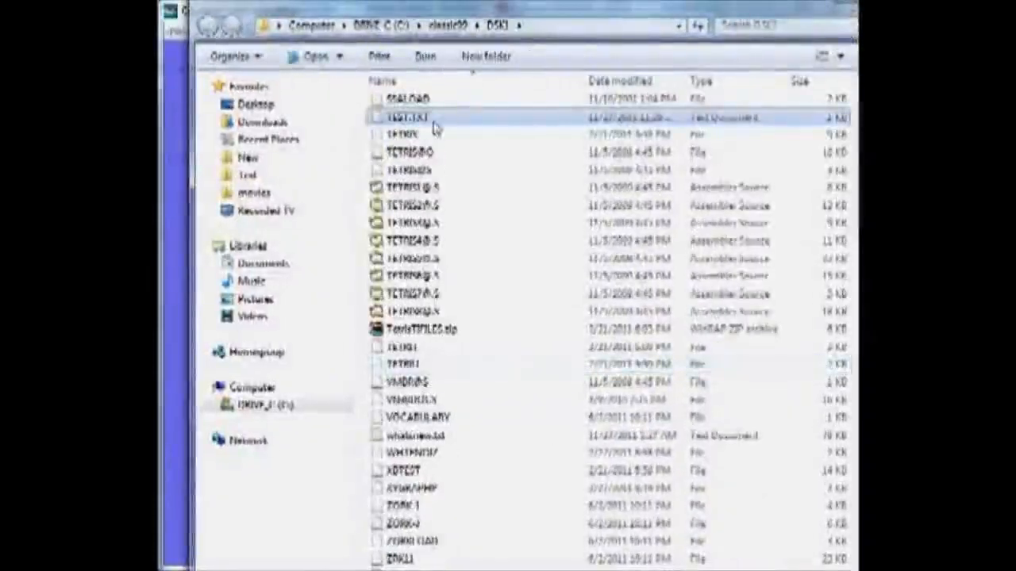
Open TEST.TXT from the classic99\DSK1 folder in Notepad2 to show its TI header.
double_click(413, 118)
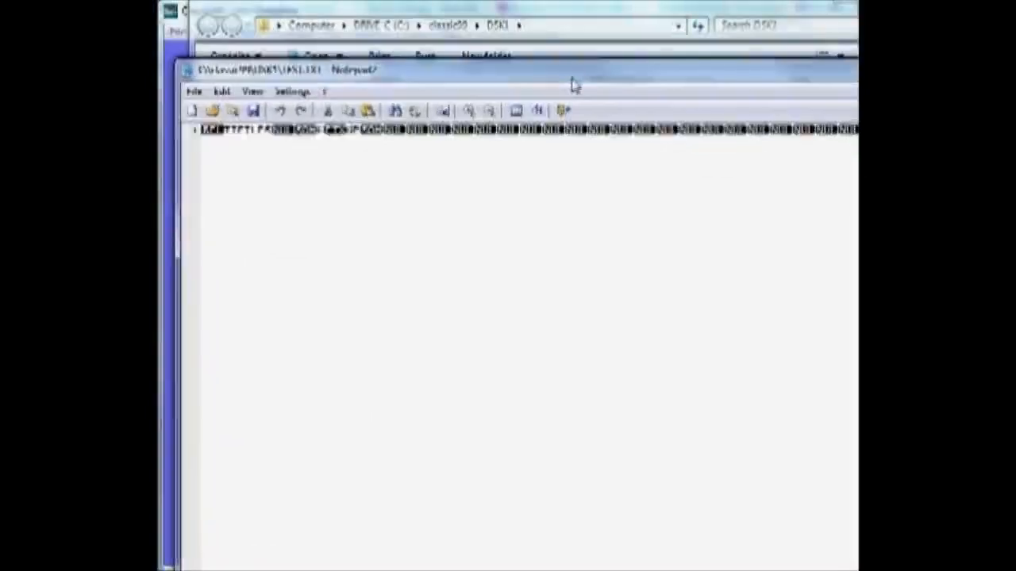
mouse_move(292, 238)
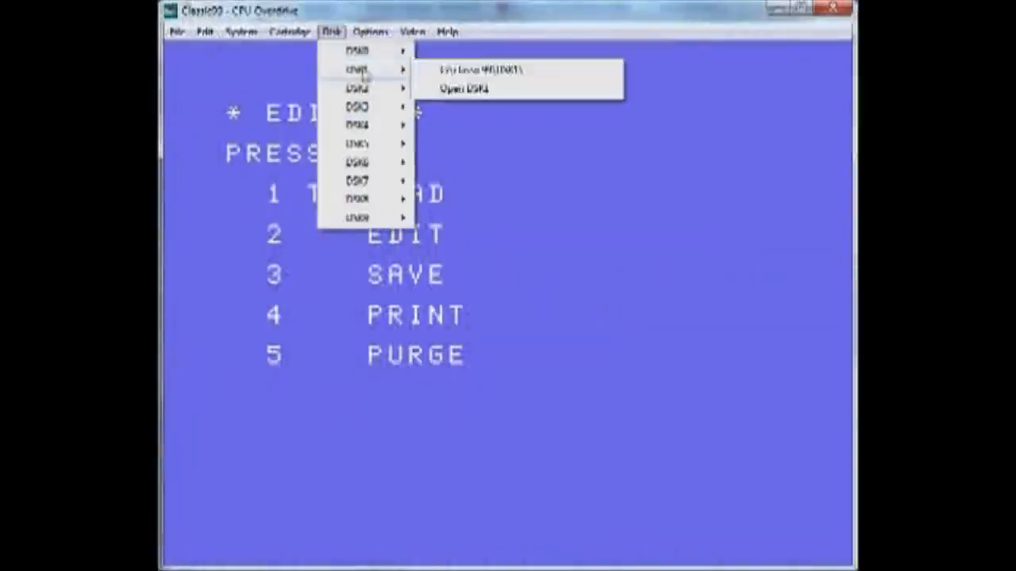
left_click(479, 70)
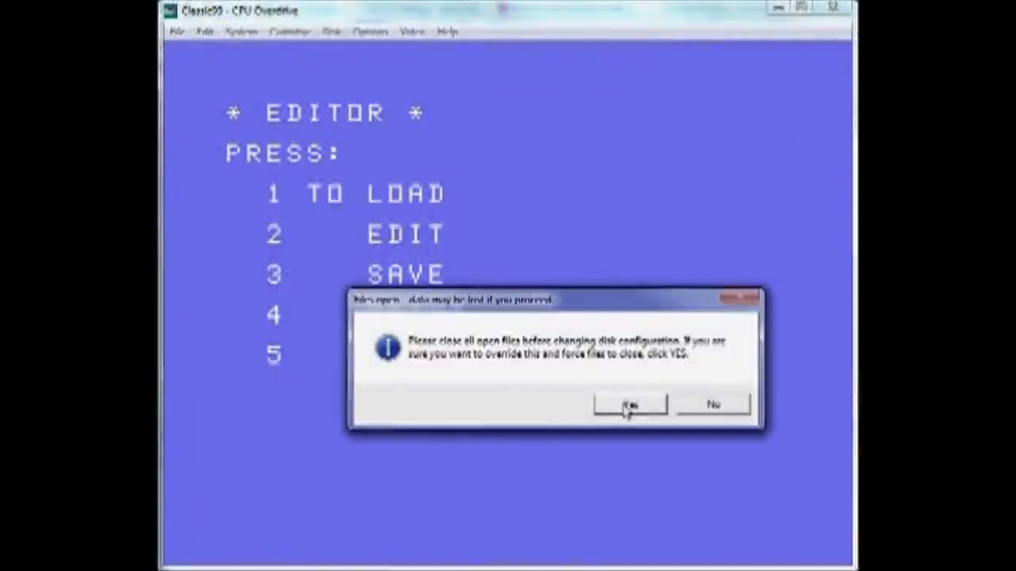
left_click(629, 405)
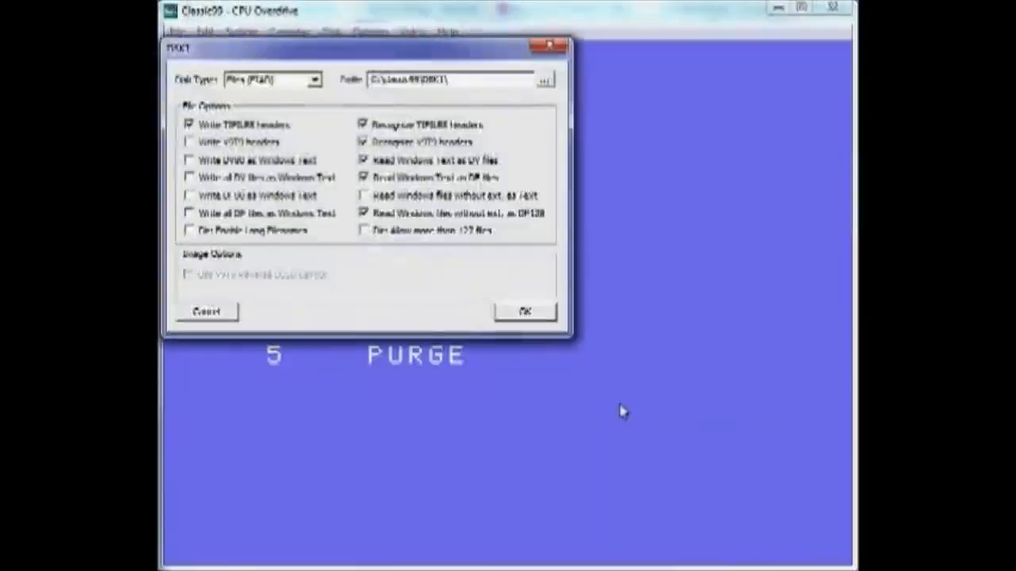
mouse_move(269, 98)
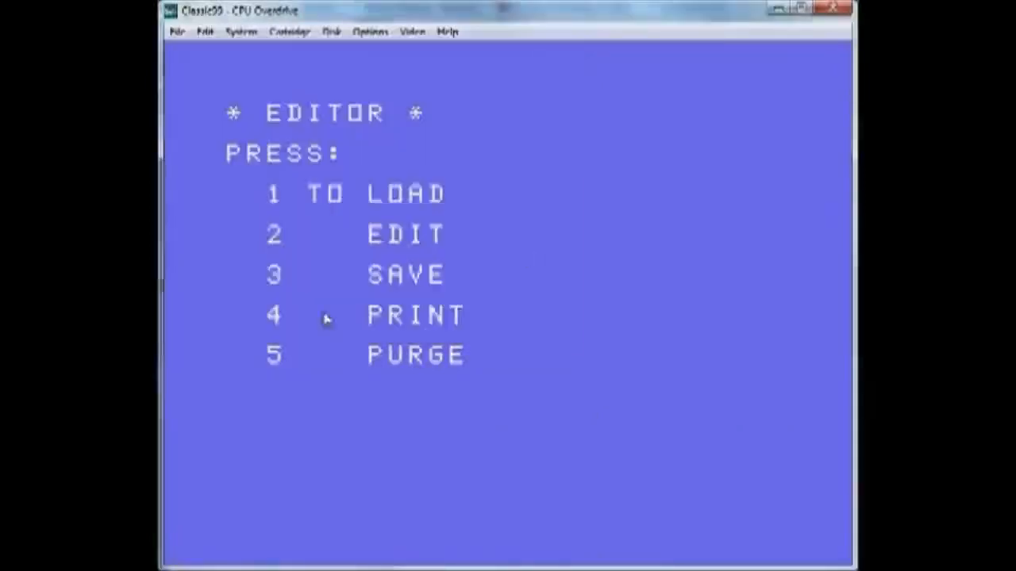
mouse_move(561, 242)
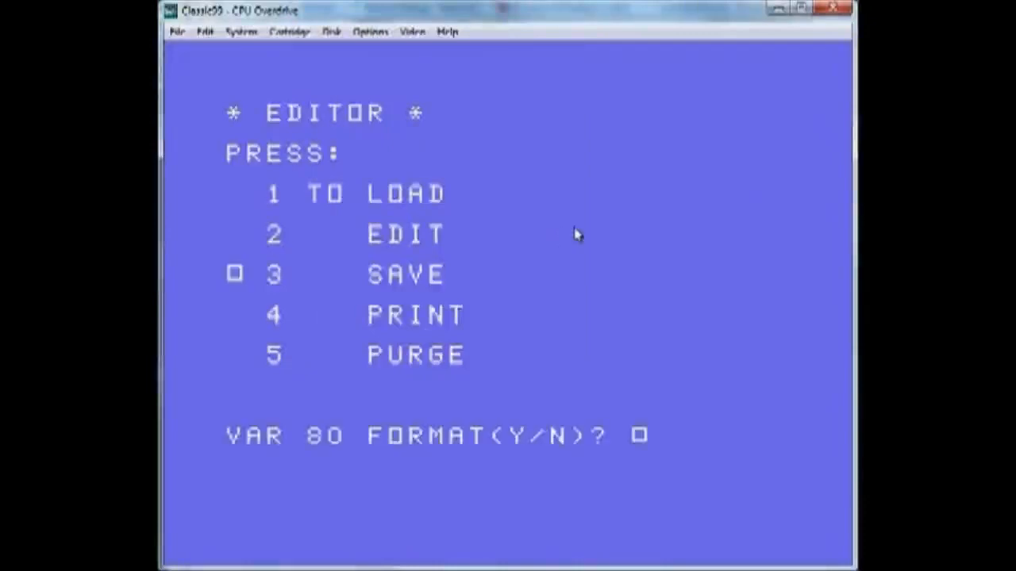
Confirm VAR 80 format with Y and give the file name DSK1.?W.TEST2.TXT.
type("Y")
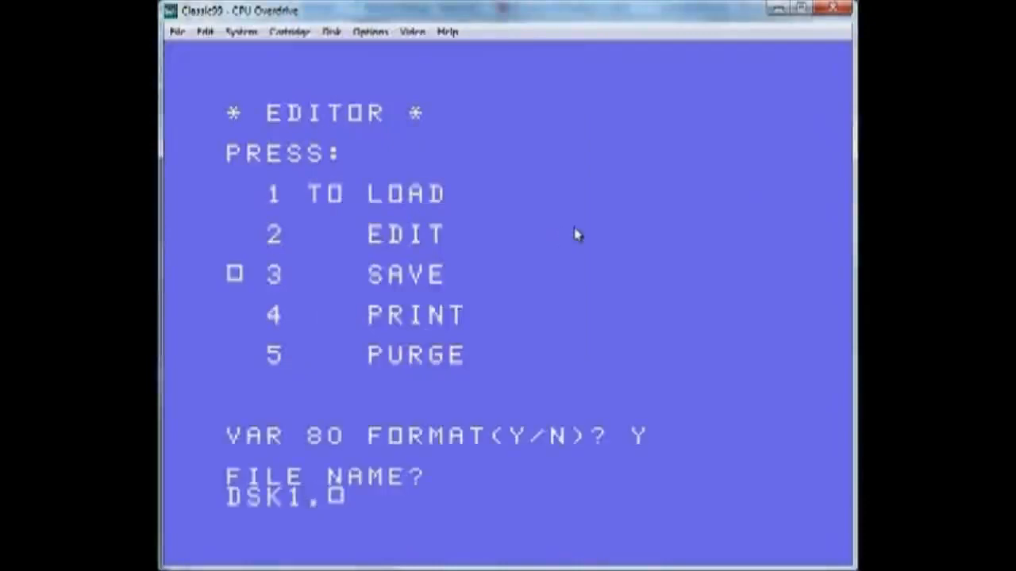
type("?")
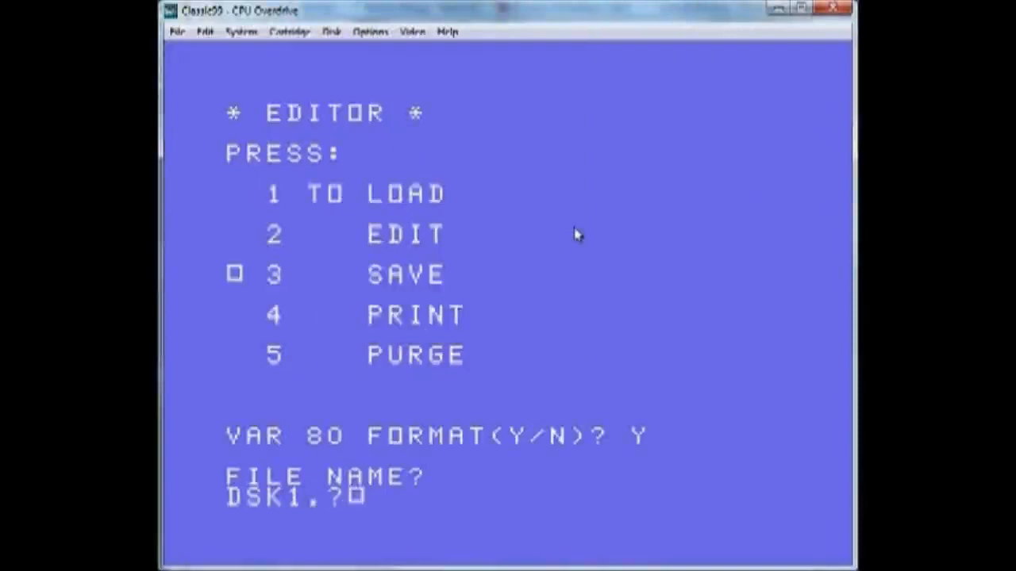
type("W.")
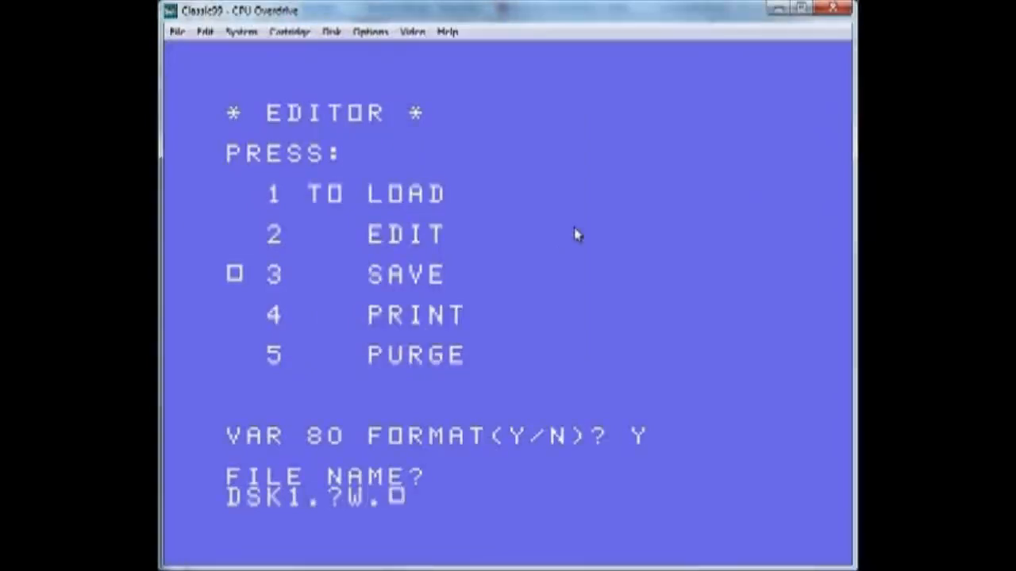
type("TEST2.TXT")
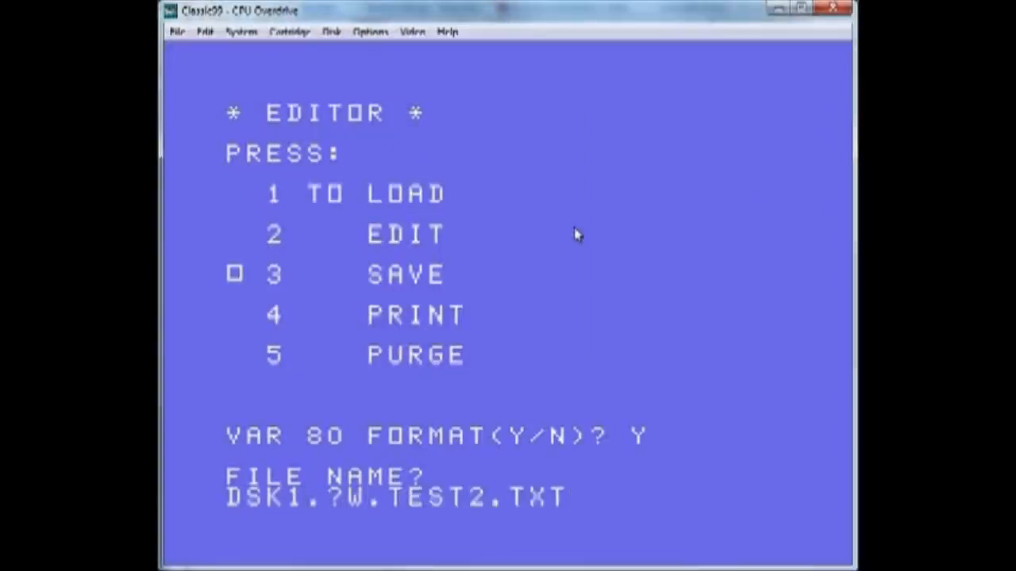
mouse_move(431, 458)
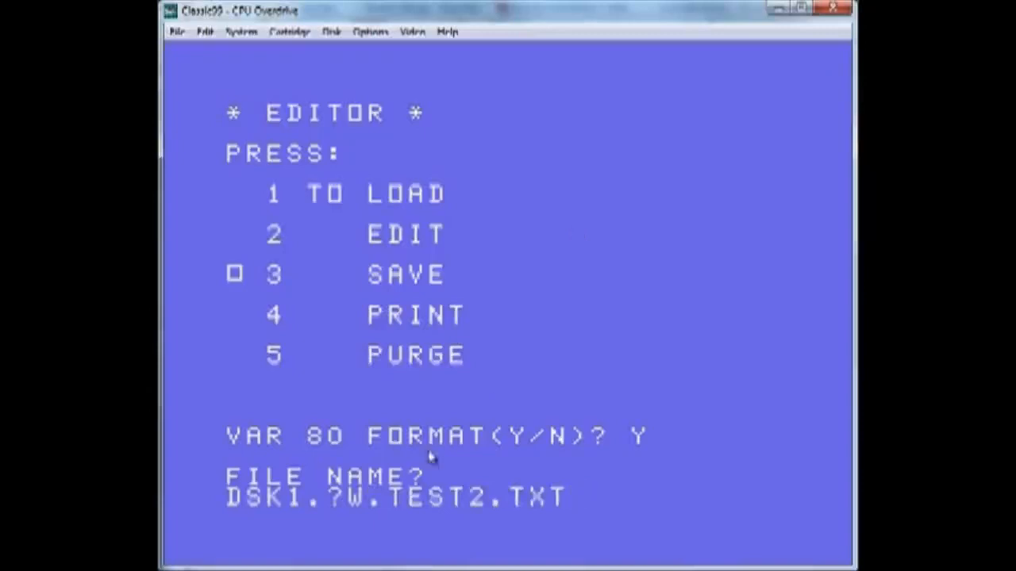
mouse_move(337, 511)
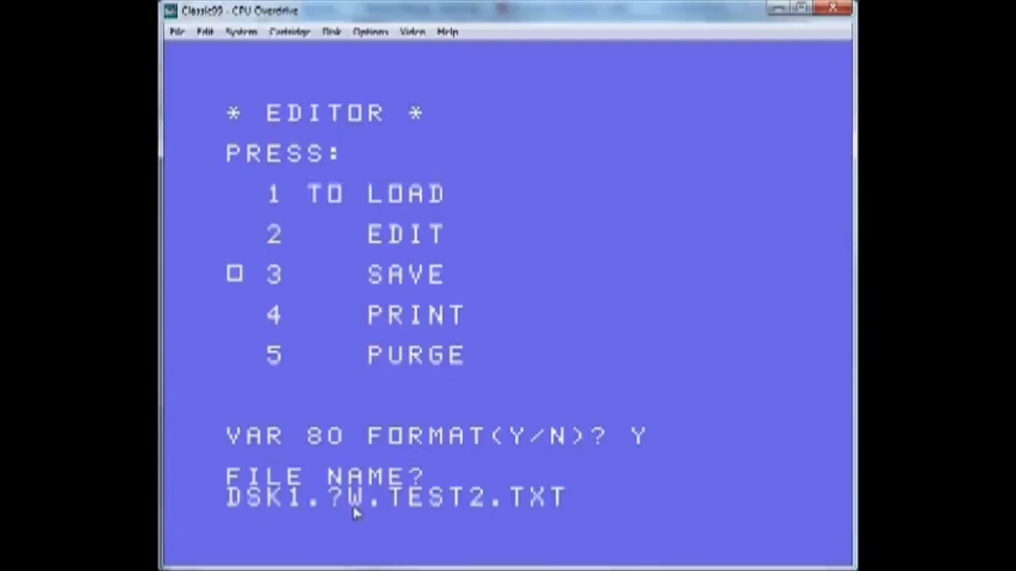
mouse_move(698, 336)
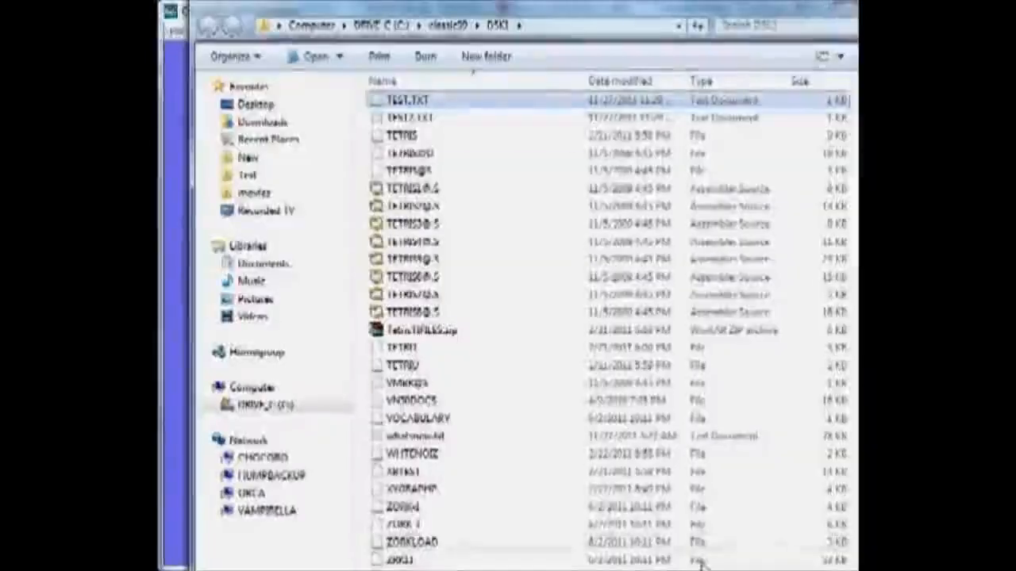
Open the newly saved TEST2.TXT from the DSK1 folder to view its contents.
left_click(412, 118)
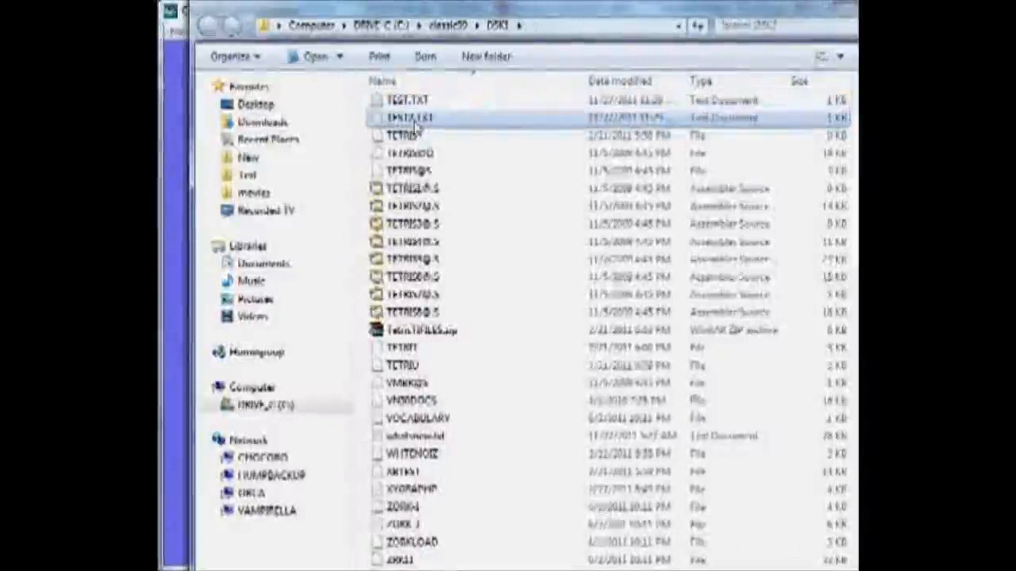
double_click(406, 118)
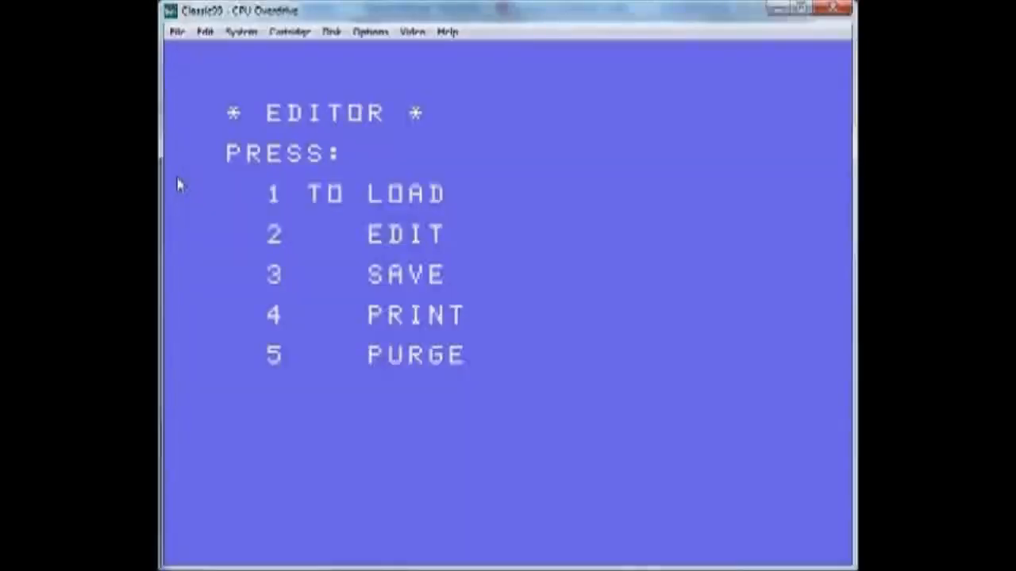
Reset the emulator, confirm the Change Cartridge warning, and start BASIC from the title screen.
left_click(176, 32)
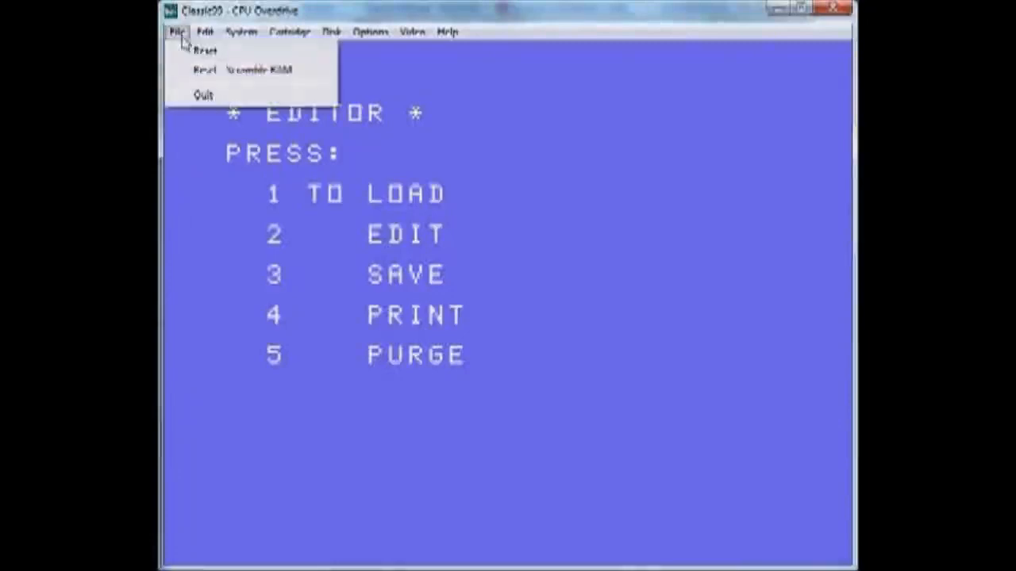
left_click(206, 49)
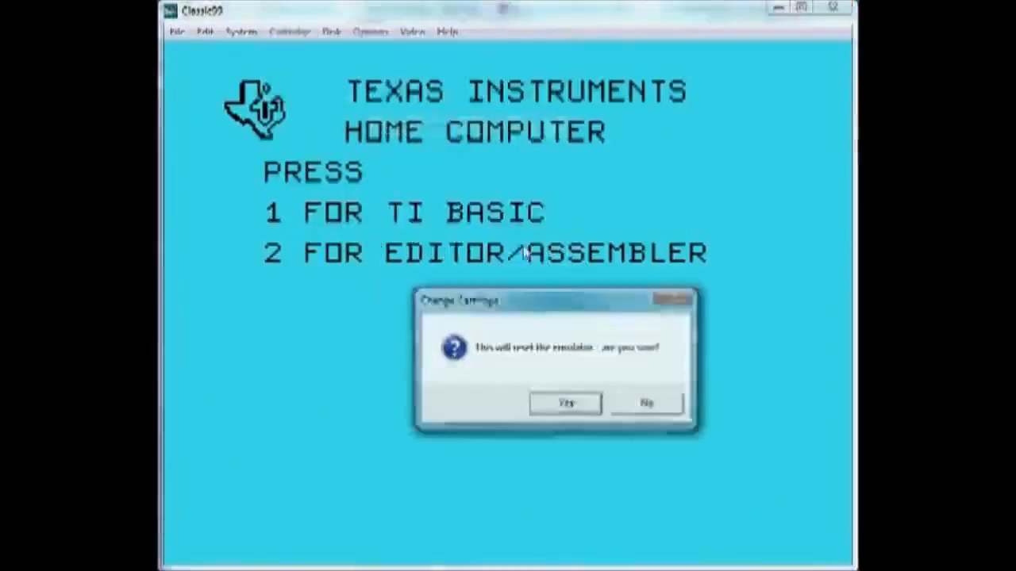
left_click(565, 403)
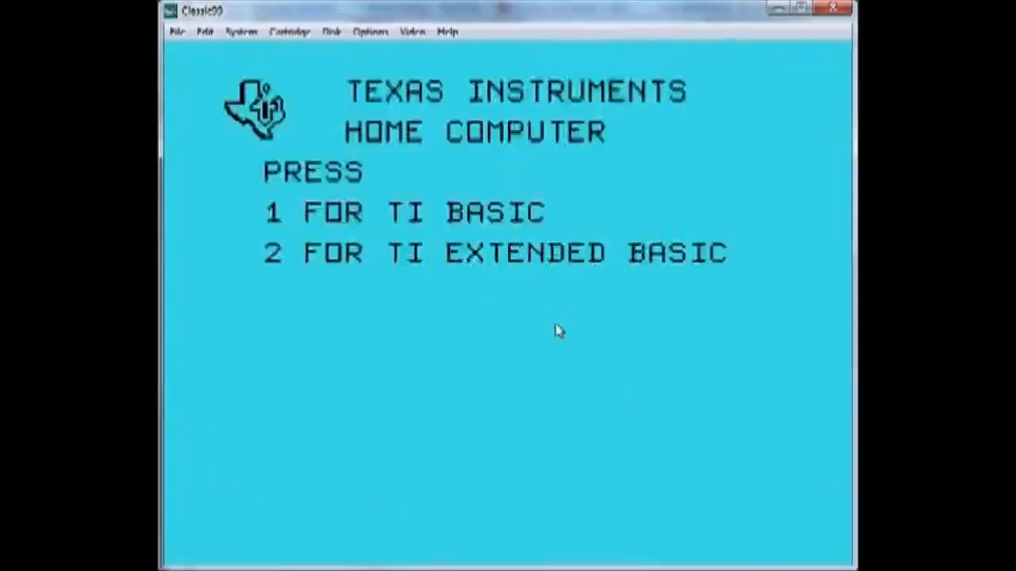
key("1")
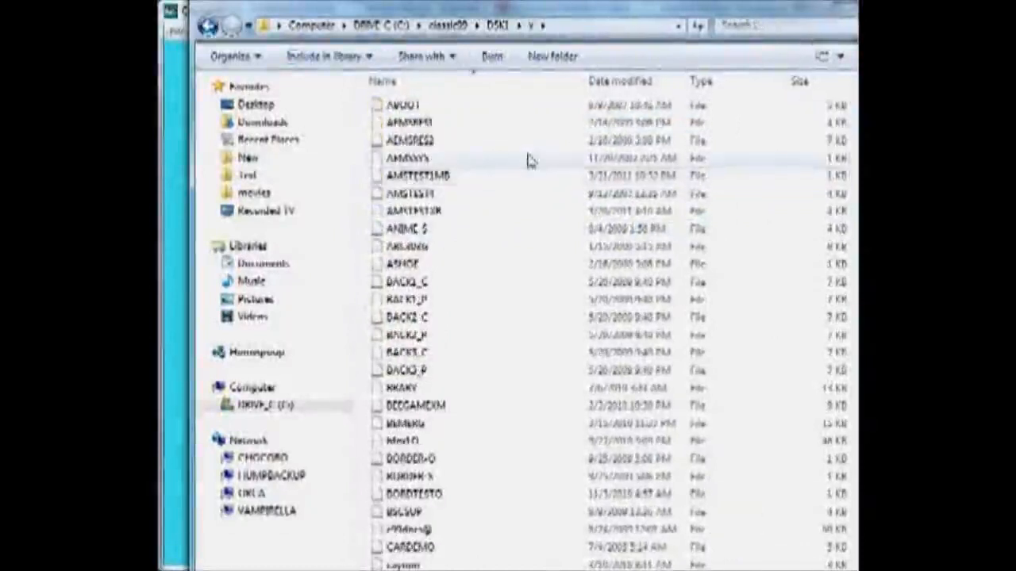
Scroll through the DSK1\X program files in Explorer, then return to the Classic99 window.
scroll("down", 3)
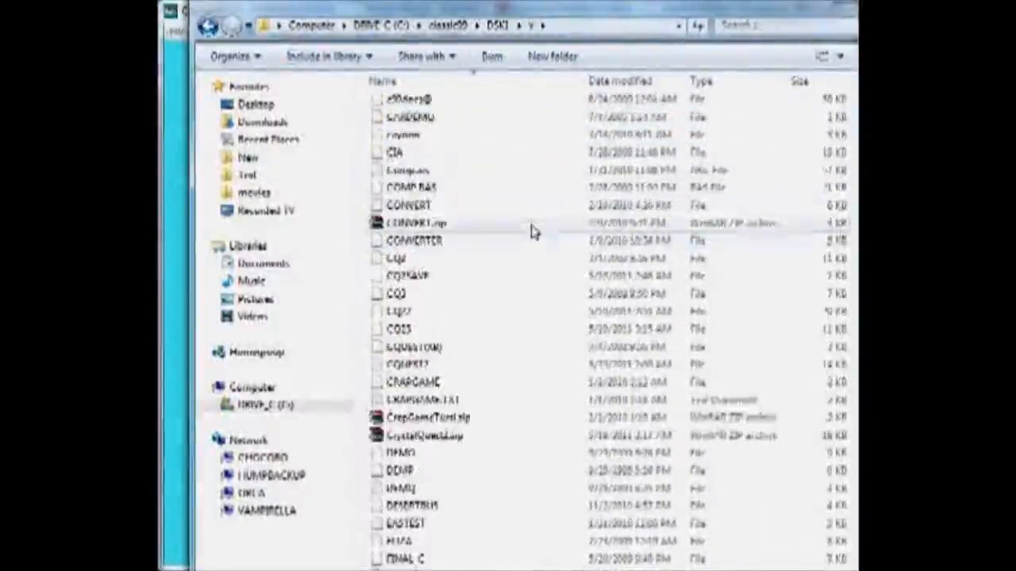
scroll("down", 3)
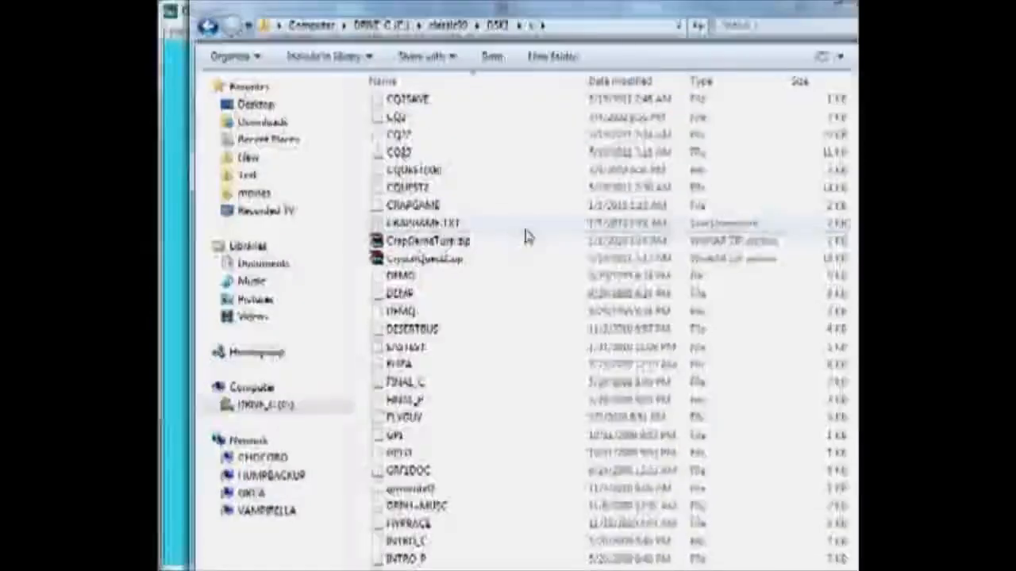
scroll("down", 3)
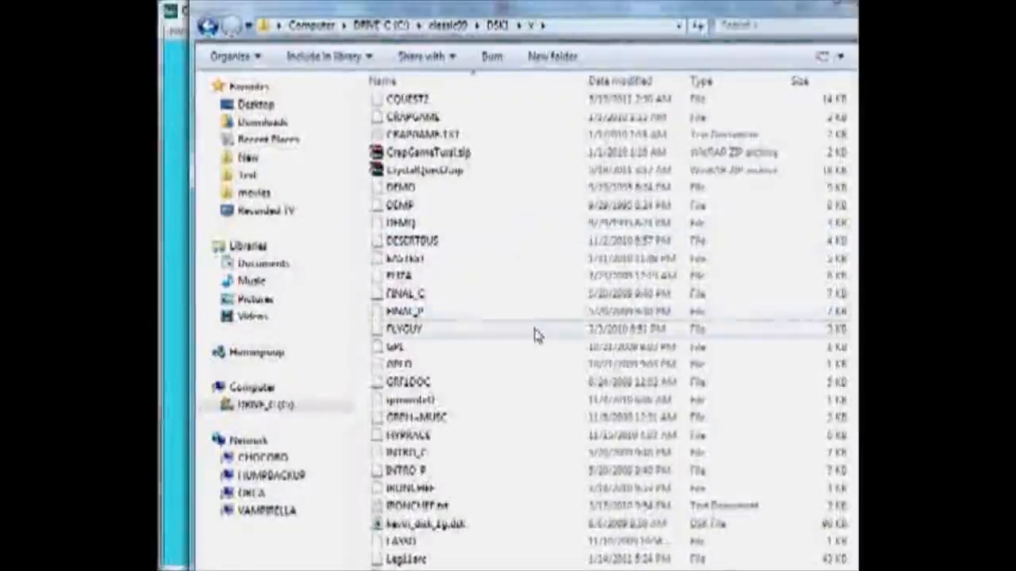
left_click(399, 276)
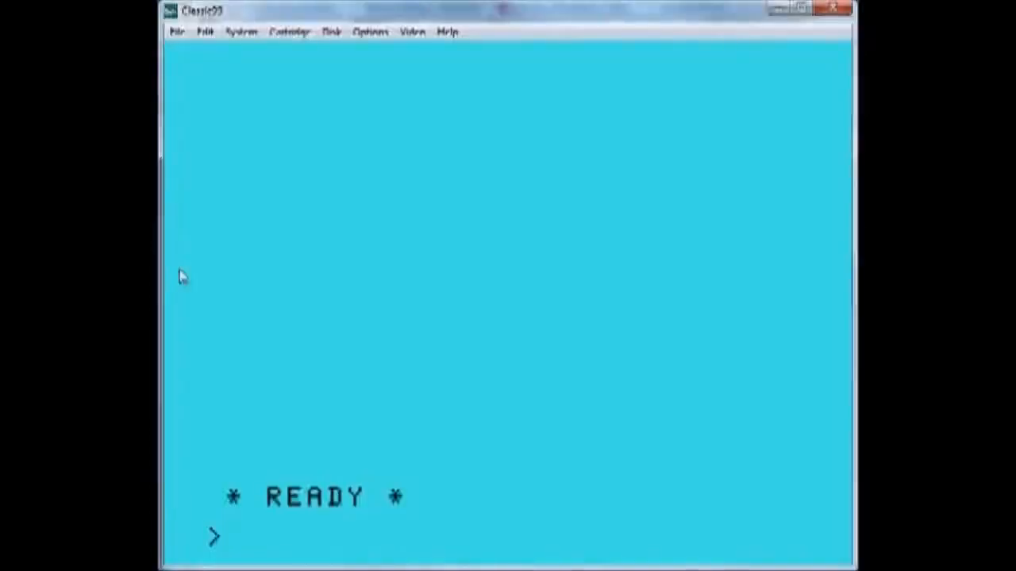
Load ELIZA with OLD DSK1.X\ELIZA and RUN it.
type("OLD DSK1.")
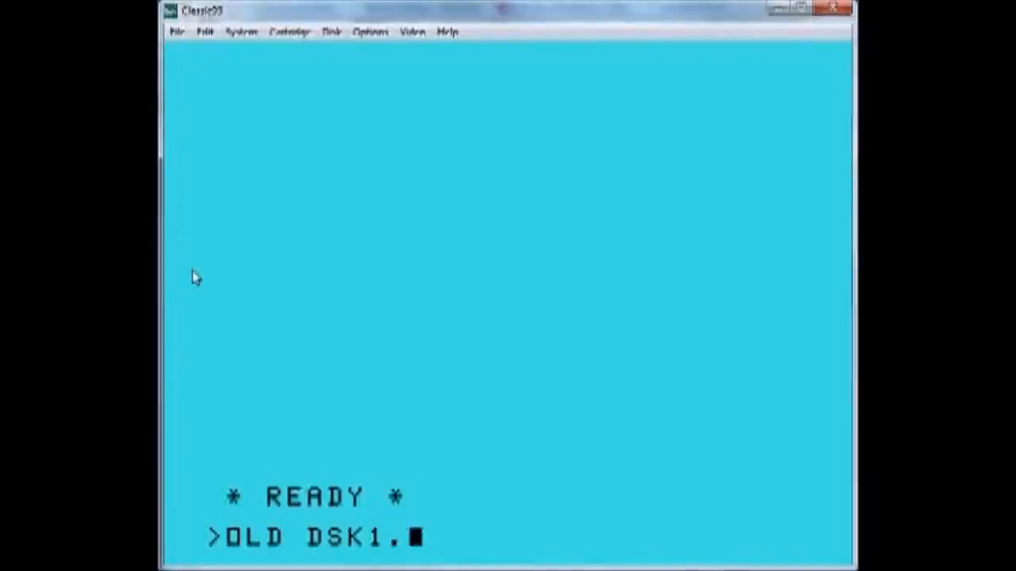
type("X\\ELIZA")
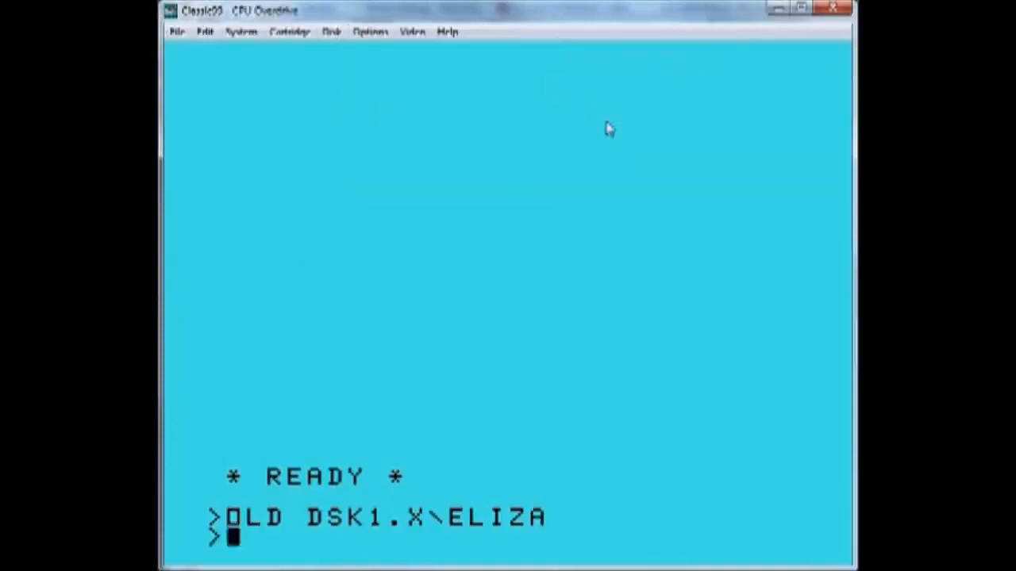
type("RUN")
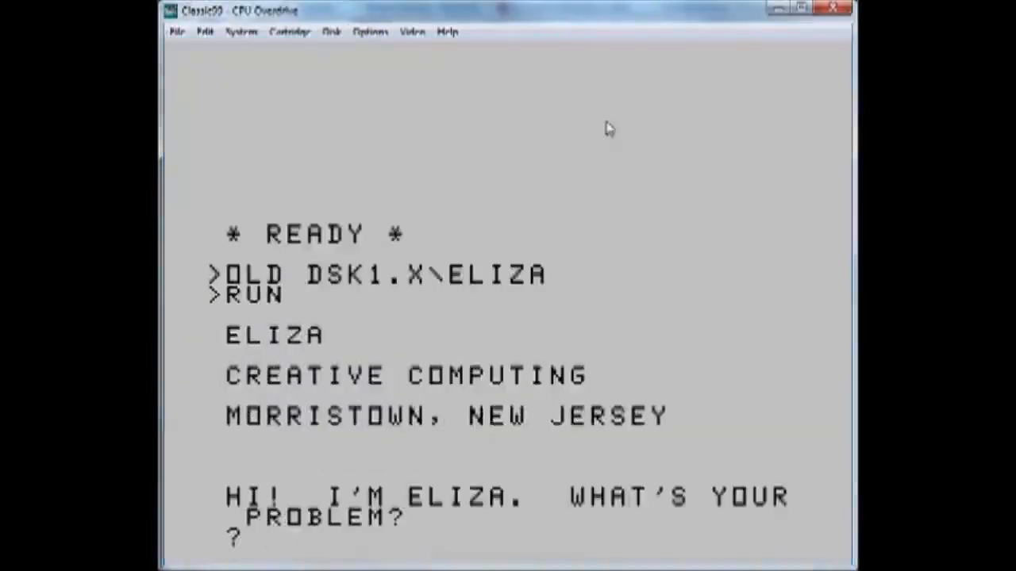
Answer ELIZA's first question with 'MY EMULATOR HAS BUGS'.
type("MY EMULATOR")
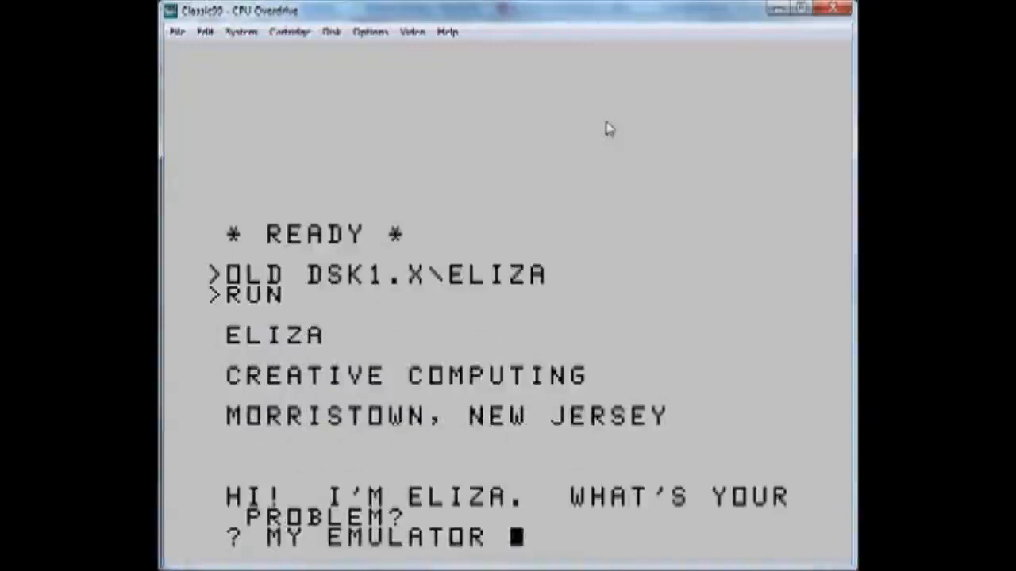
type("AS")
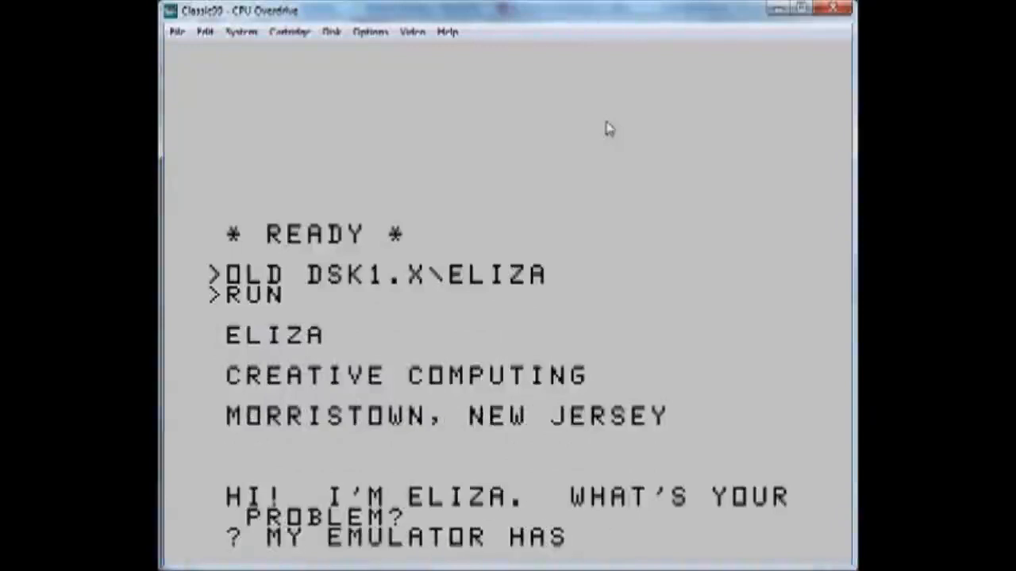
type("BUGS")
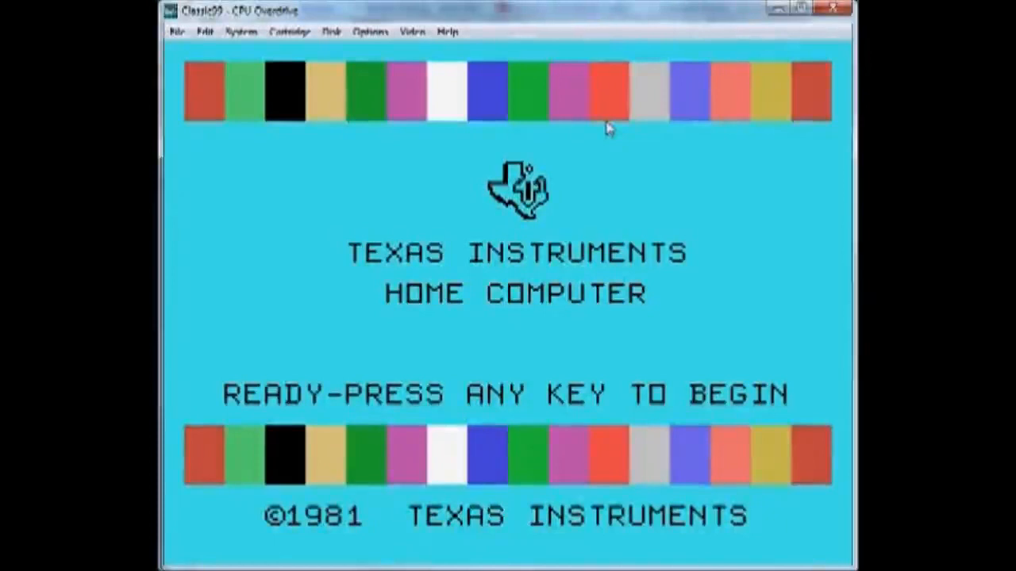
Restart the emulated TI-99/4A back to the Texas Instruments title screen.
left_click(288, 31)
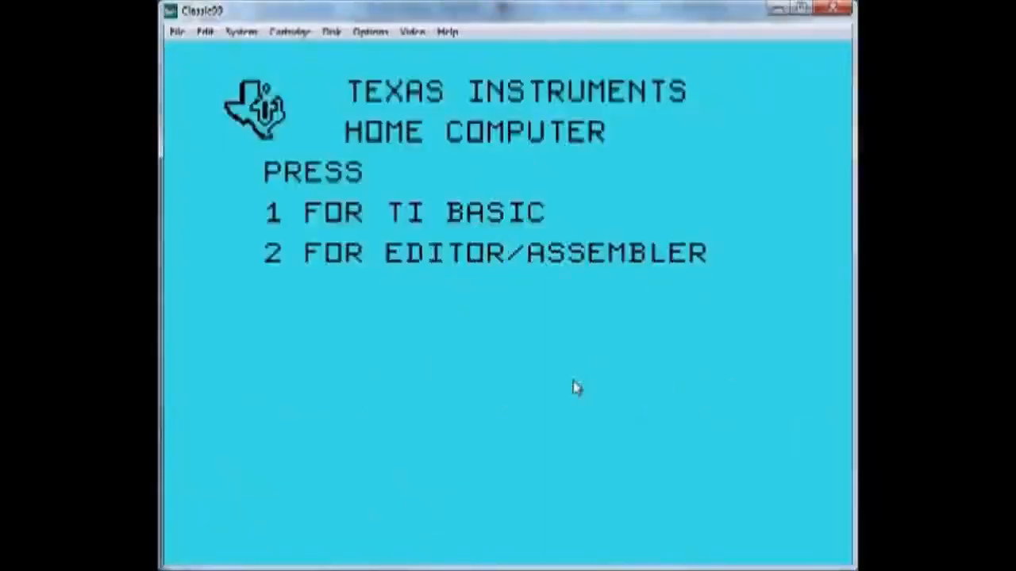
key("2")
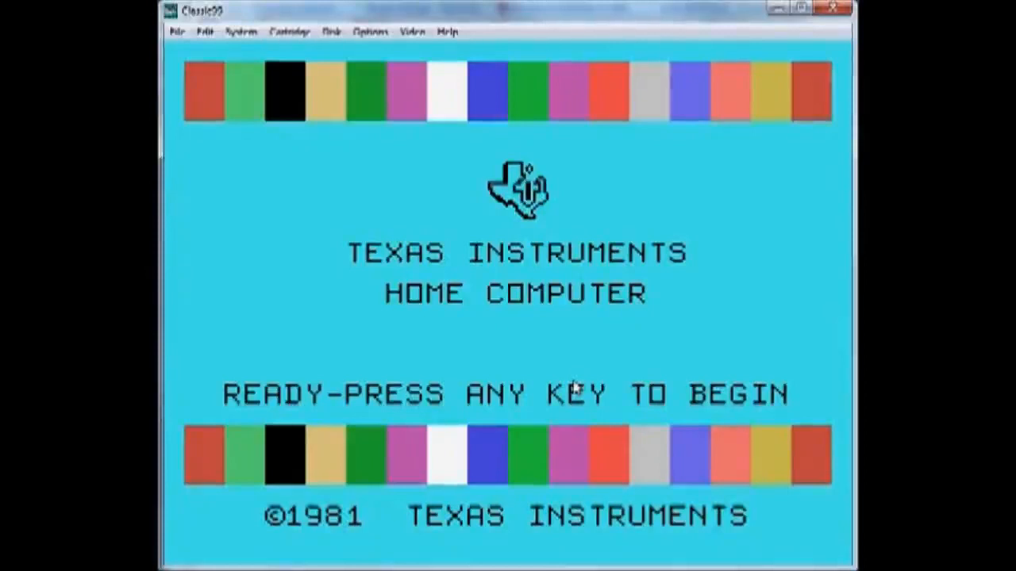
mouse_move(617, 324)
type("DSK9.AO")
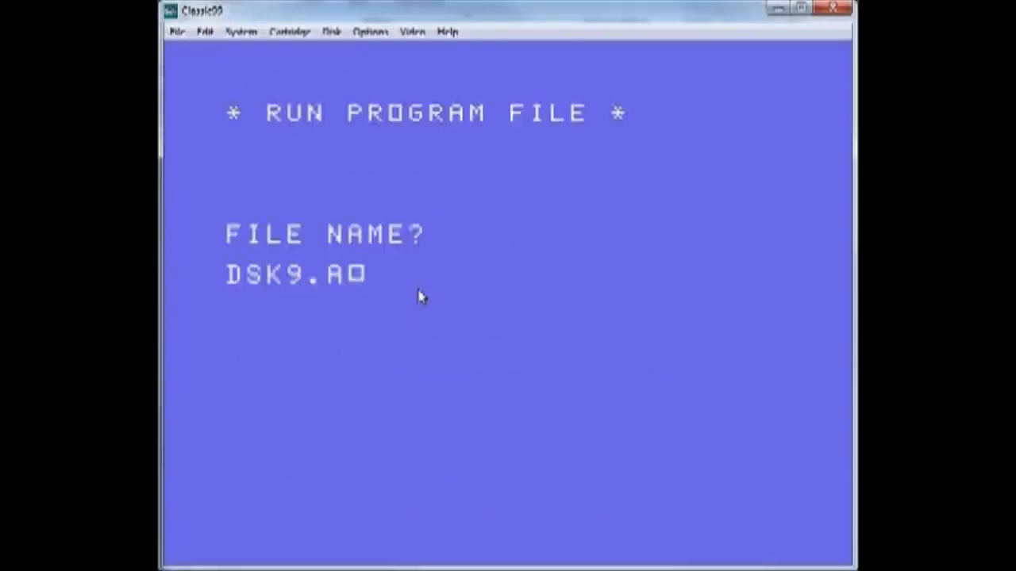
Finish the DSK9.ALONGFILENAME program name and run it.
type("LONGFILENAME")
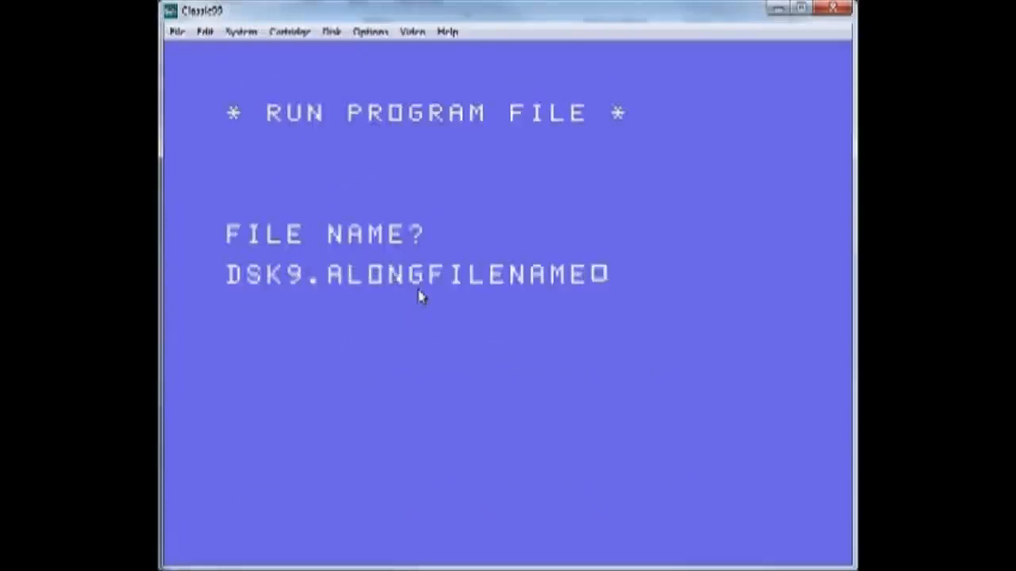
type("1")
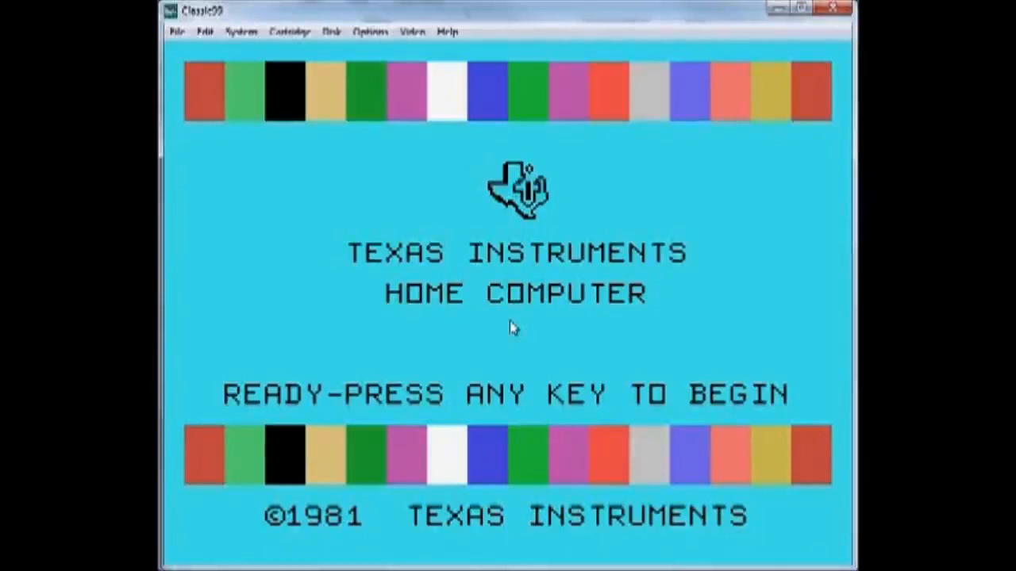
mouse_move(380, 181)
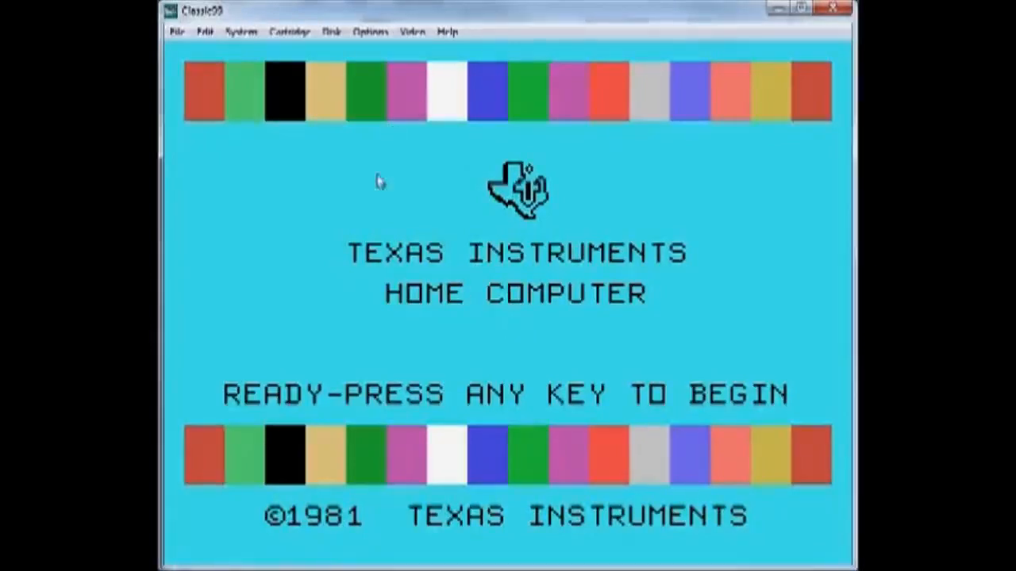
mouse_move(400, 226)
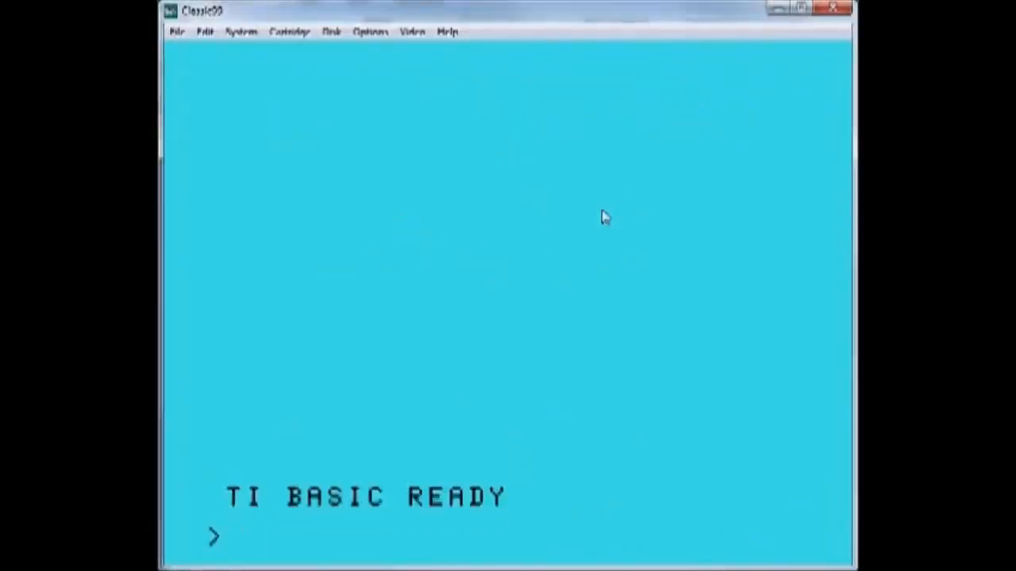
Load the directory-listing program with OLD DSK1.CATALOG.
type("OLD DSK1.CATAL")
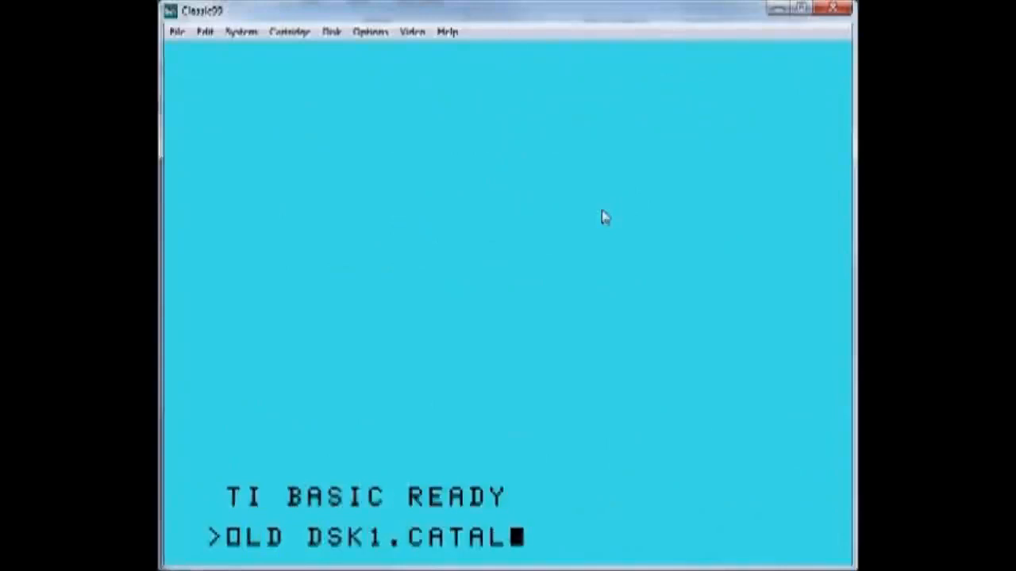
type("G")
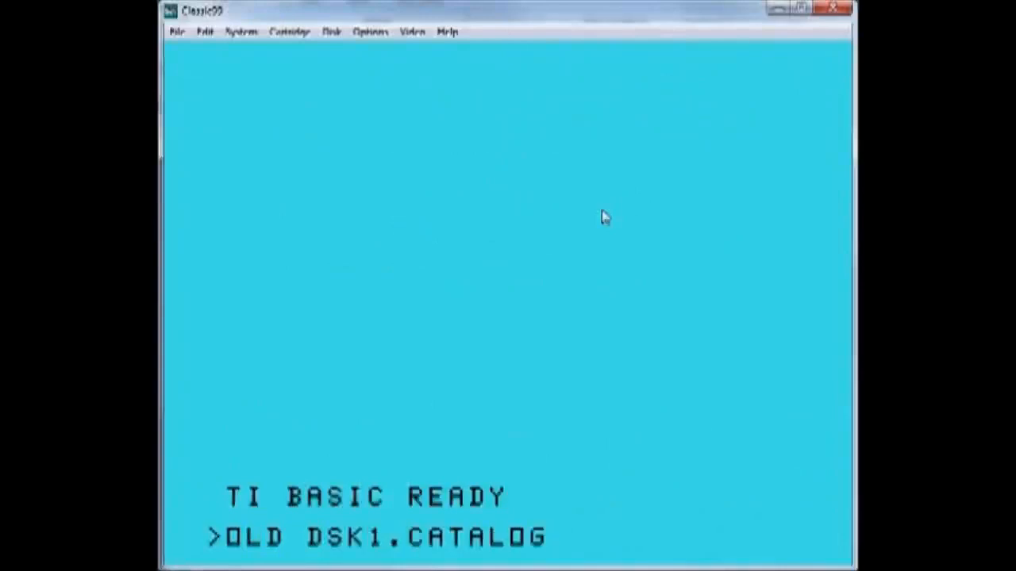
Set CPU Throttling to CPU Overdrive in the Options menu.
left_click(411, 31)
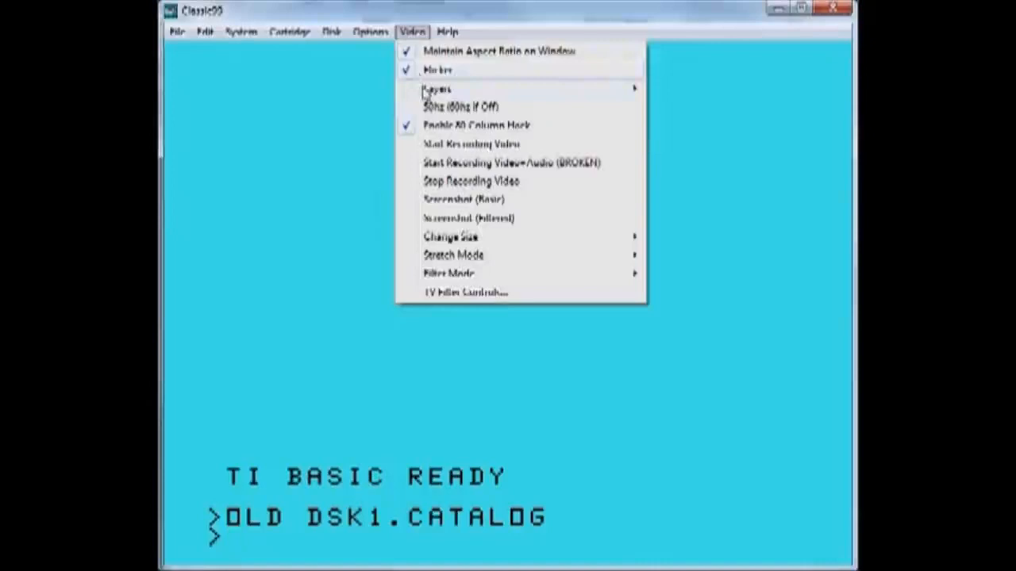
left_click(368, 32)
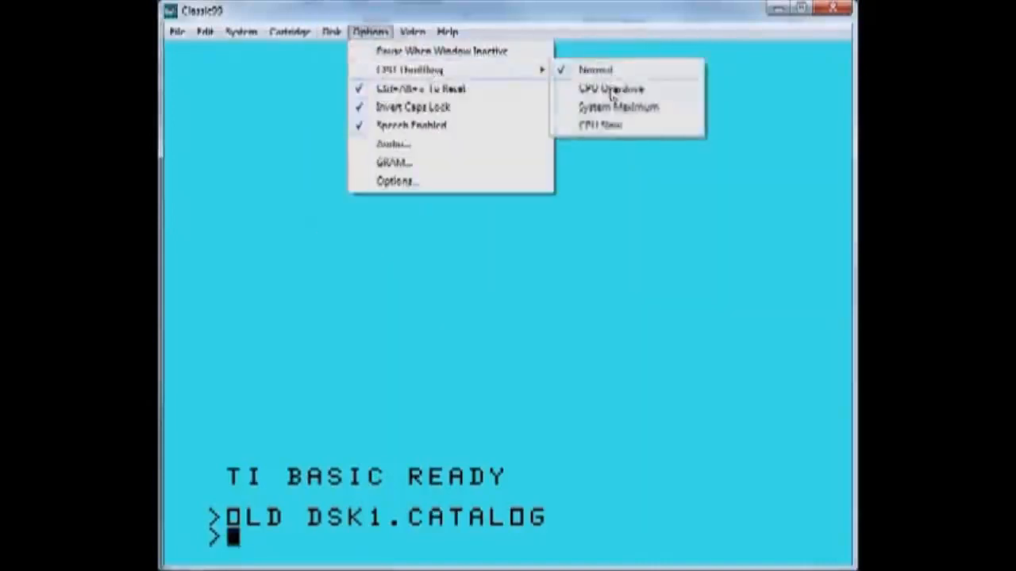
left_click(611, 88)
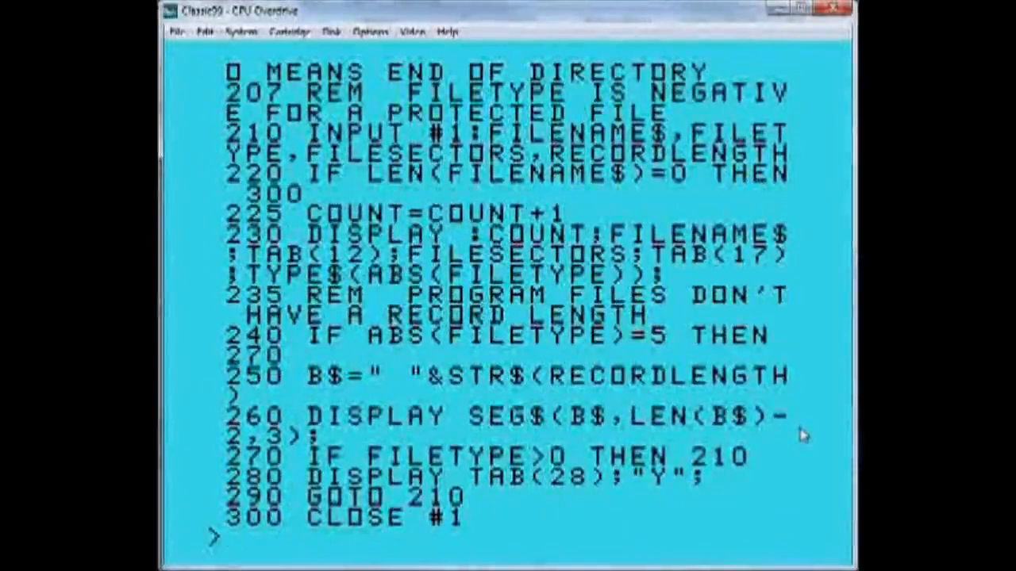
mouse_move(389, 310)
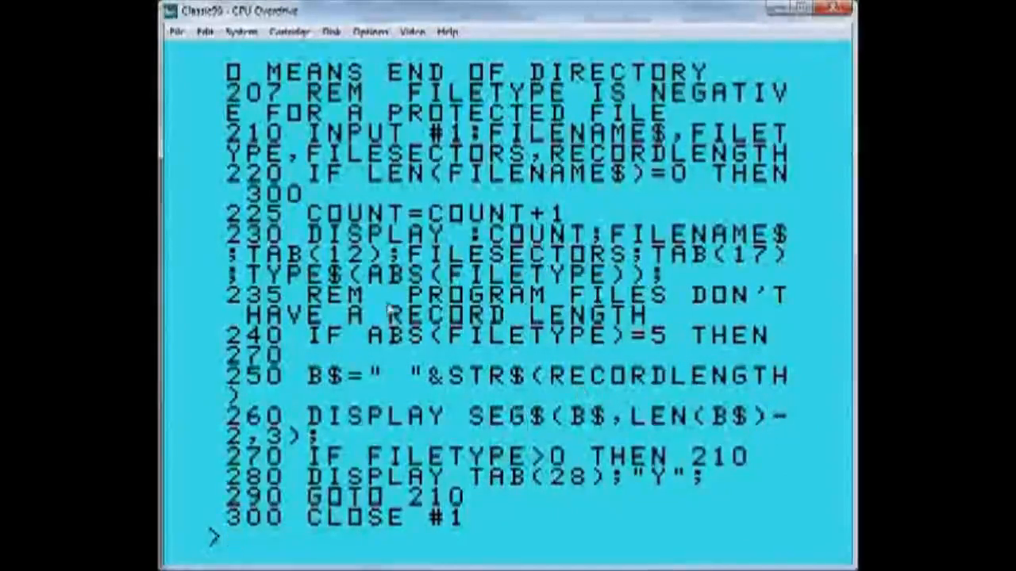
mouse_move(808, 552)
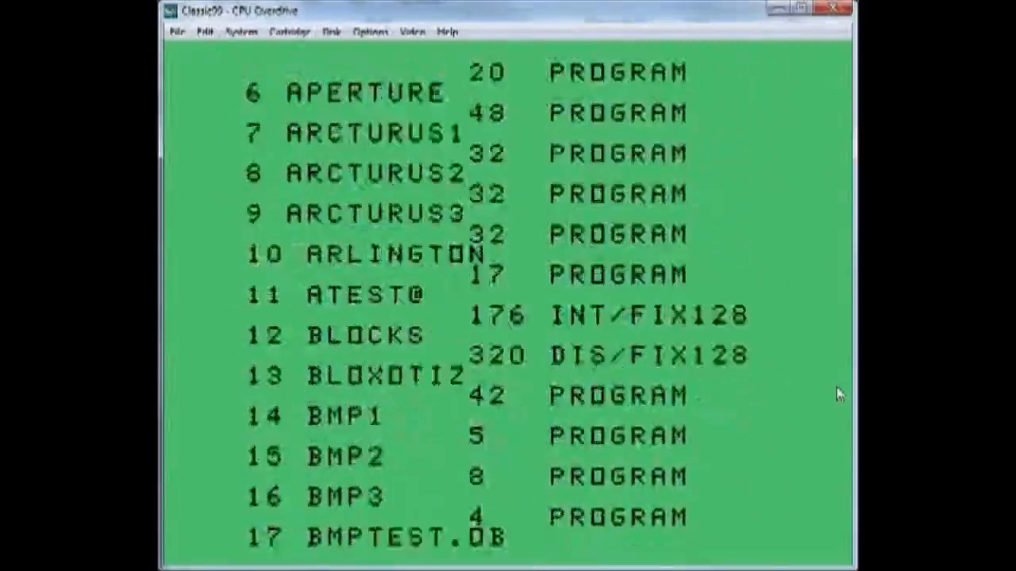
Let the catalog print disk 9's directory with sectors, file sizes and types.
scroll("down", 3)
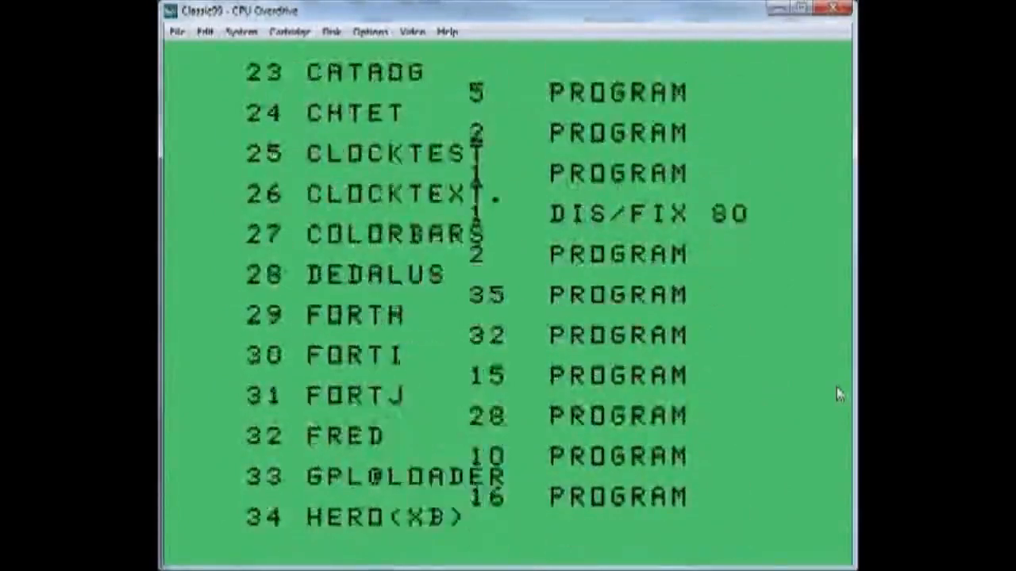
scroll("down", 3)
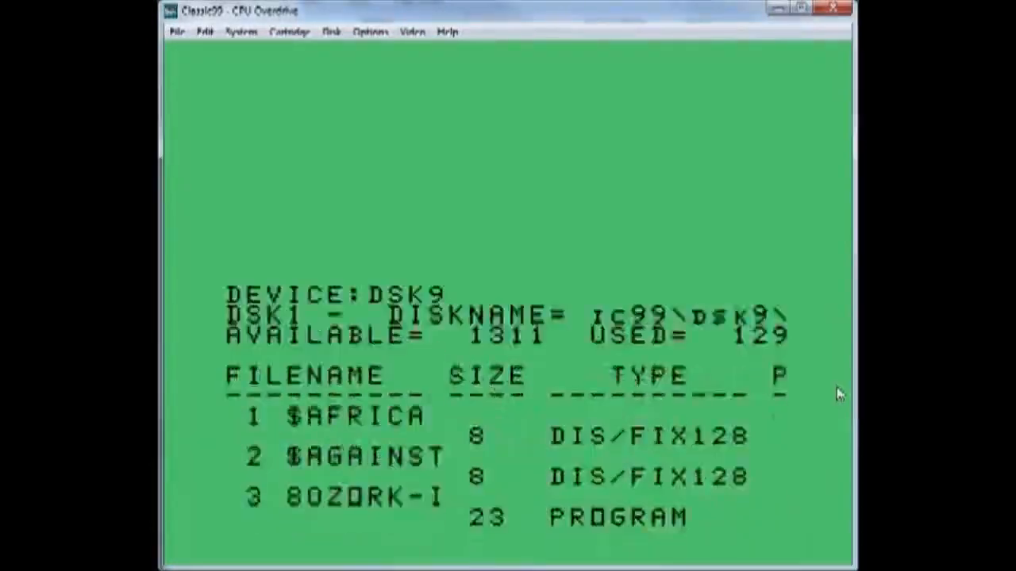
Let the DSK9 catalog scroll, stop it at line 230, and start changing the disk configuration.
scroll("down", 3)
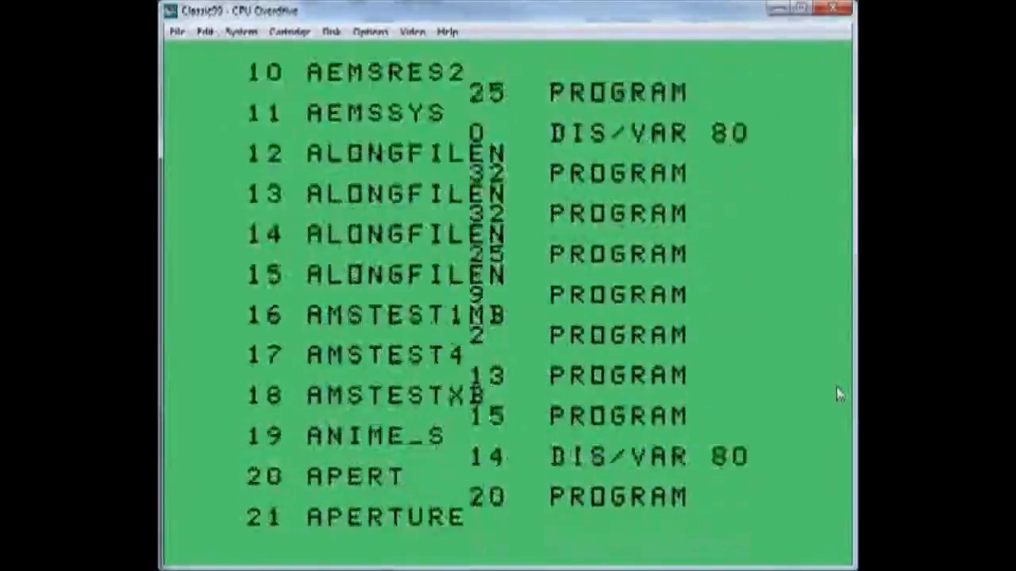
scroll("down", 3)
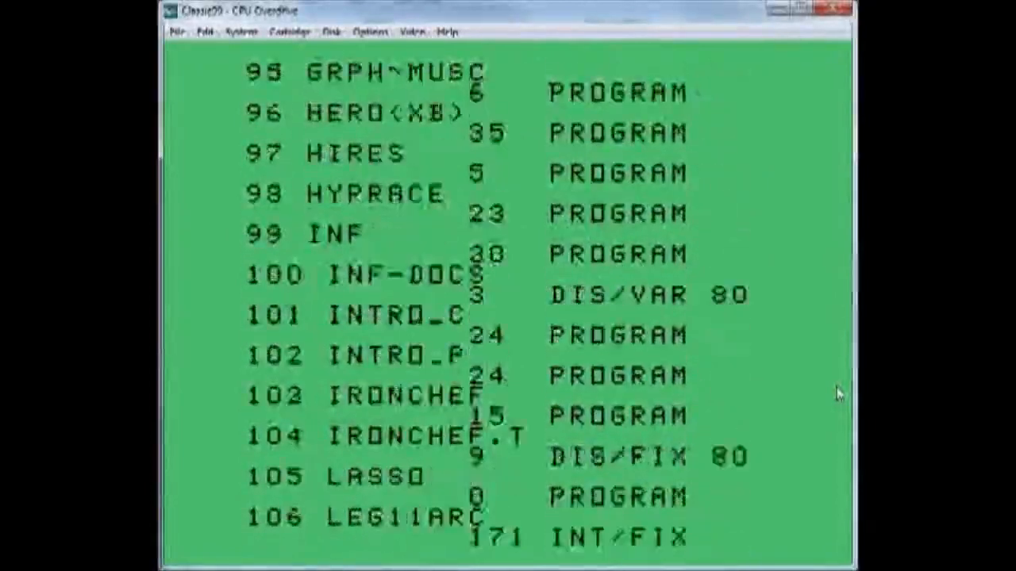
scroll("down", 3)
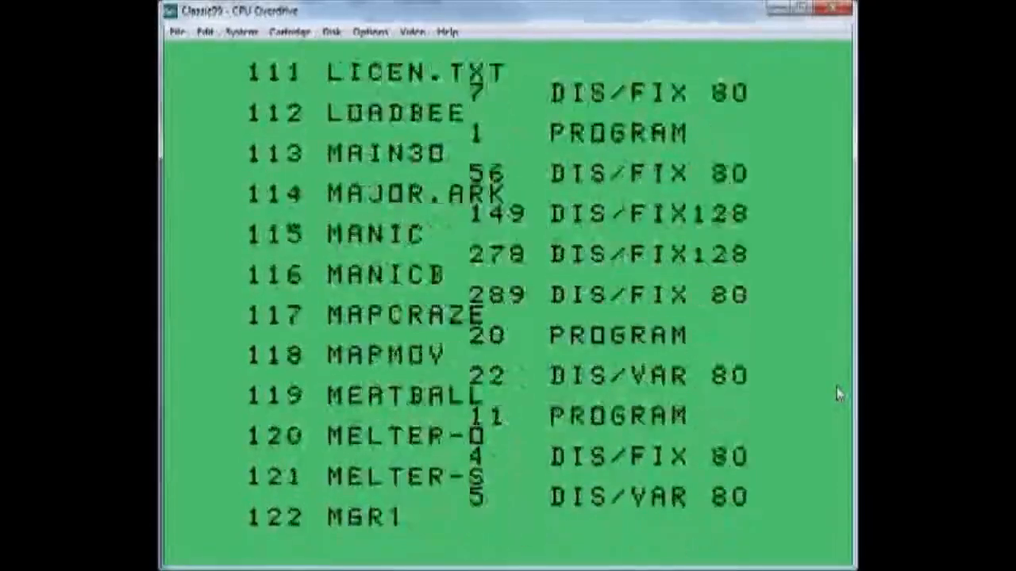
scroll("down", 3)
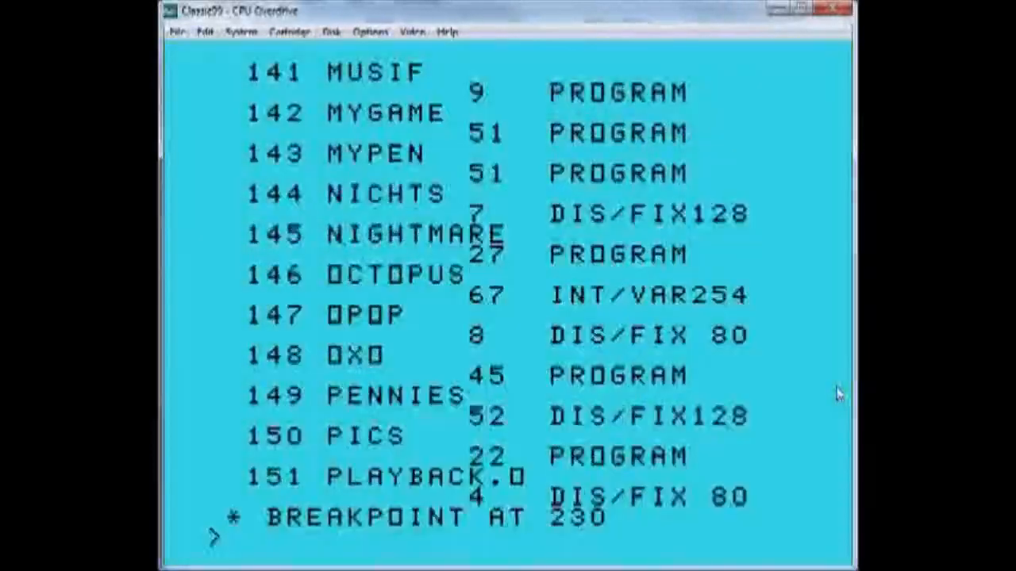
left_click(330, 32)
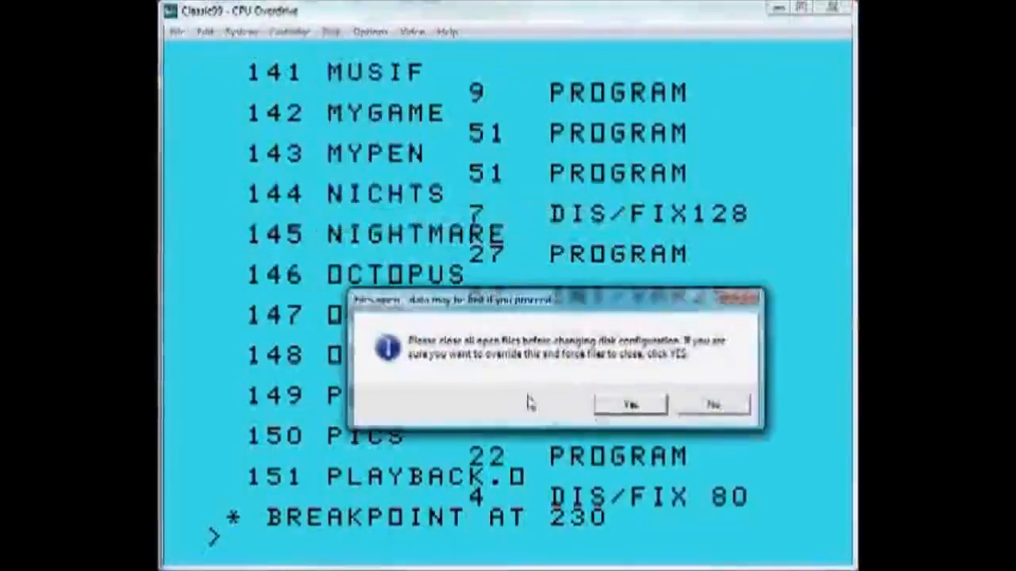
Force the open files closed and let the DSK9 catalog run to ** DONE **.
left_click(629, 405)
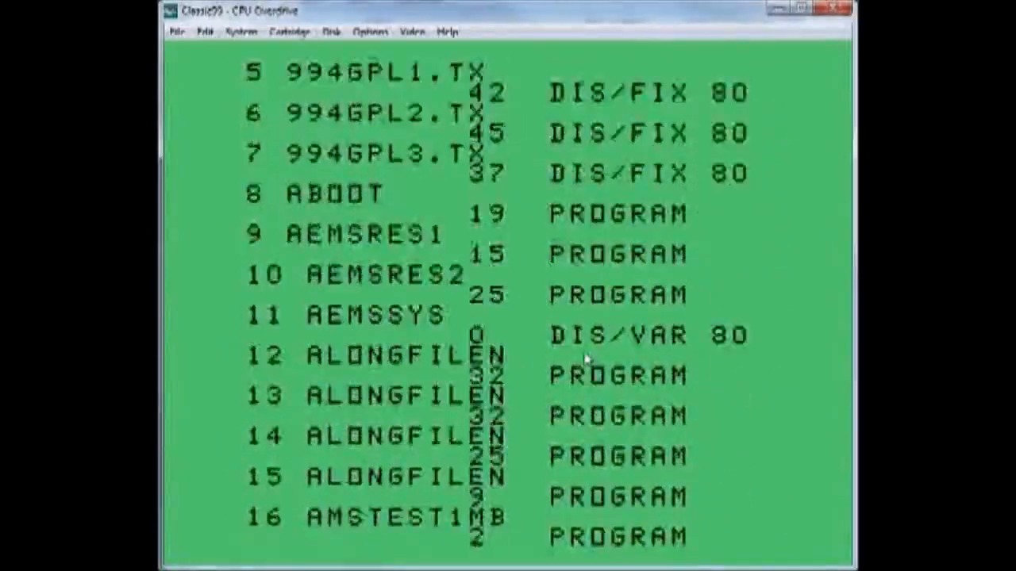
scroll("down", 3)
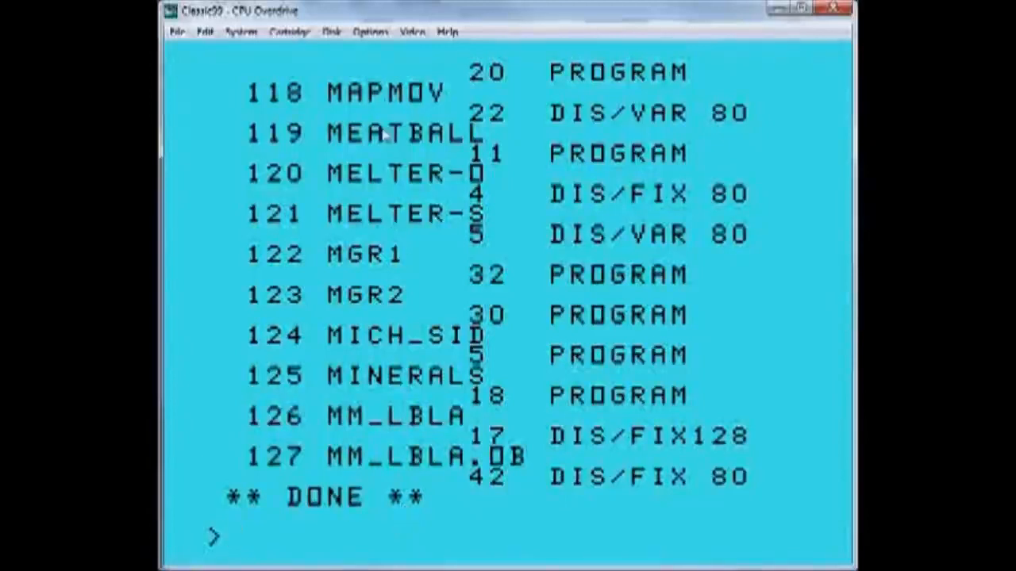
Enable the long filename option in the DSK9 disk settings and confirm.
left_click(330, 32)
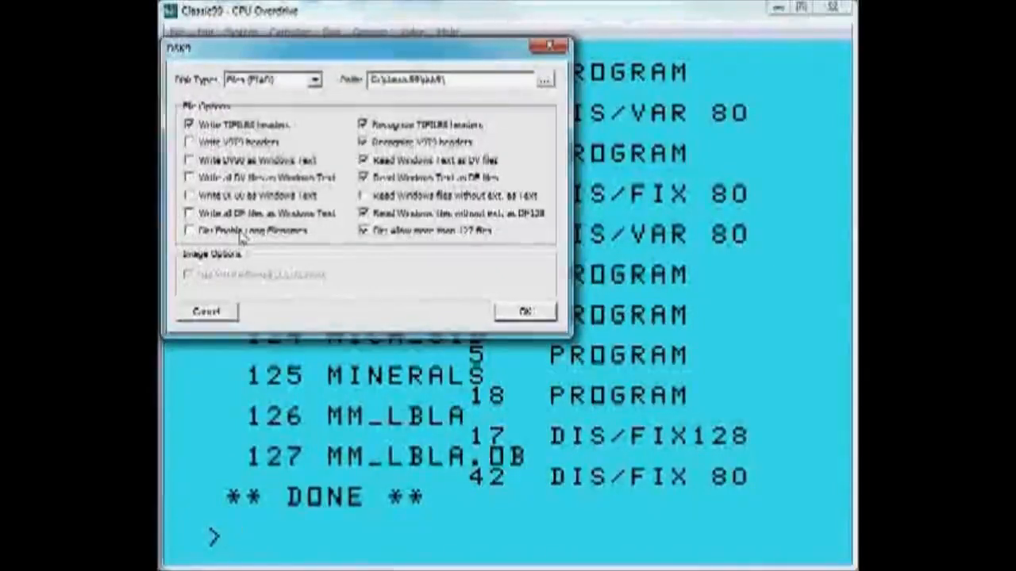
left_click(189, 232)
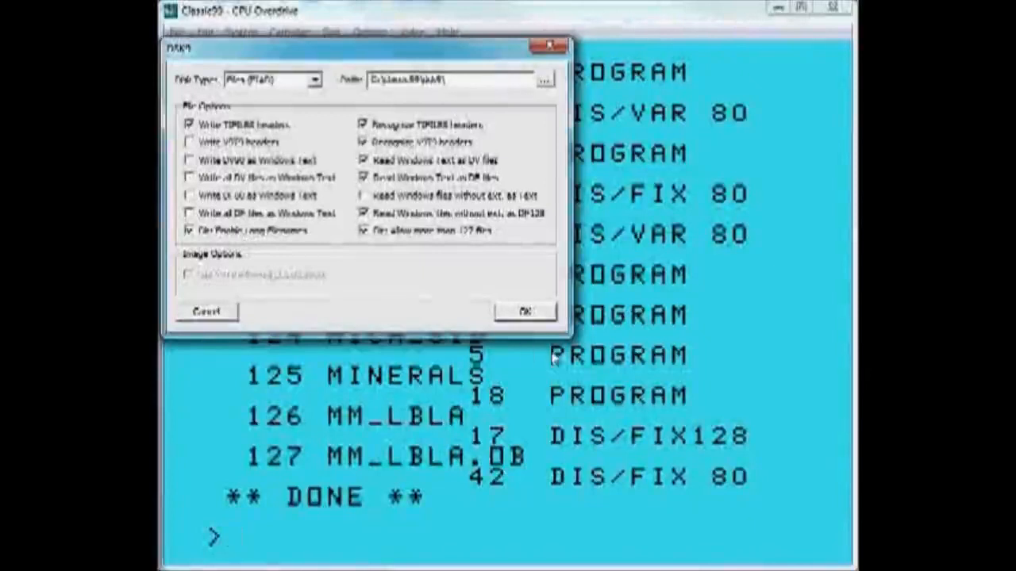
left_click(523, 309)
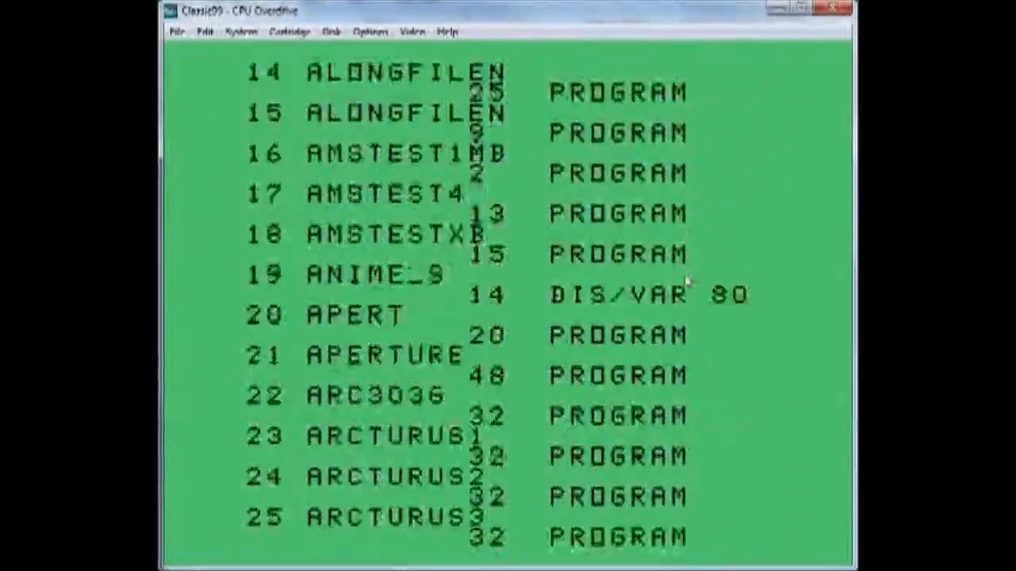
Let the BASIC catalog scroll through the directory to entry 283 (ZRK12) and ** DONE **.
scroll("down", 3)
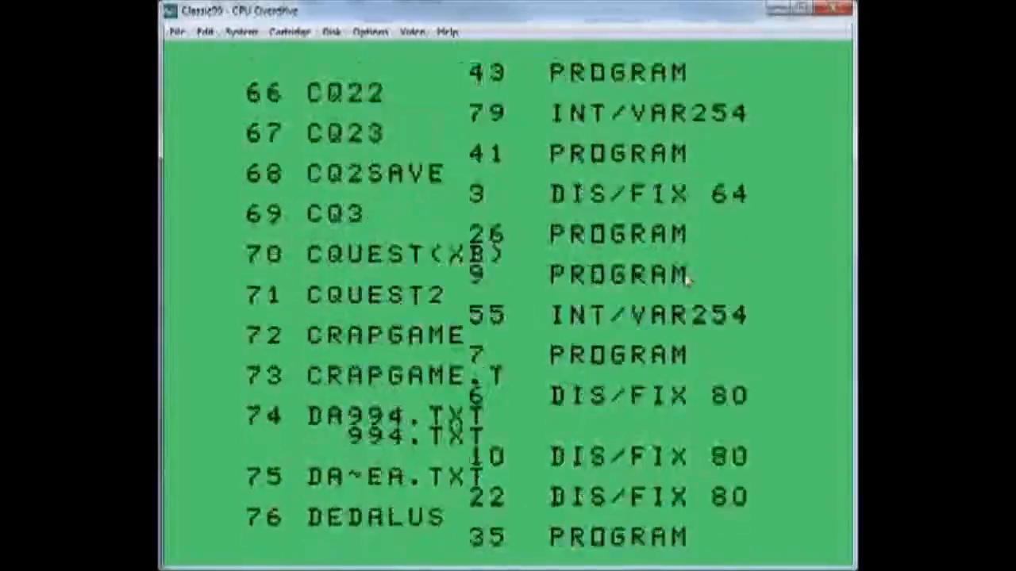
scroll("down", 3)
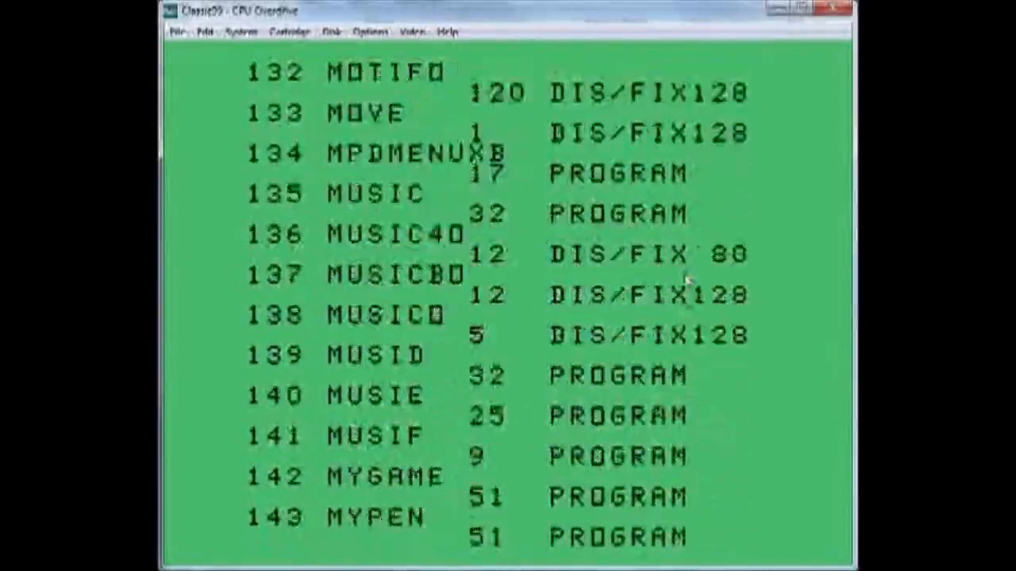
scroll("down", 3)
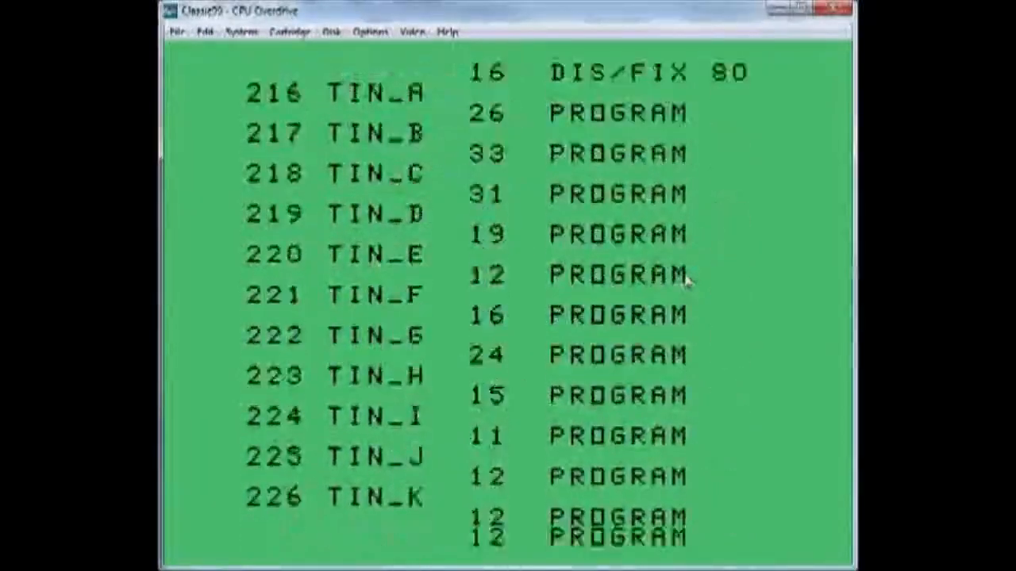
scroll("down", 3)
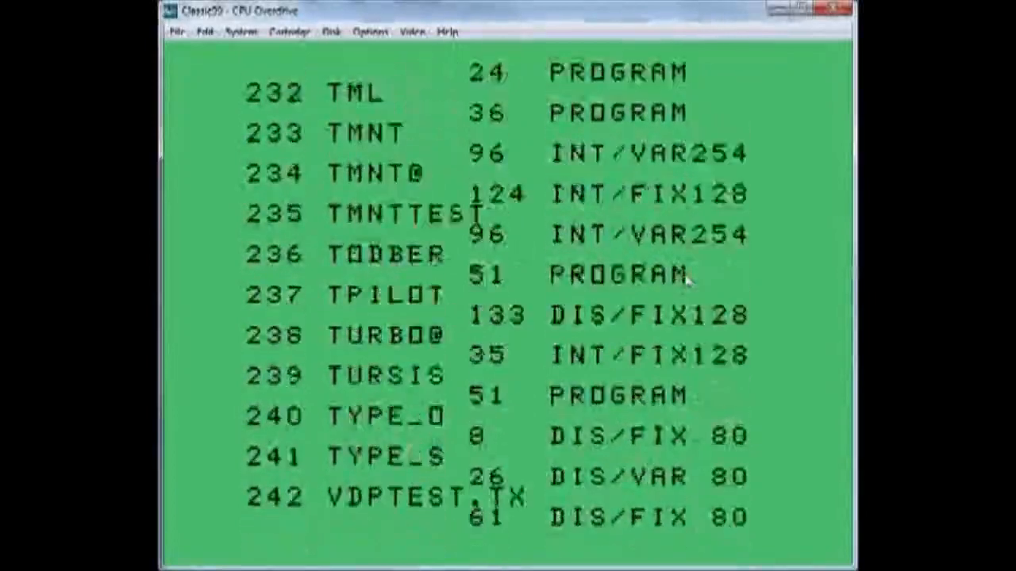
scroll("down", 3)
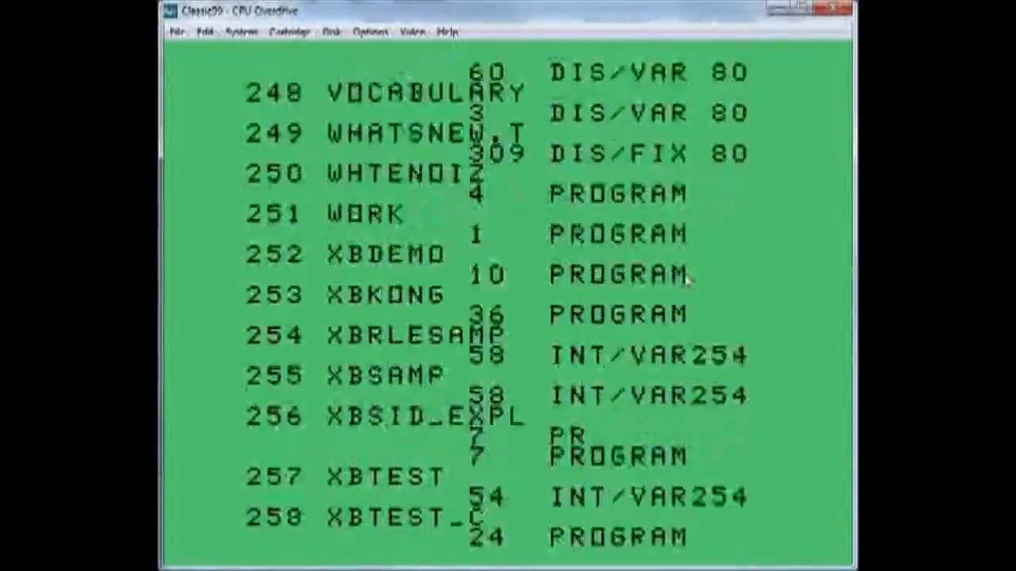
scroll("down", 3)
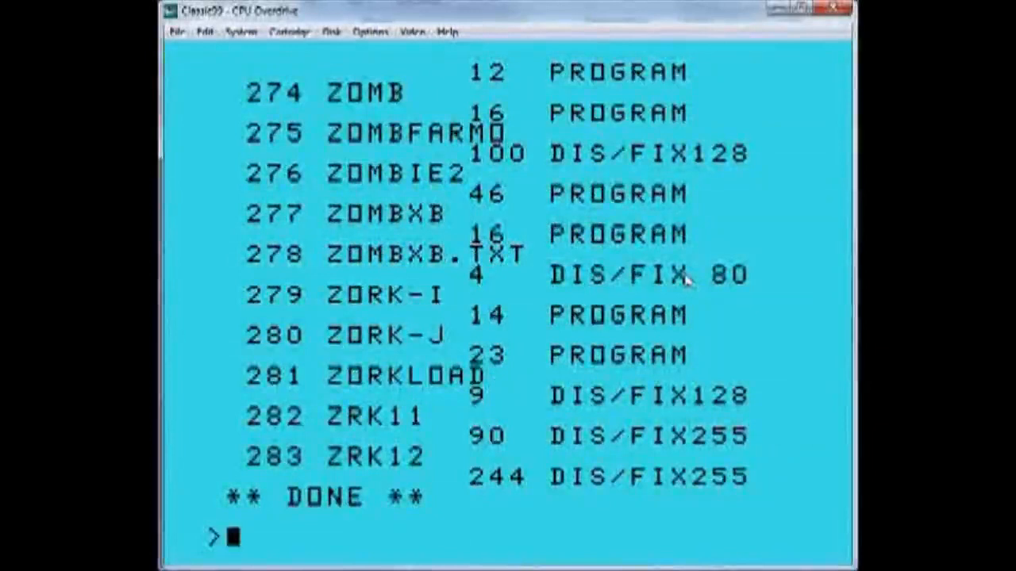
LIST line 170, re-enter its OPEN statement without RELATIVE using ',V', and rerun the program.
type("LIST 170")
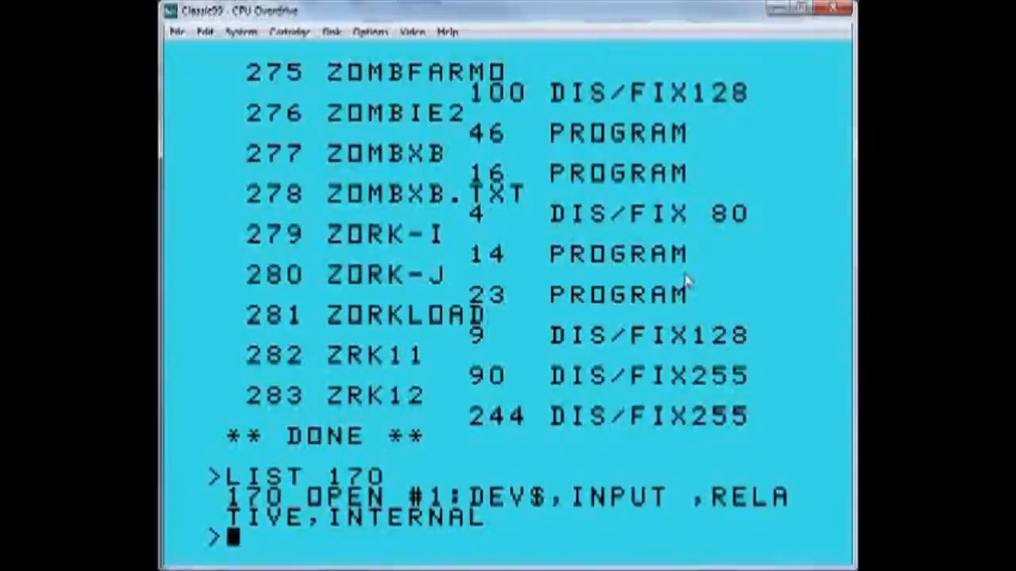
mouse_move(495, 511)
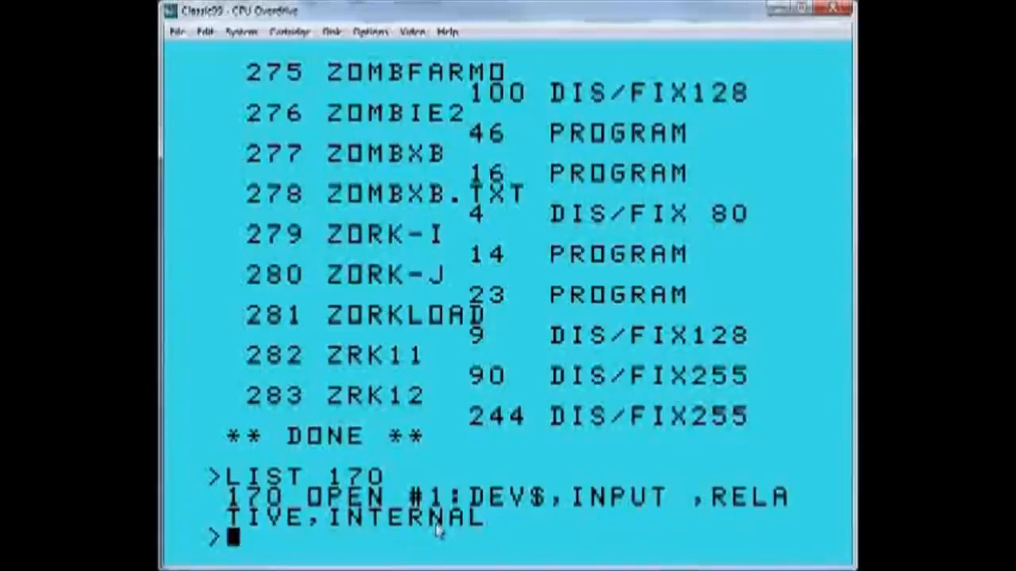
mouse_move(540, 546)
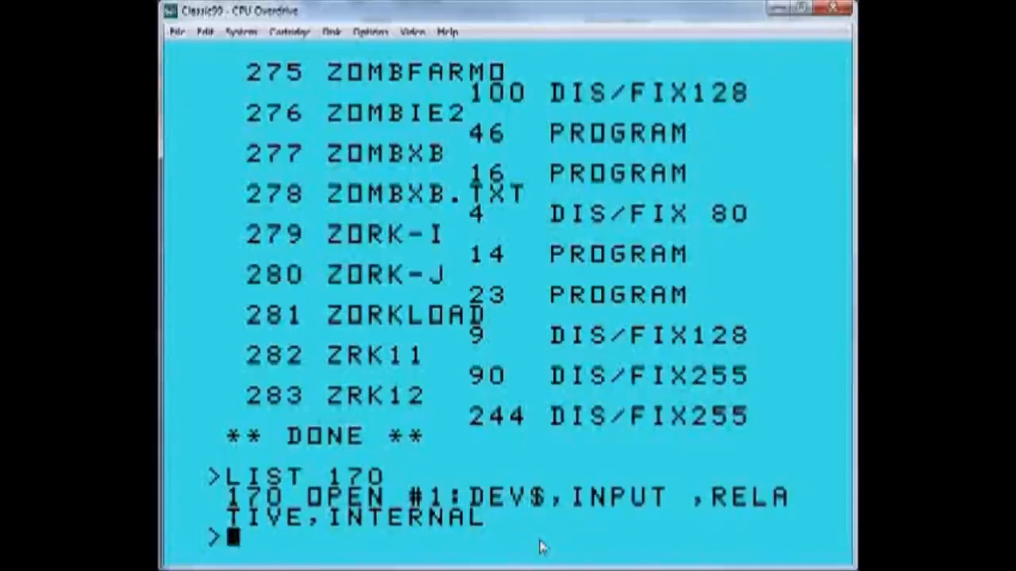
type("170 OPEN #1:DEV$,INPUT ,INTERNAL")
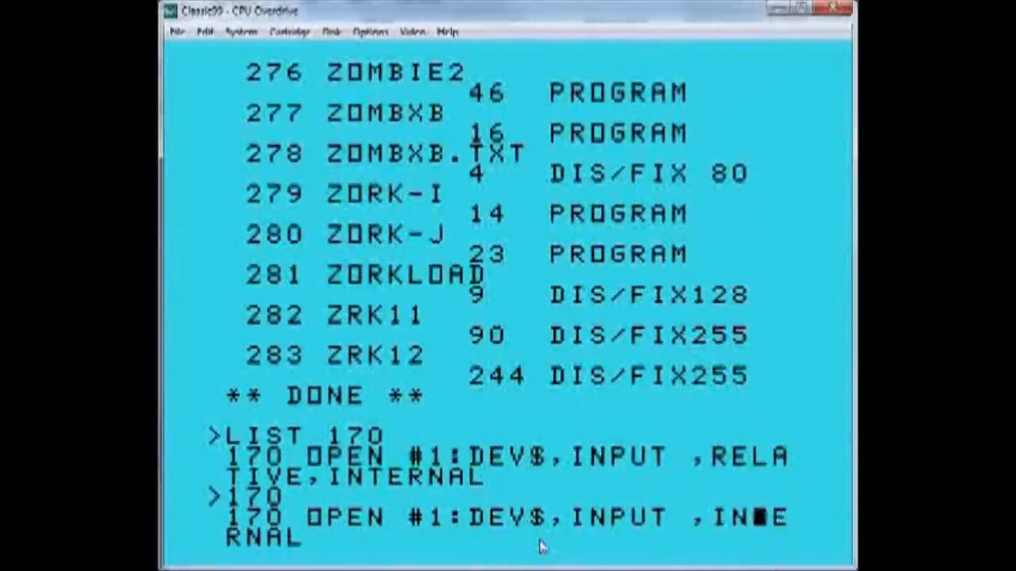
type(",V")
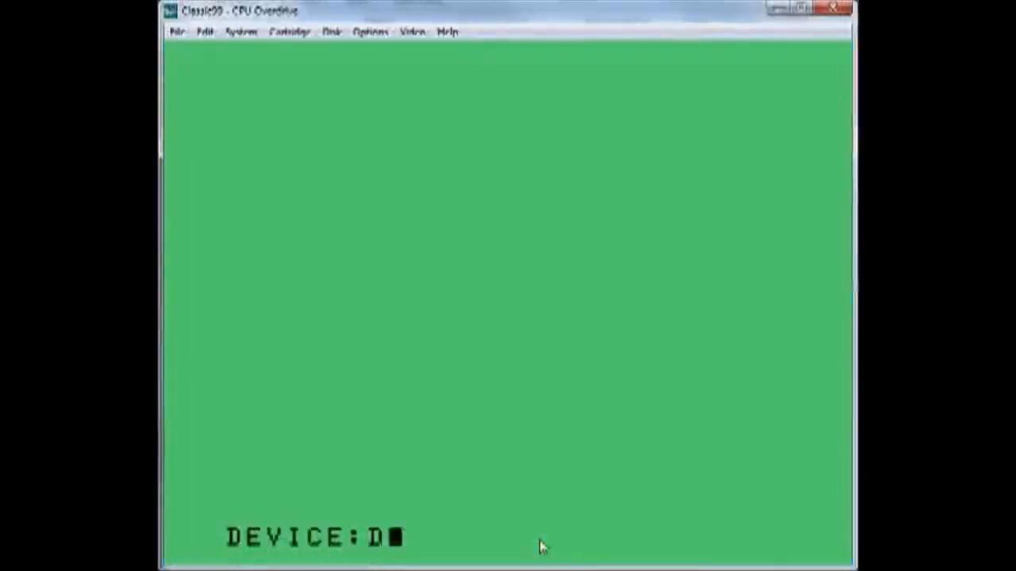
Answer the DEVICE prompt with DSK9 so the catalog lists until BREAKPOINT AT 235.
type("SK9")
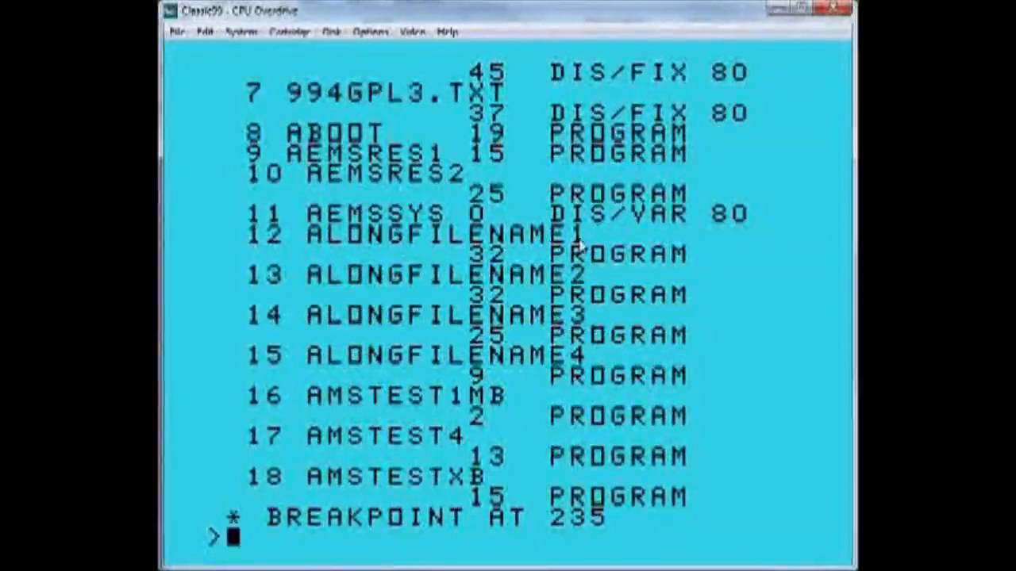
mouse_move(707, 400)
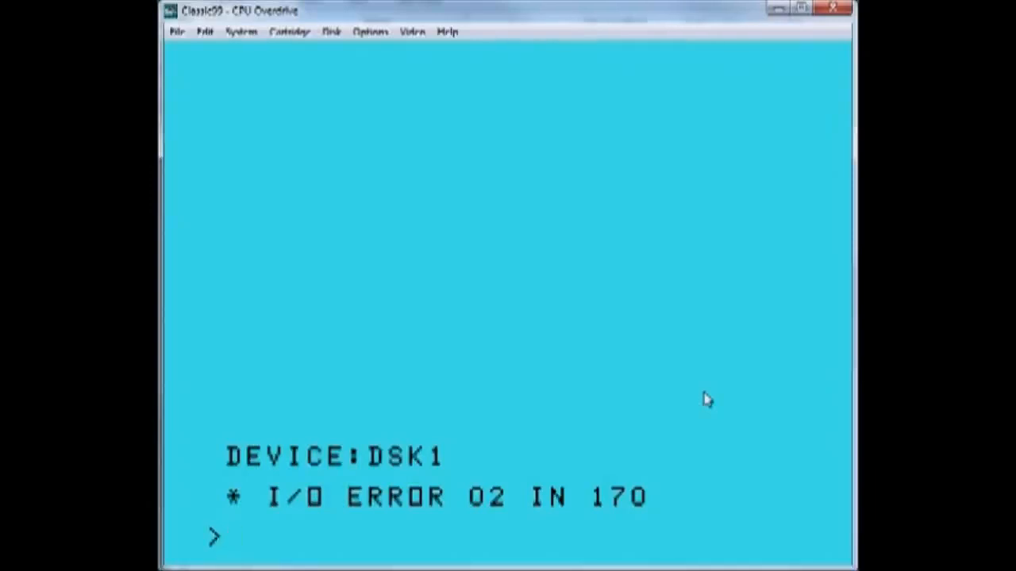
mouse_move(706, 399)
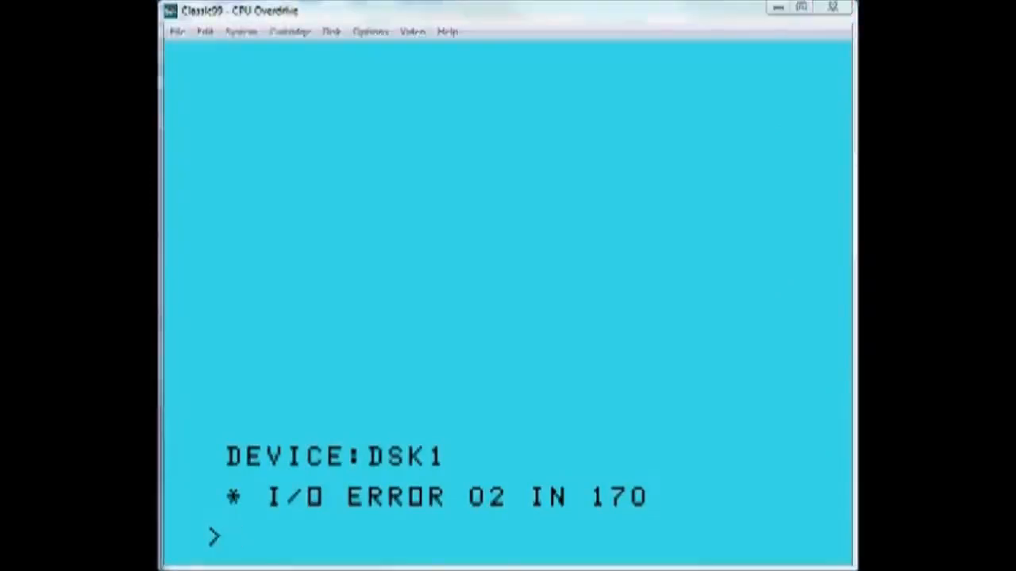
mouse_move(565, 378)
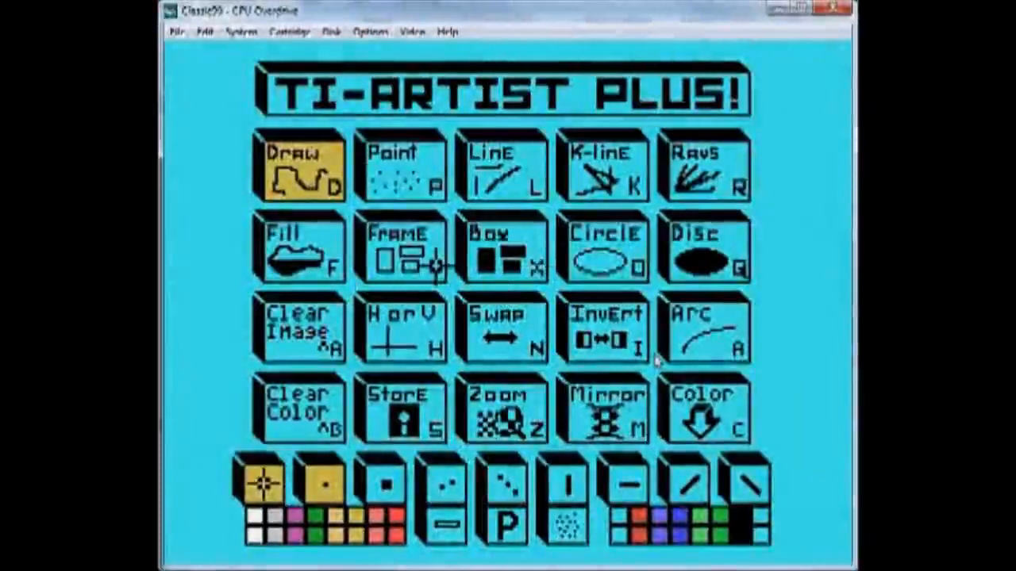
Load TI-Artist Plus from the Cartridge menu and reach its main tool menu.
left_click(400, 410)
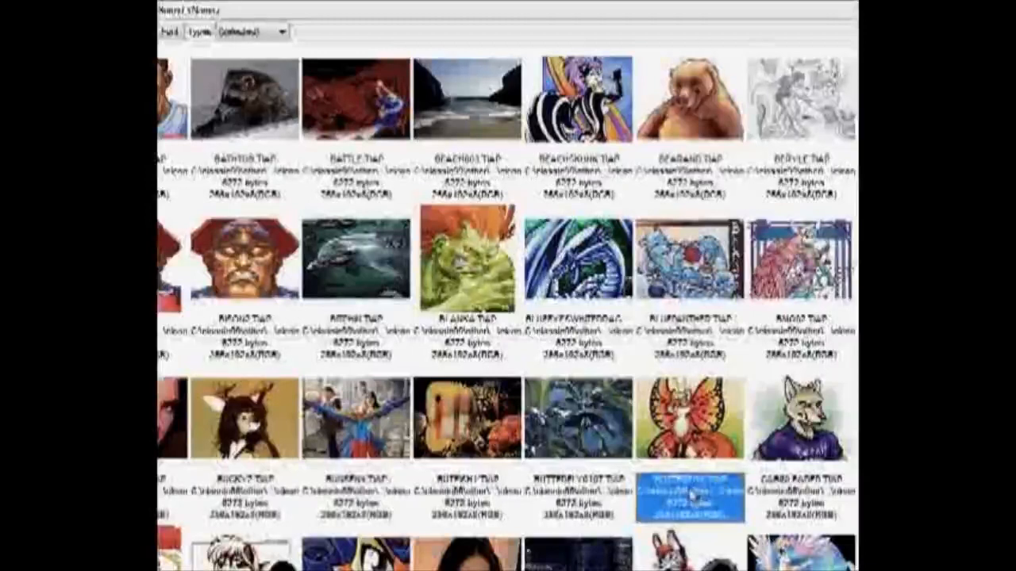
mouse_move(695, 500)
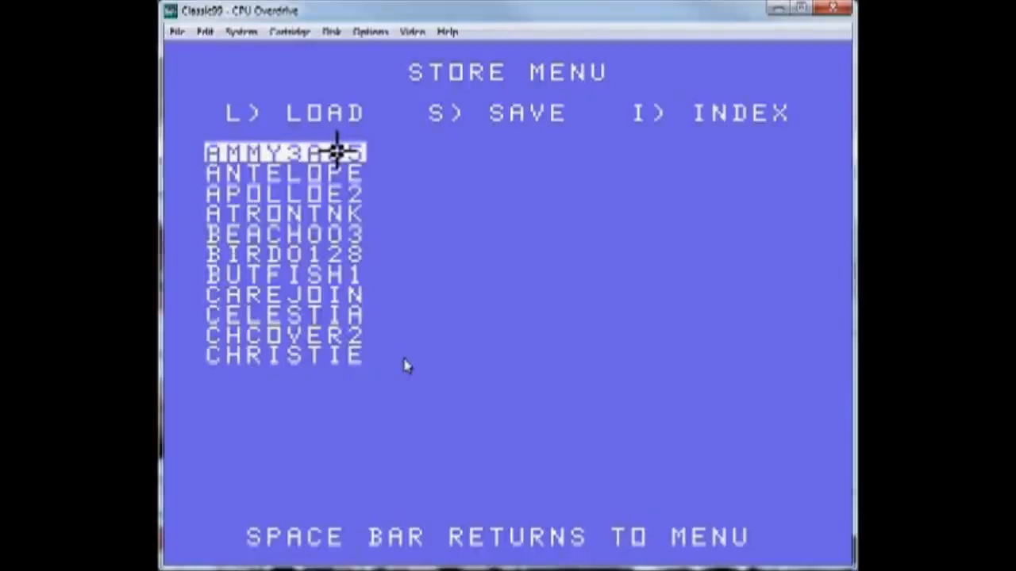
mouse_move(404, 383)
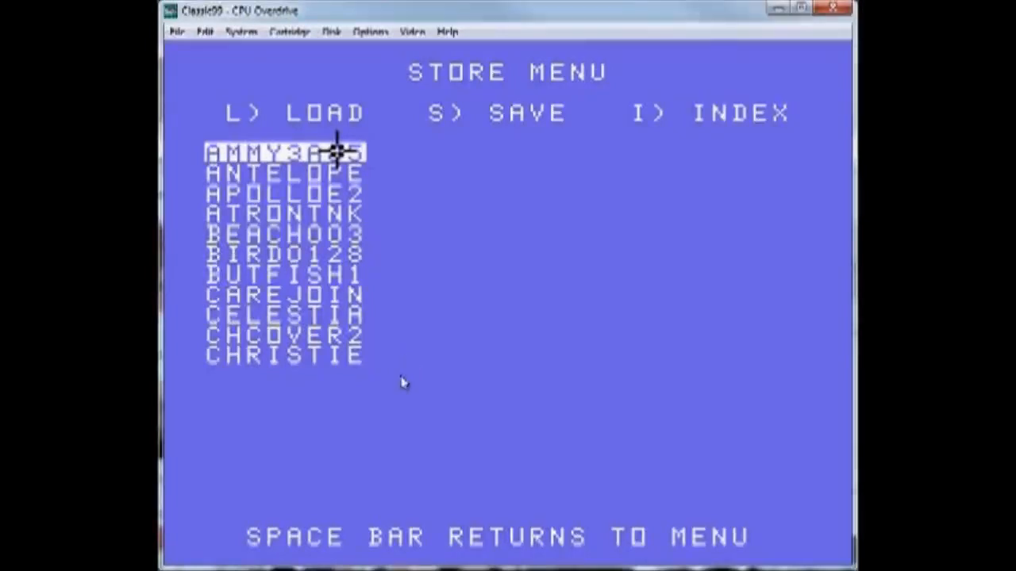
mouse_move(400, 400)
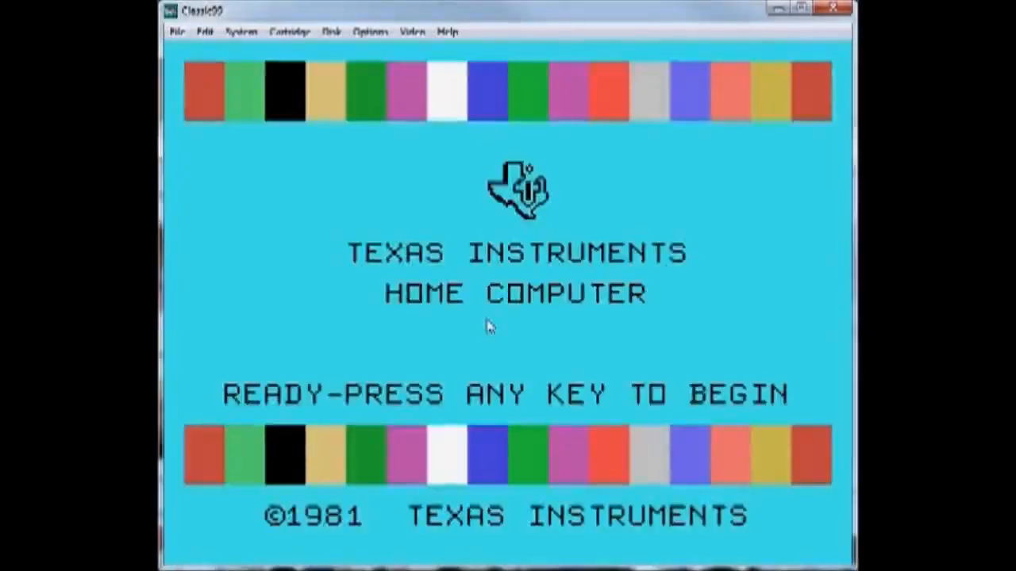
left_click(330, 31)
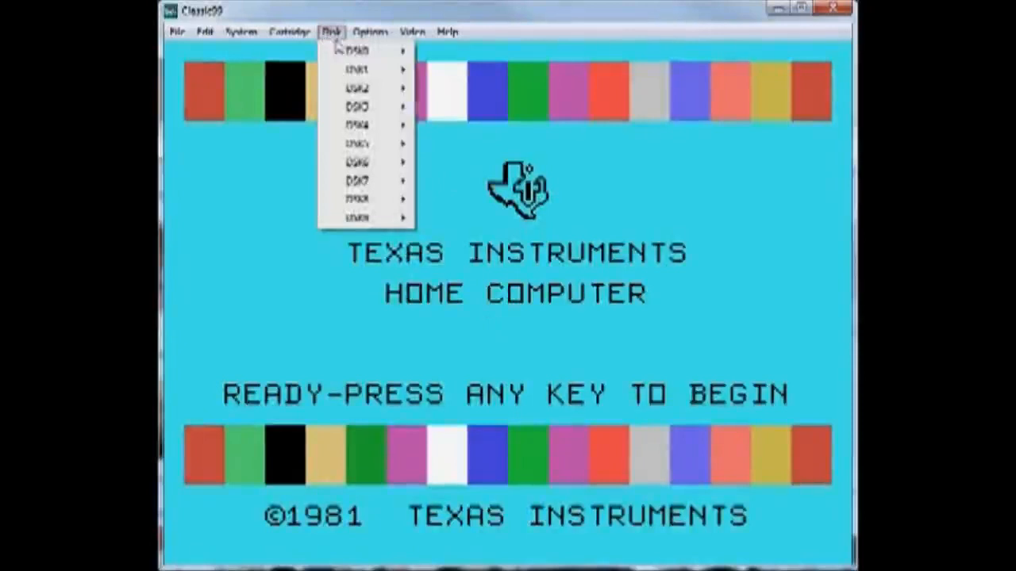
mouse_move(357, 70)
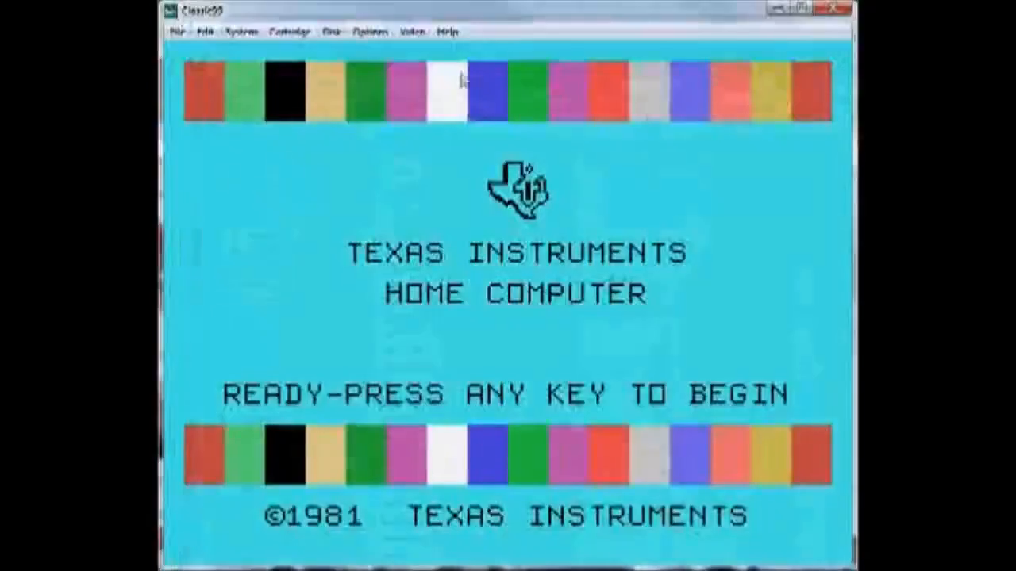
left_click(332, 31)
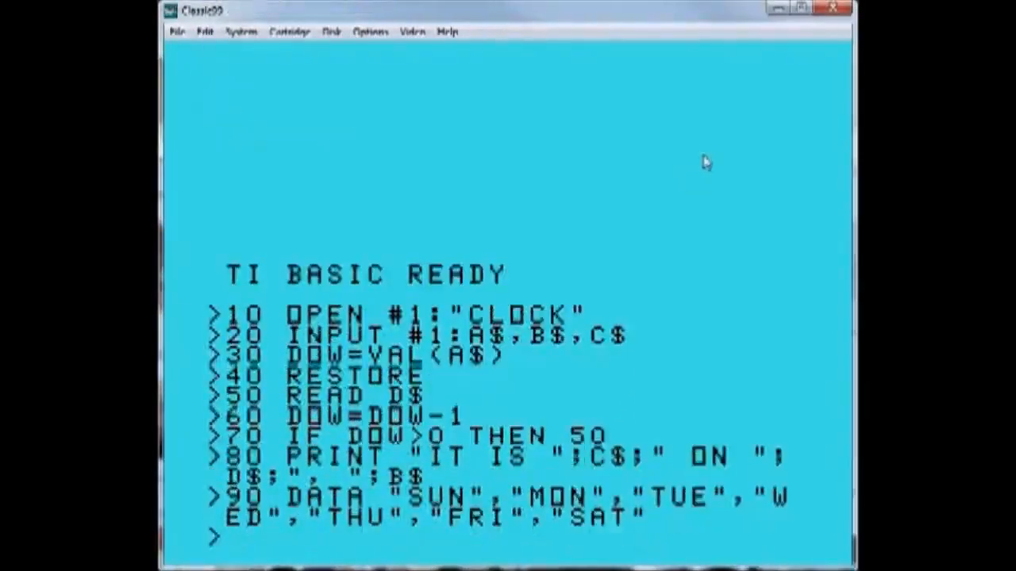
RUN the CLOCK program so it prints the current time and date and ** DONE **.
type("RUN")
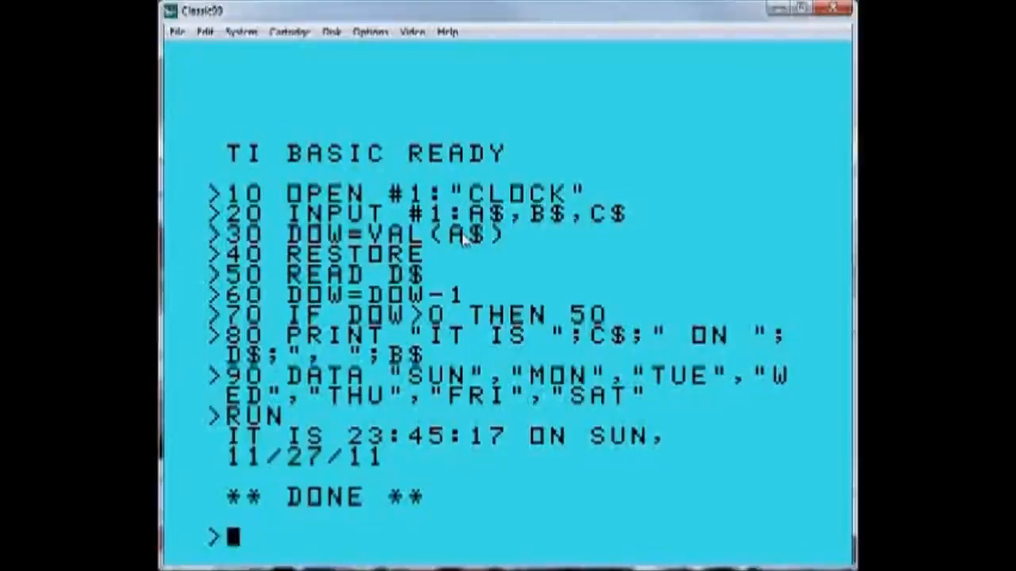
mouse_move(353, 325)
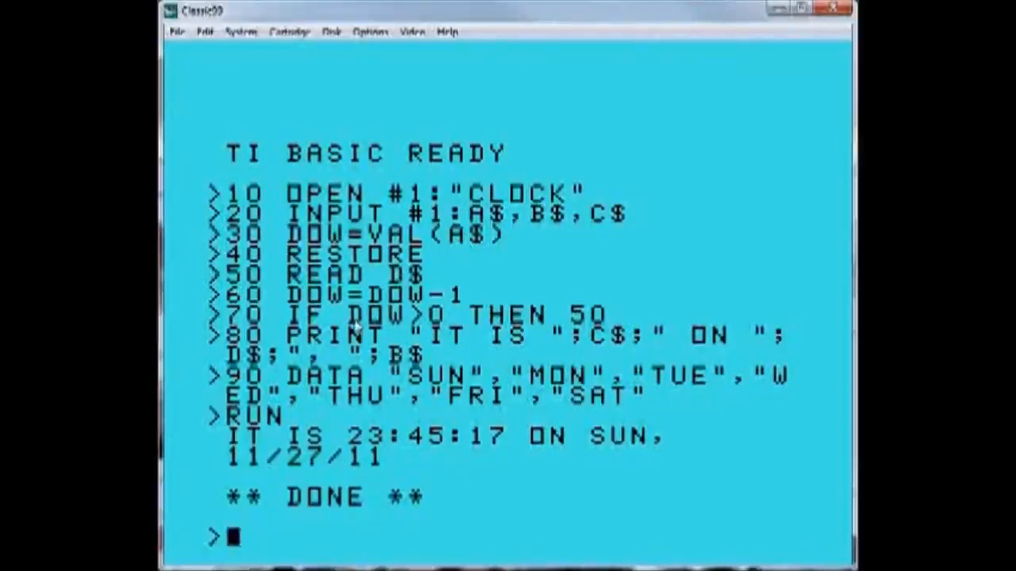
mouse_move(389, 333)
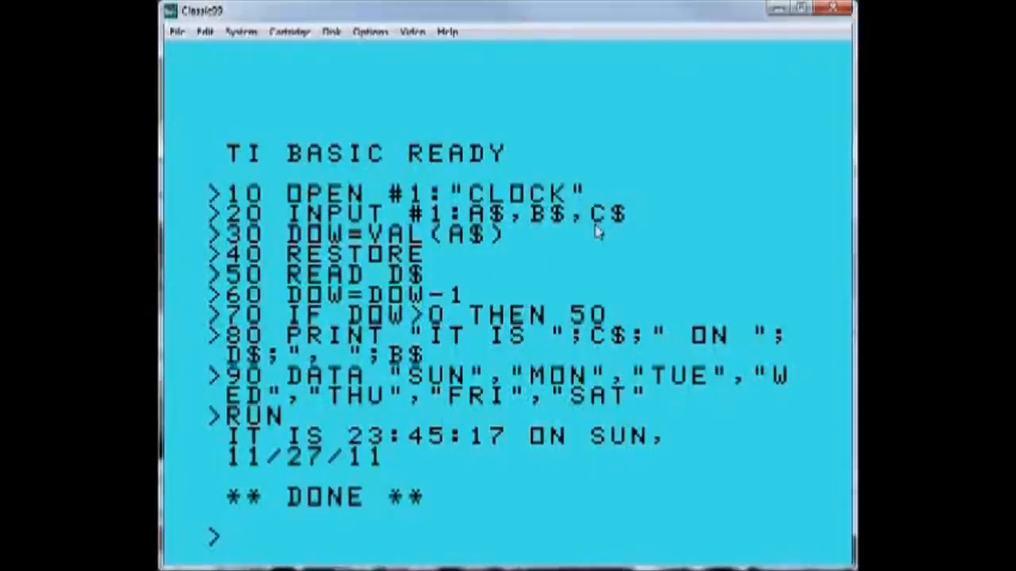
mouse_move(357, 445)
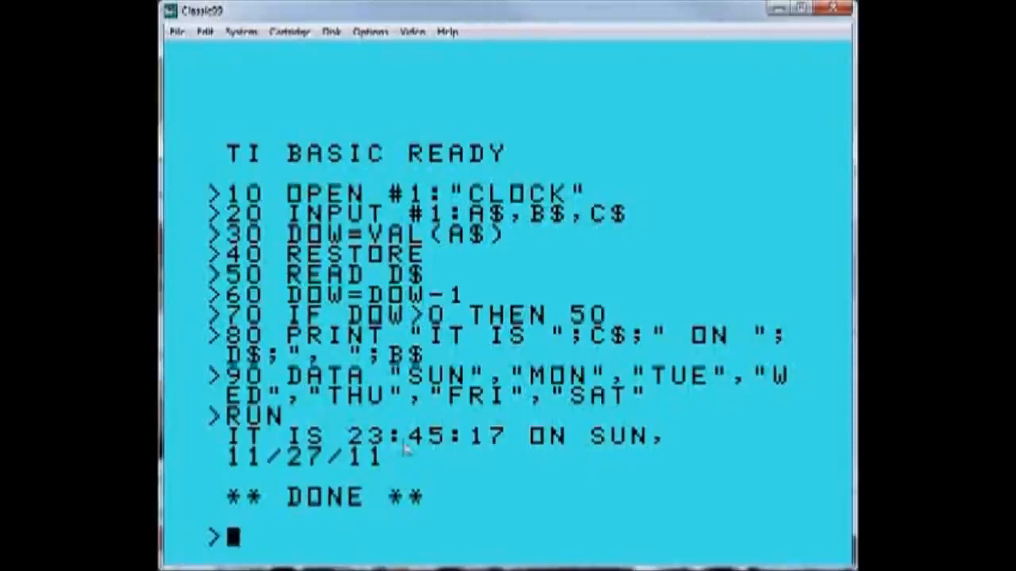
mouse_move(500, 453)
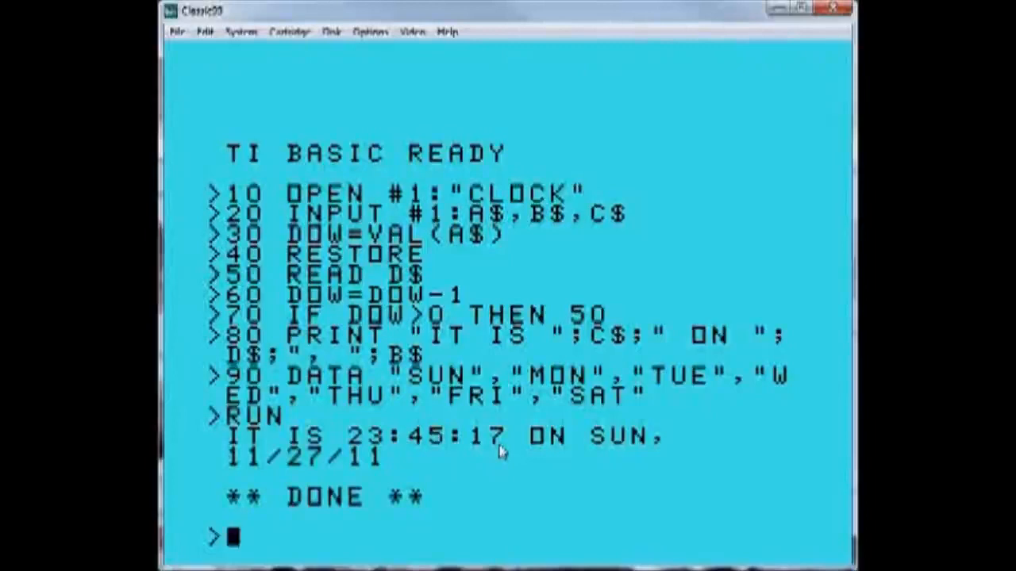
mouse_move(482, 457)
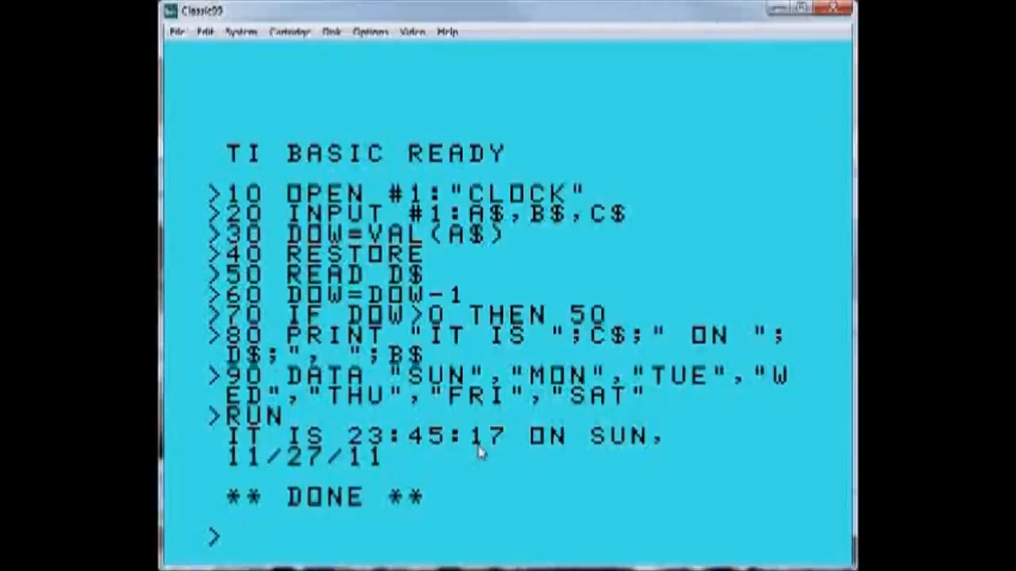
mouse_move(499, 486)
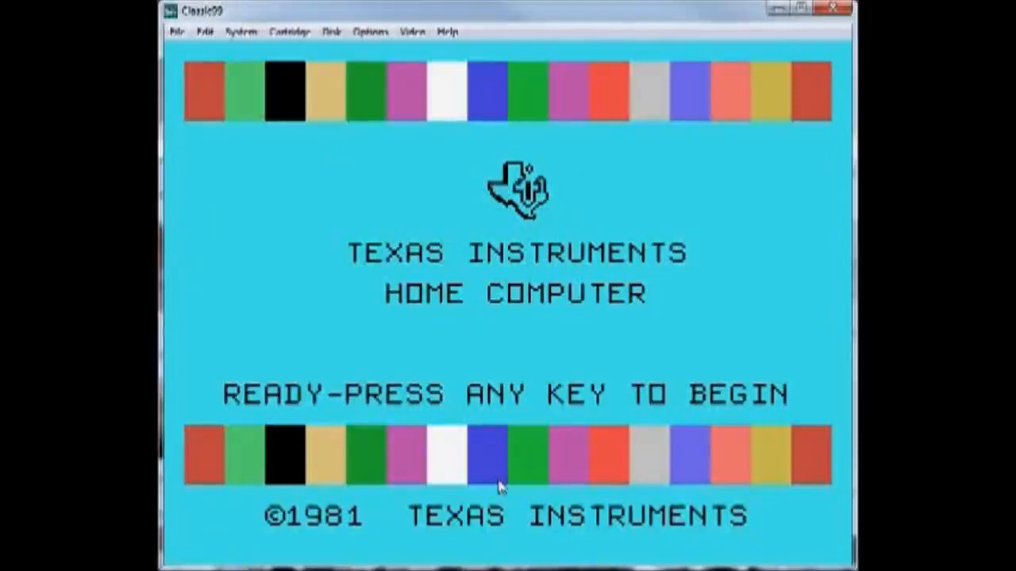
mouse_move(520, 358)
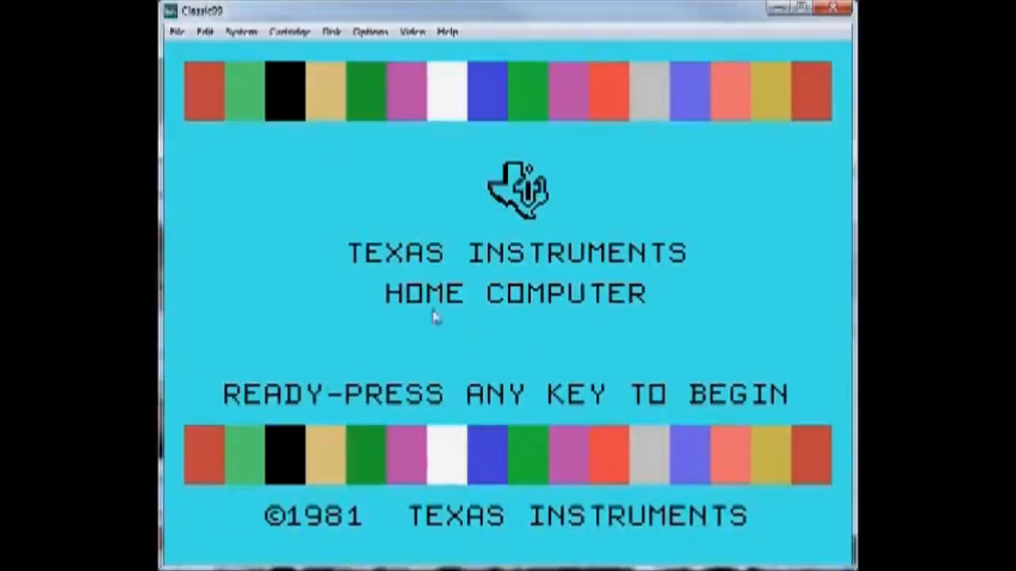
mouse_move(428, 267)
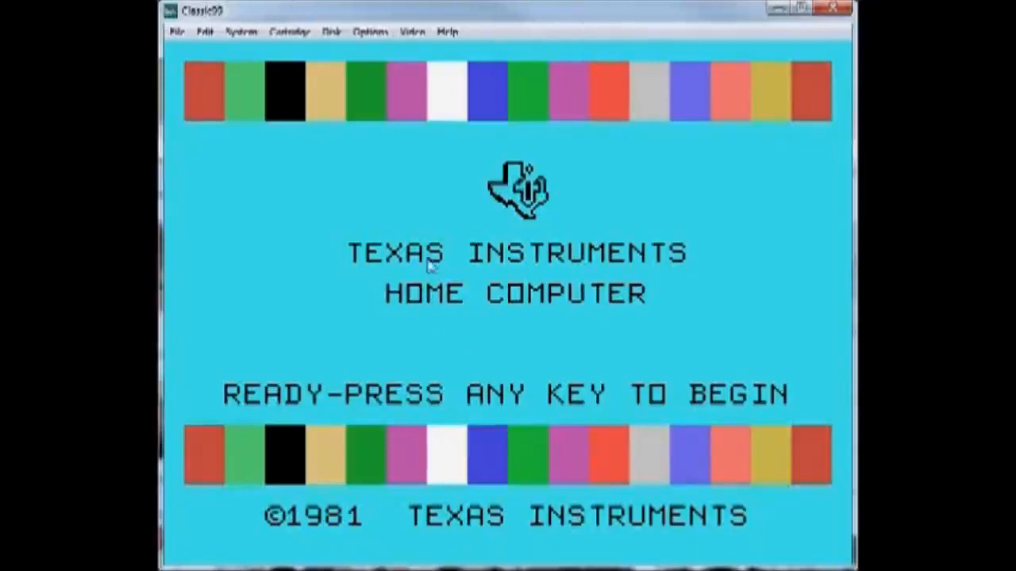
mouse_move(410, 209)
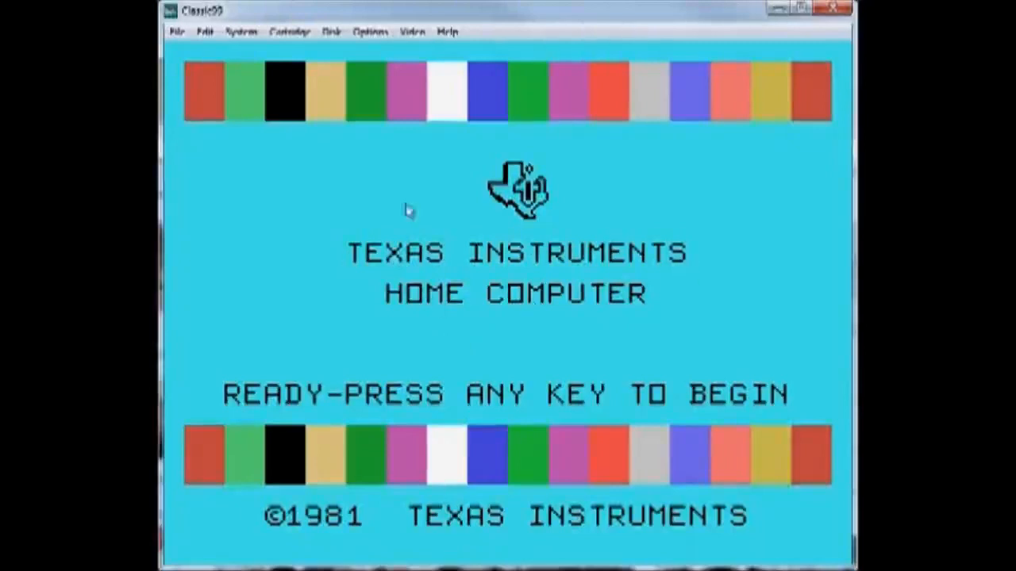
mouse_move(559, 321)
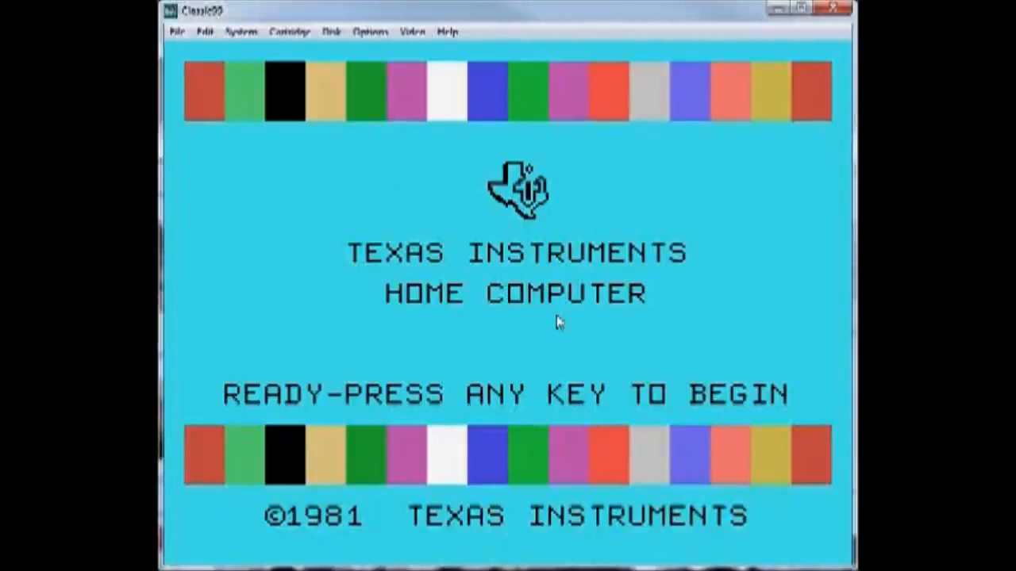
mouse_move(514, 317)
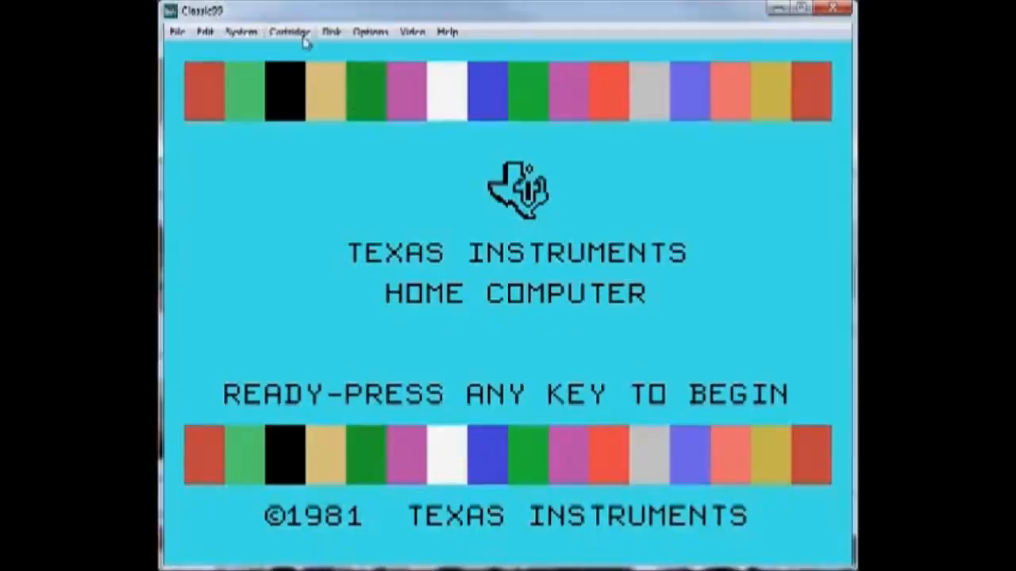
Switch the MPD system option so the console reboots to the 1983 version 3.0 title screen.
left_click(289, 32)
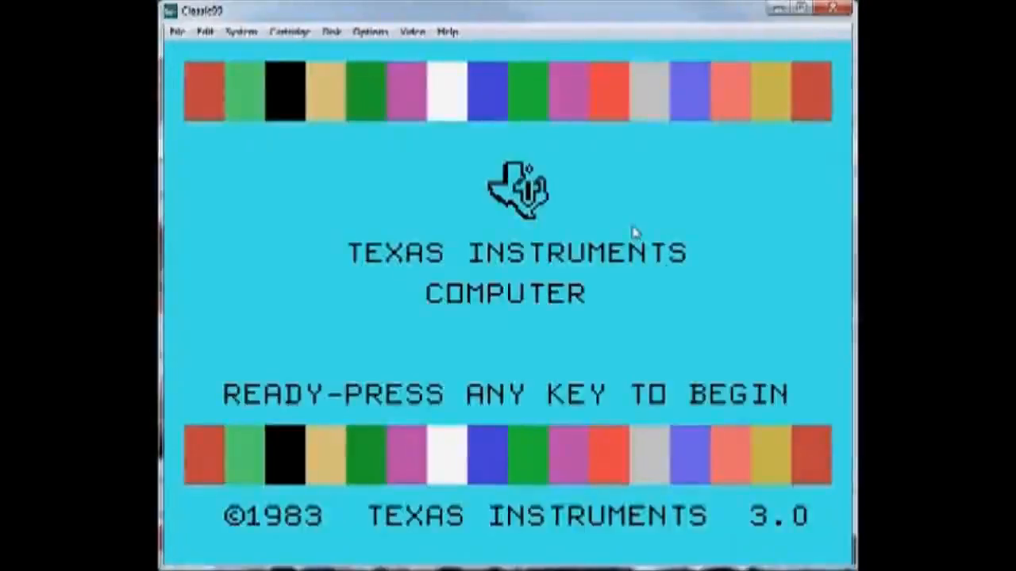
mouse_move(454, 365)
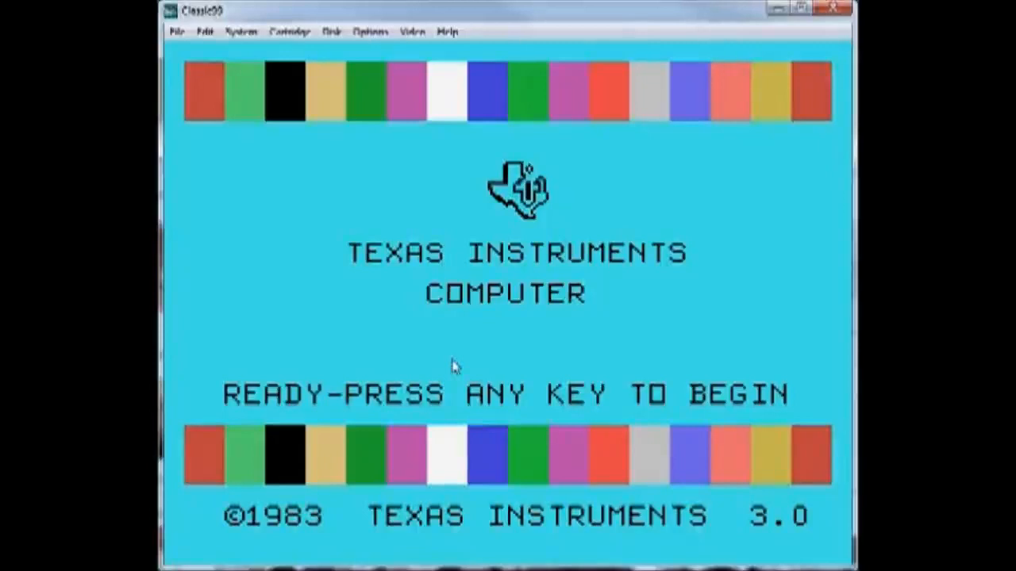
mouse_move(530, 325)
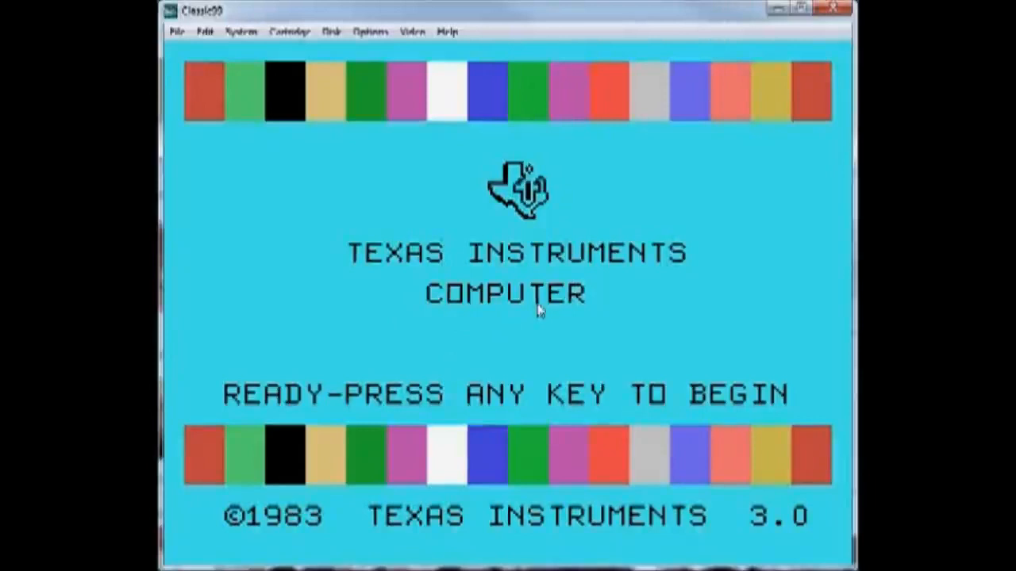
mouse_move(352, 254)
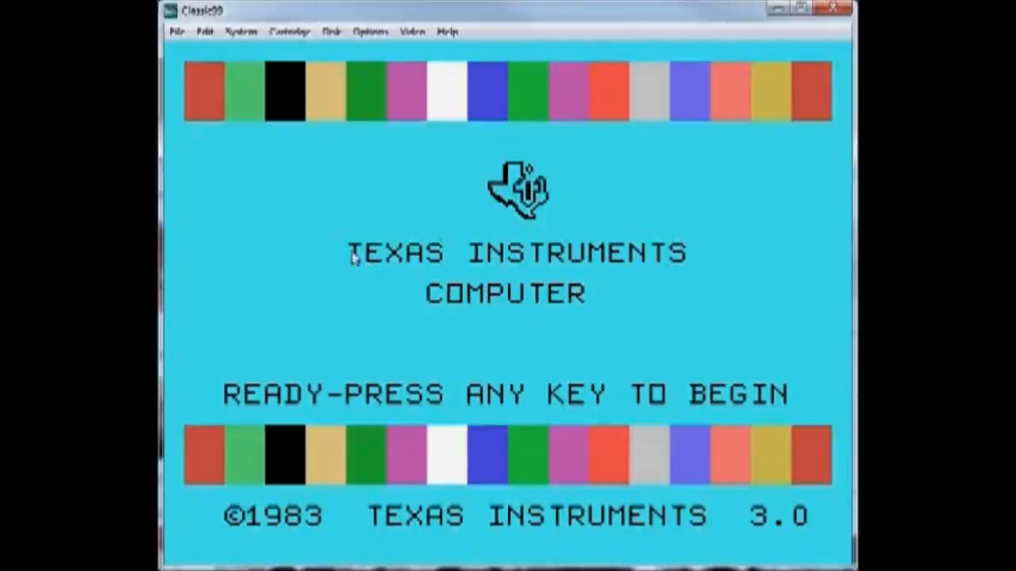
mouse_move(365, 276)
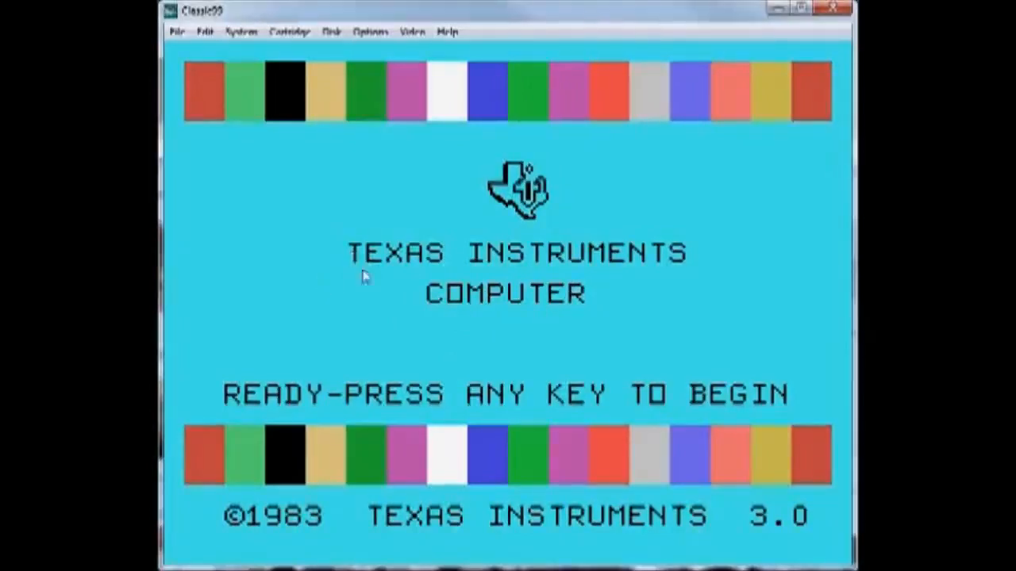
mouse_move(522, 341)
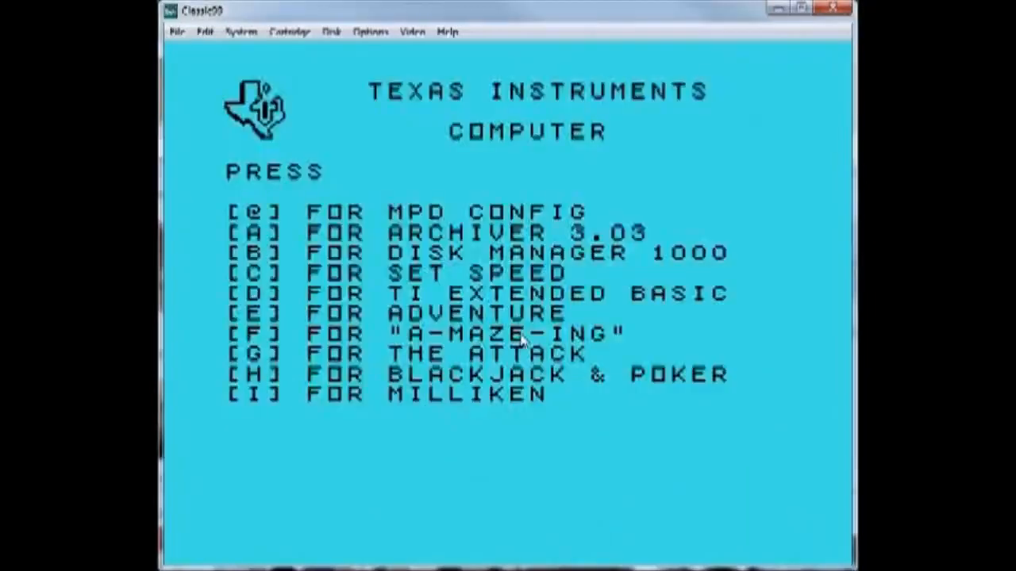
mouse_move(463, 411)
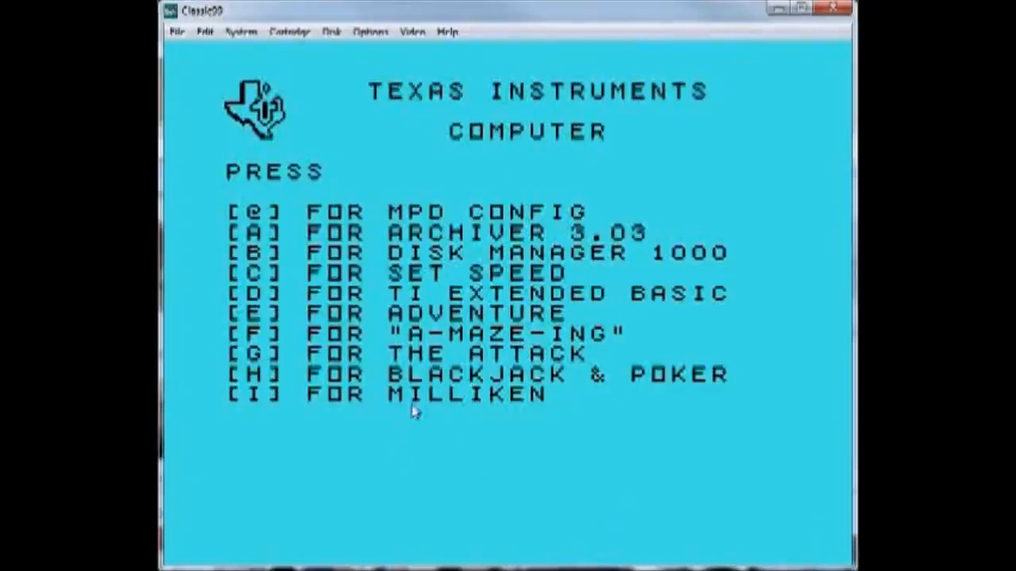
mouse_move(635, 441)
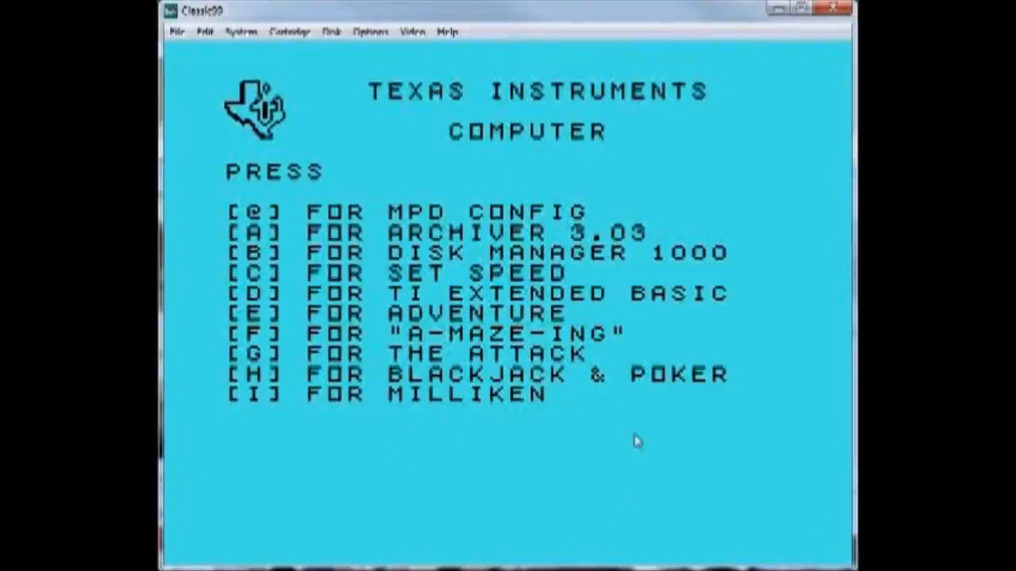
mouse_move(600, 405)
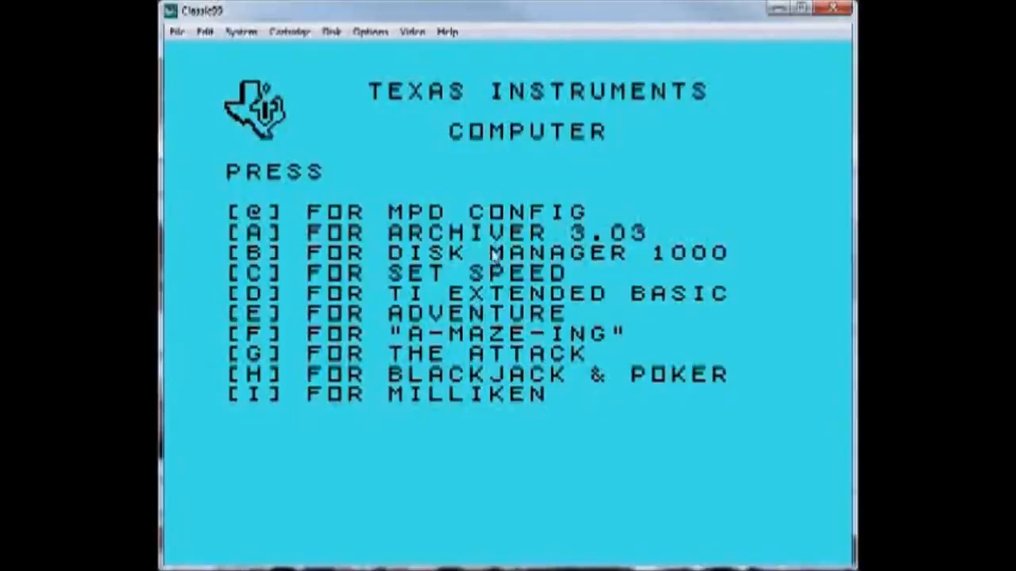
mouse_move(298, 292)
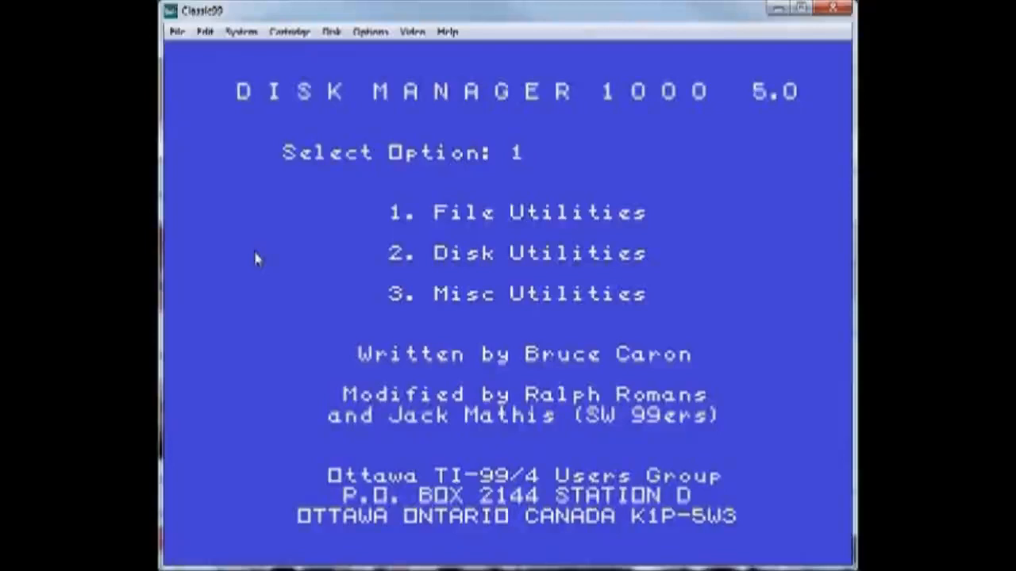
mouse_move(387, 257)
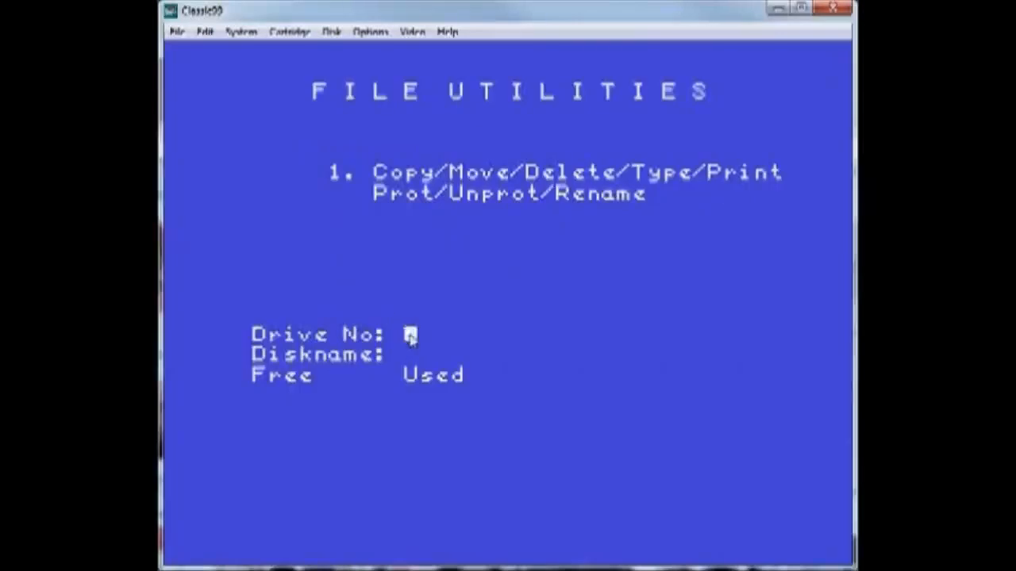
Choose 1 for File Utilities and drive 1, bringing up the bitmap masking test source listing.
type("1")
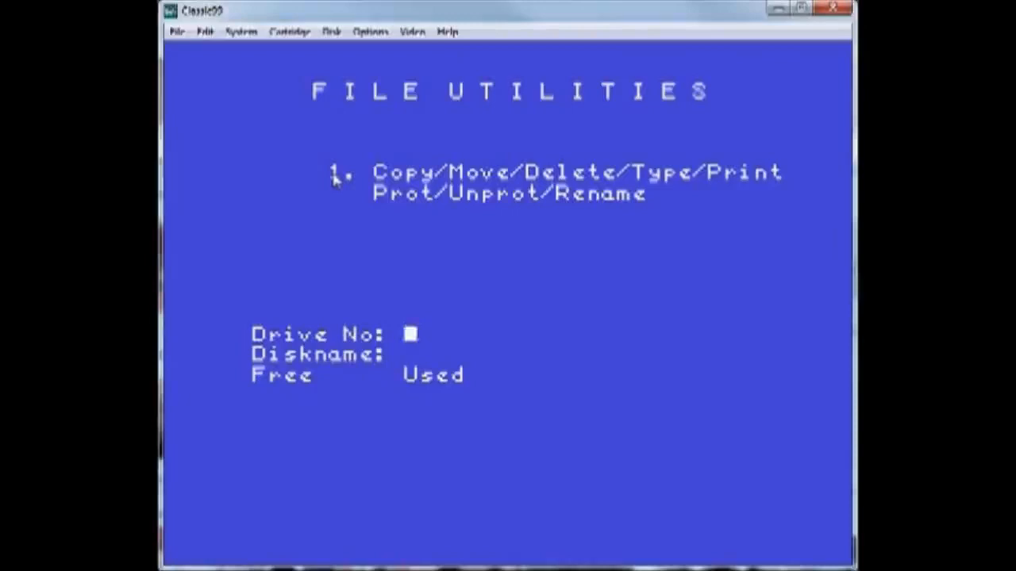
type("1")
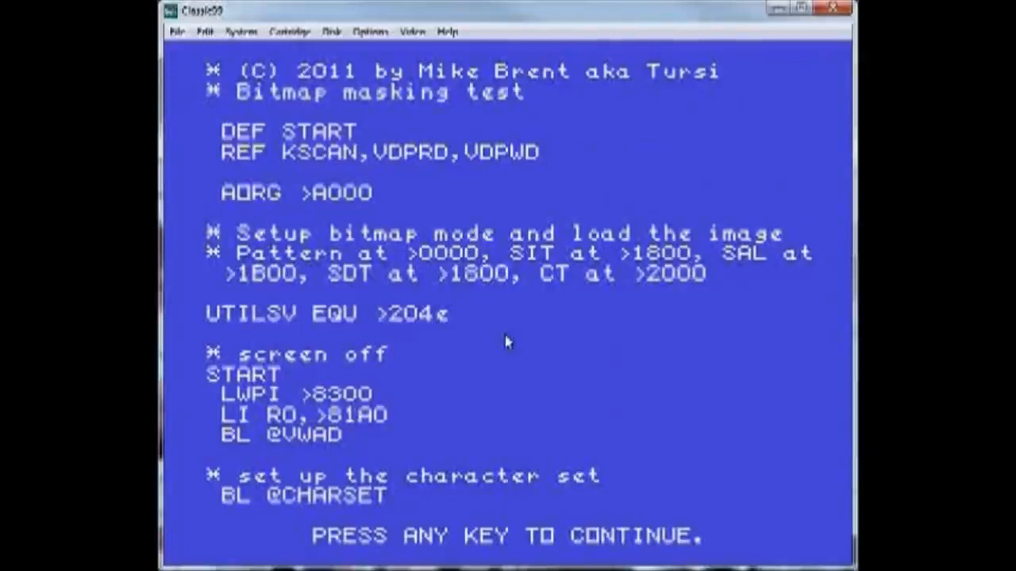
Page through the bitmap masking test source's character mask sections to the end.
key("space")
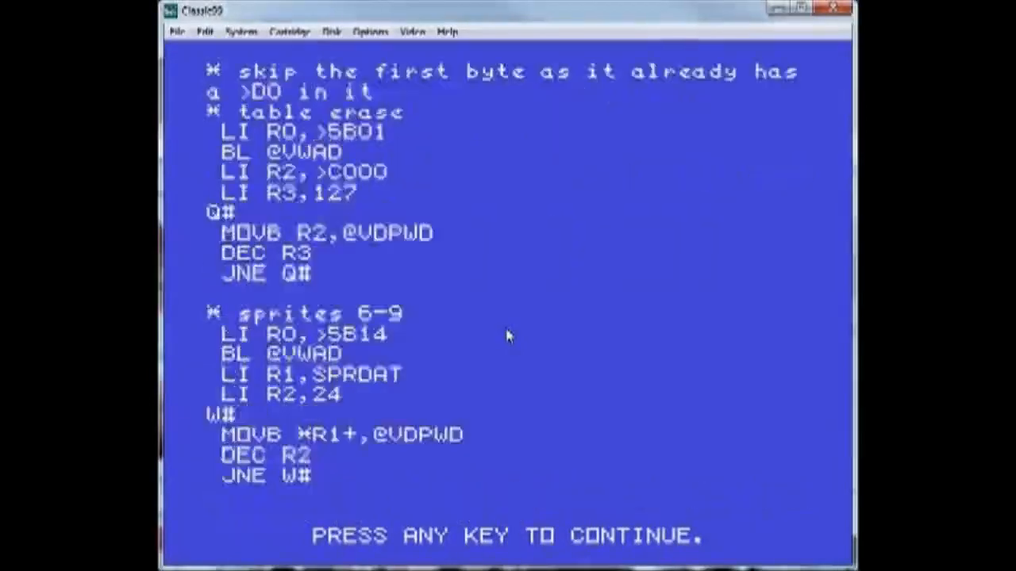
key("space")
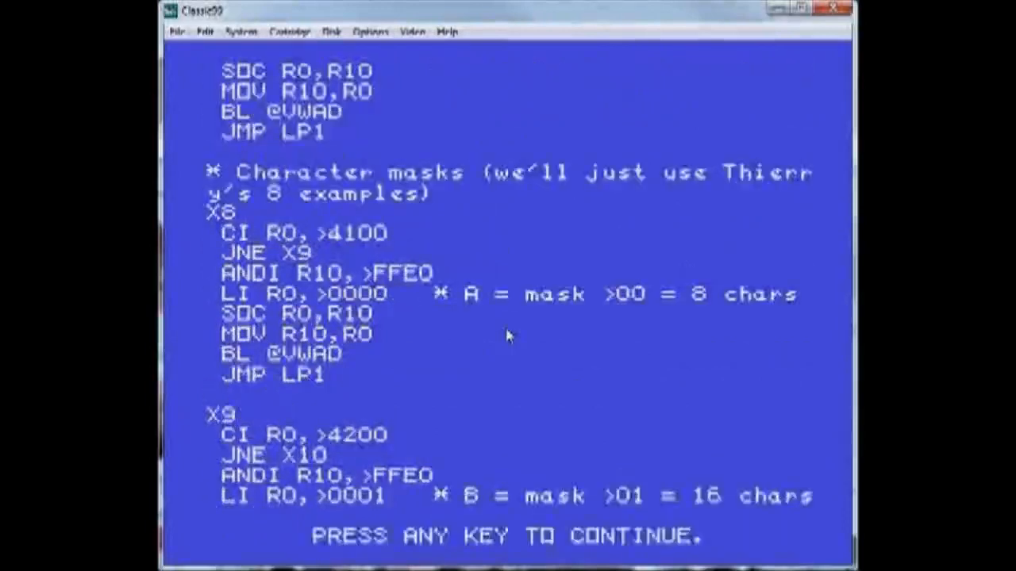
key("space")
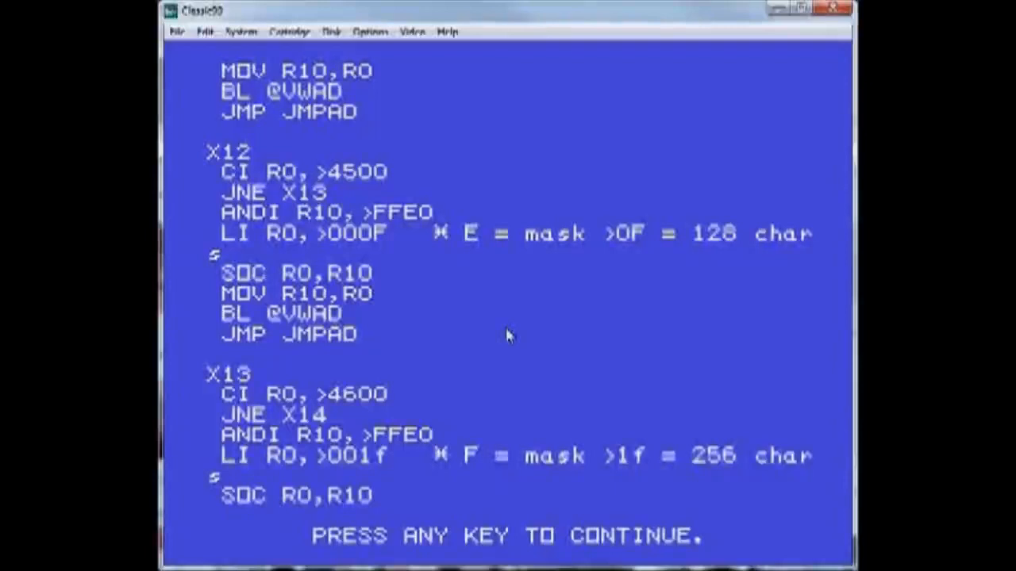
mouse_move(495, 352)
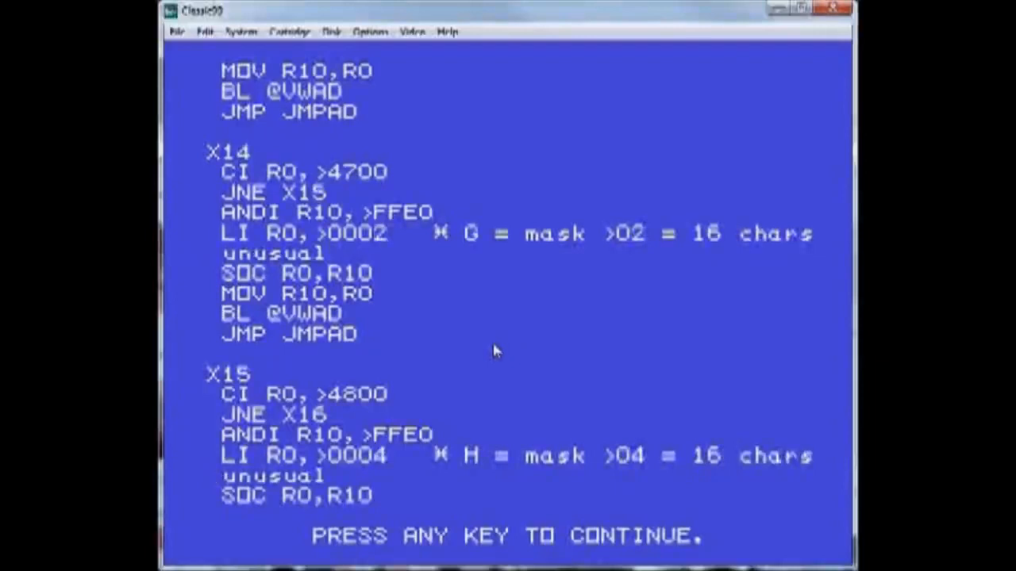
key("enter")
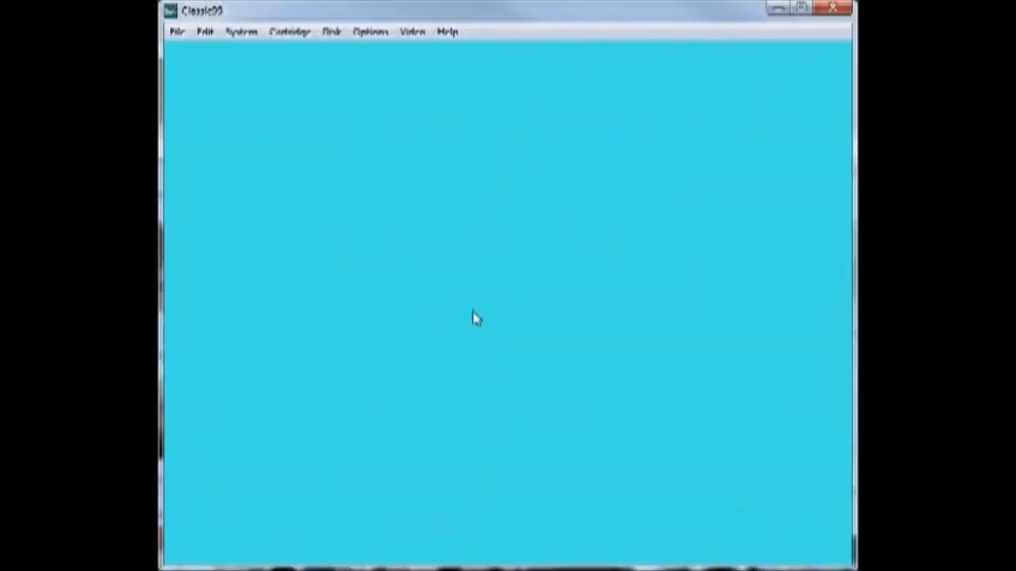
mouse_move(262, 219)
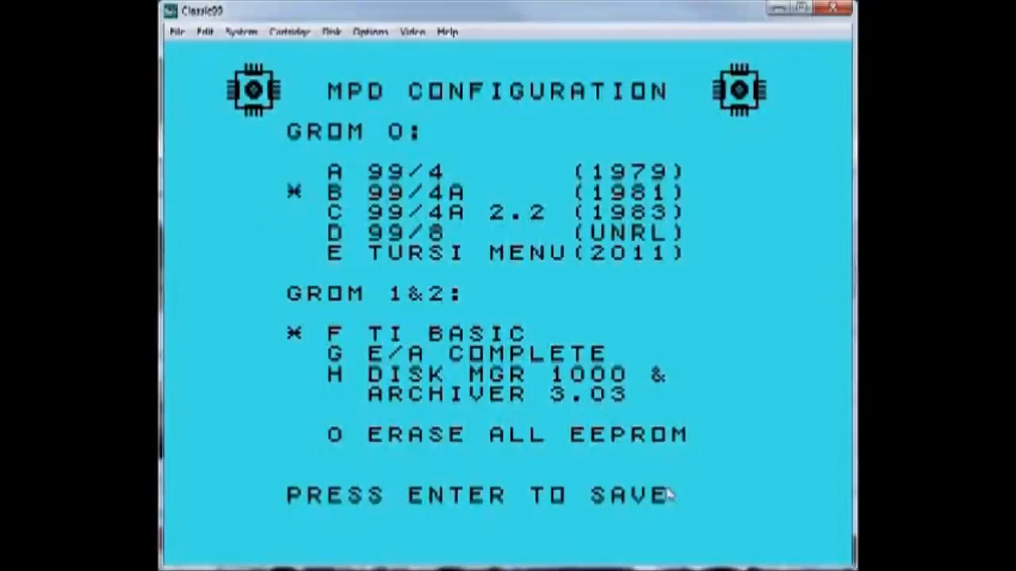
Save the MPD configuration with 99/4A and TI BASIC, returning to the 1981 title screen.
key("enter")
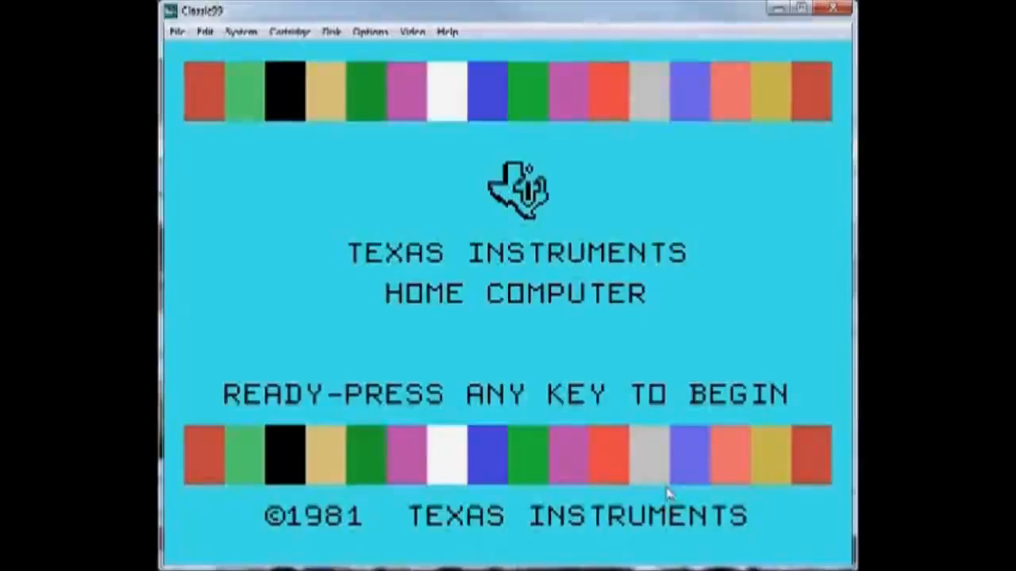